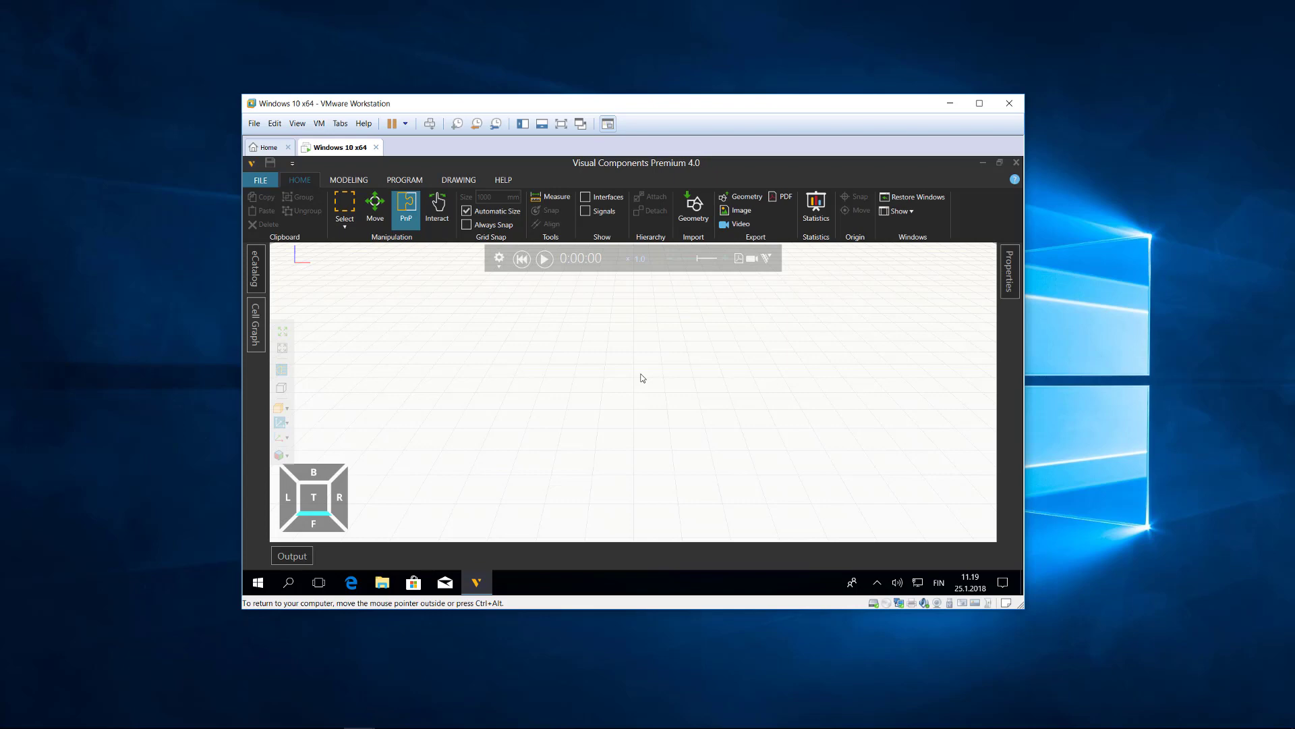
{"action": "mouse_move", "coordinate": [665, 395]}
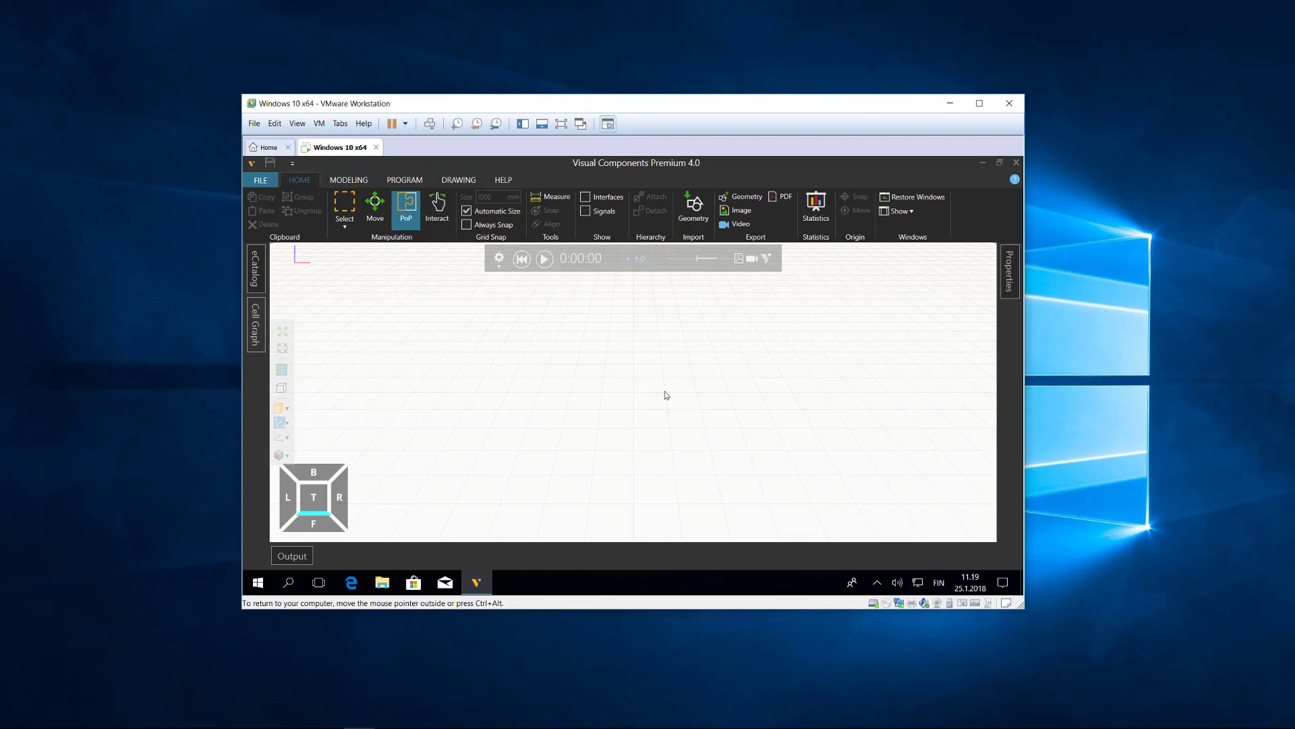
Reach Windows Network & Internet status settings from the taskbar network icon
{"action": "left_click", "coordinate": [979, 103]}
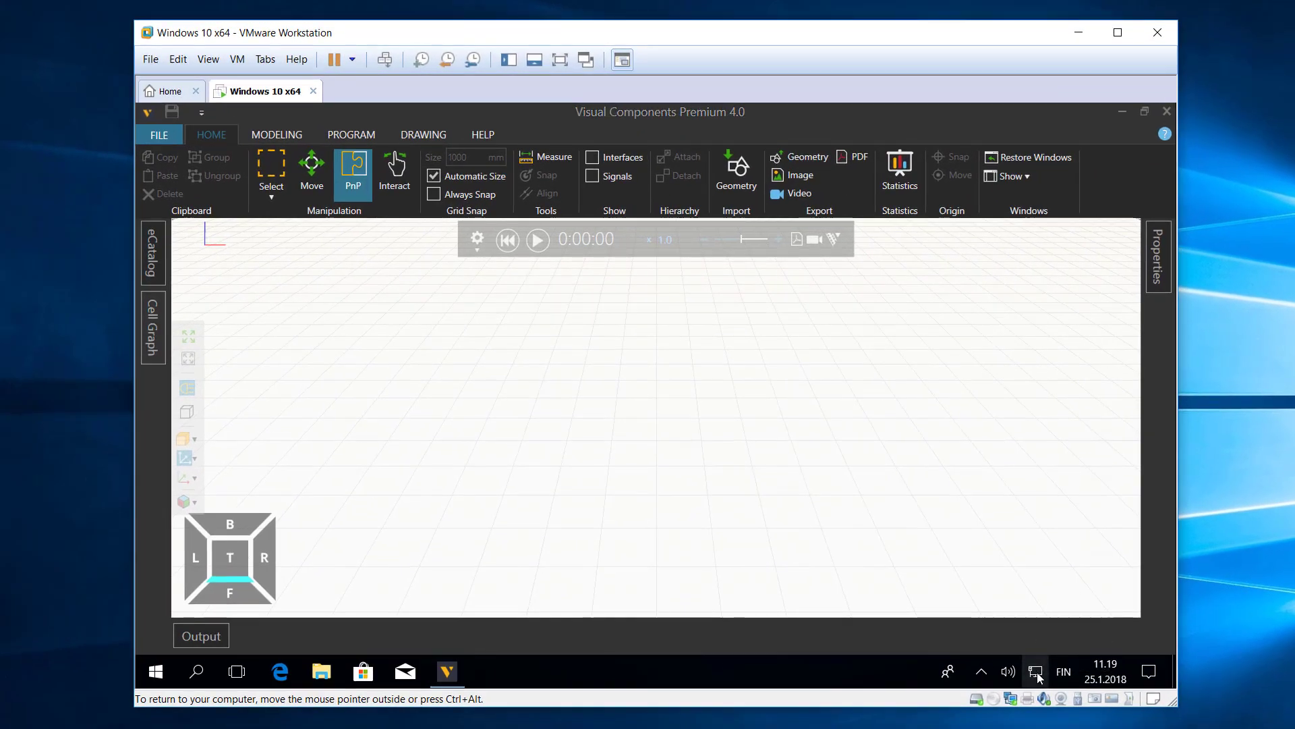
{"action": "left_click", "coordinate": [1035, 671]}
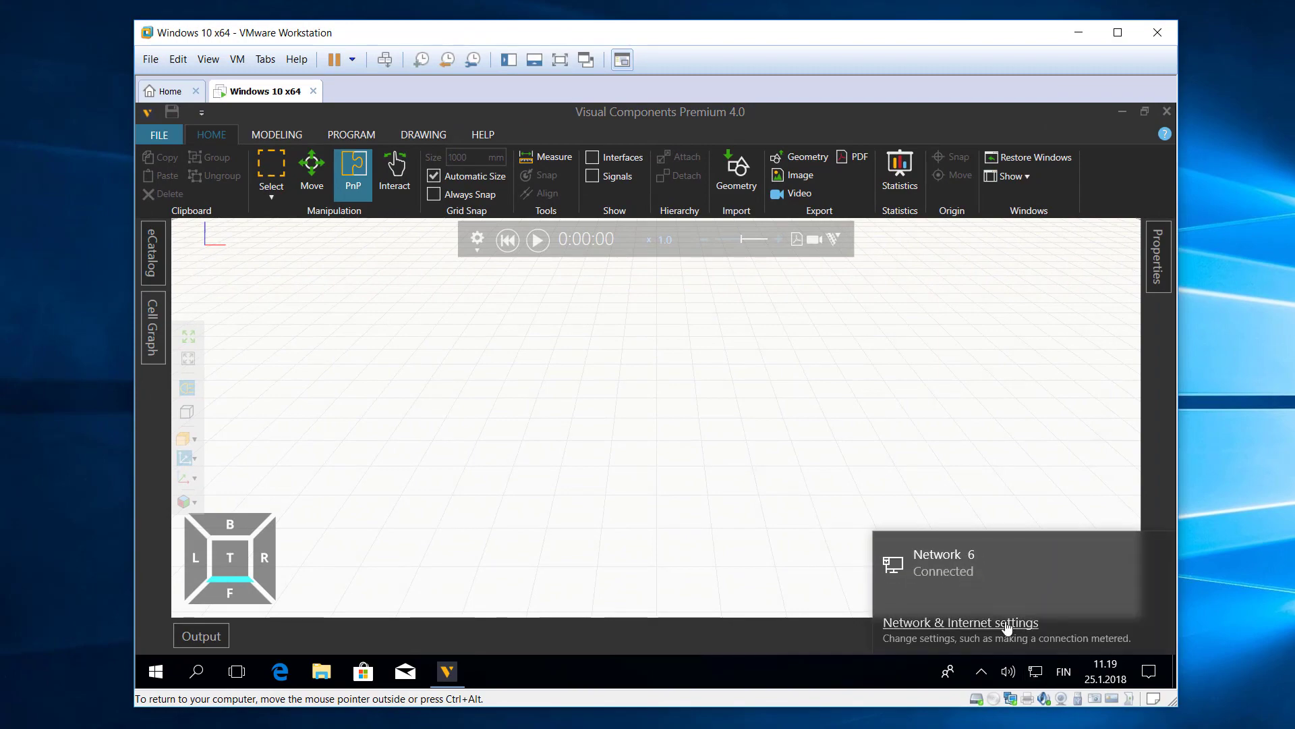
{"action": "left_click", "coordinate": [959, 622]}
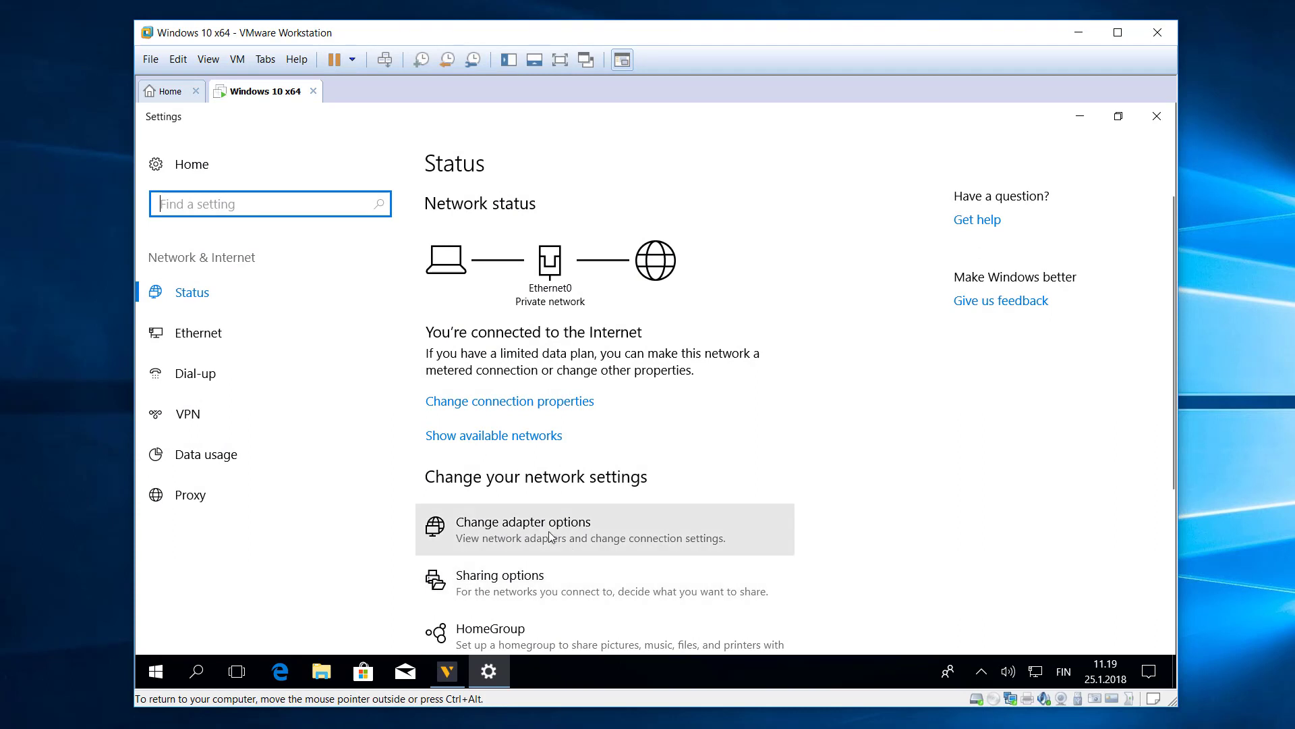
Disable the Ethernet0 adapter in Network Connections so the machine goes offline
{"action": "left_click", "coordinate": [522, 521]}
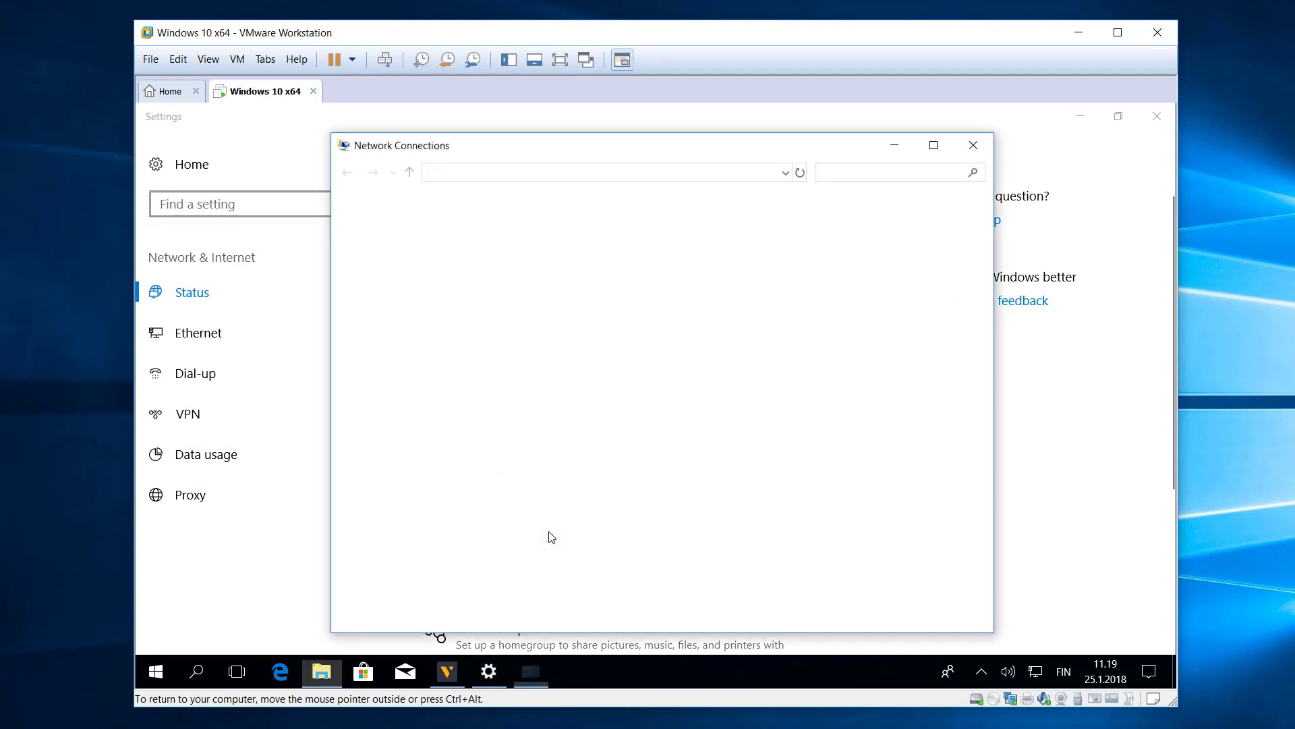
{"action": "left_click", "coordinate": [459, 243]}
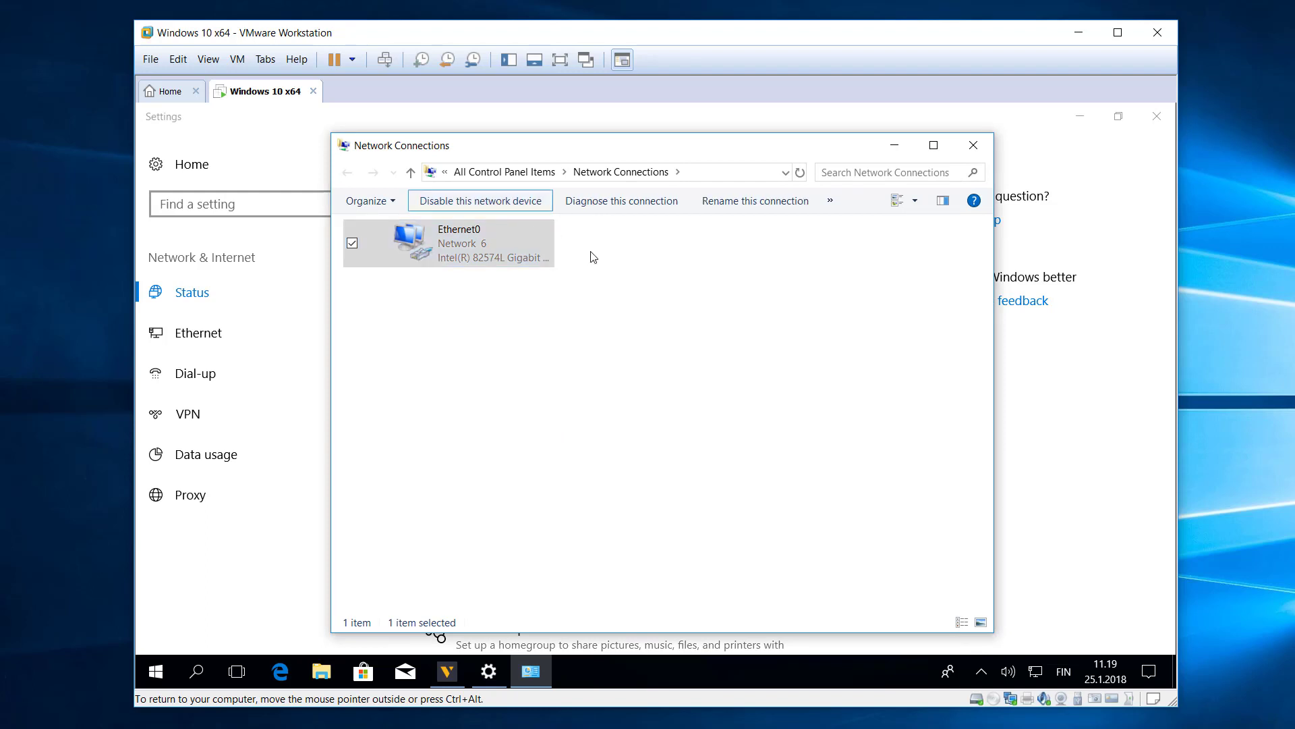
{"action": "left_click", "coordinate": [480, 199]}
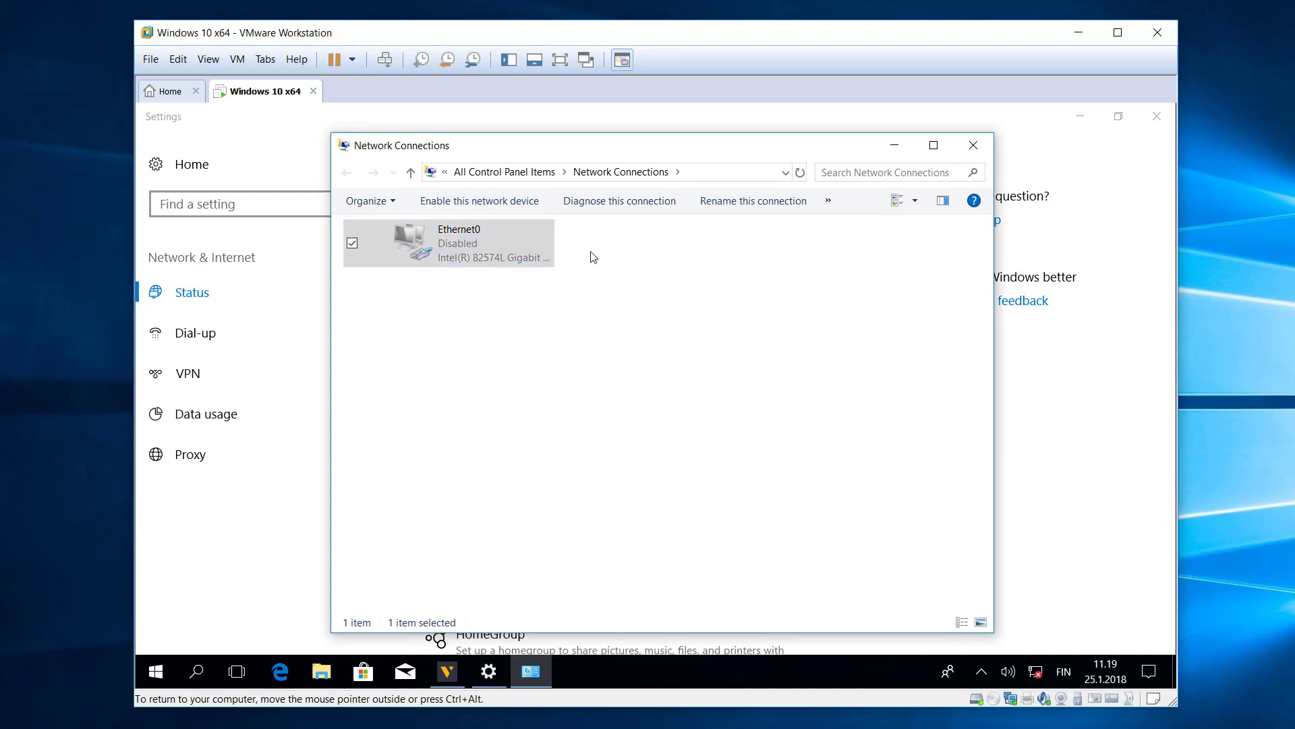
{"action": "left_click", "coordinate": [973, 144]}
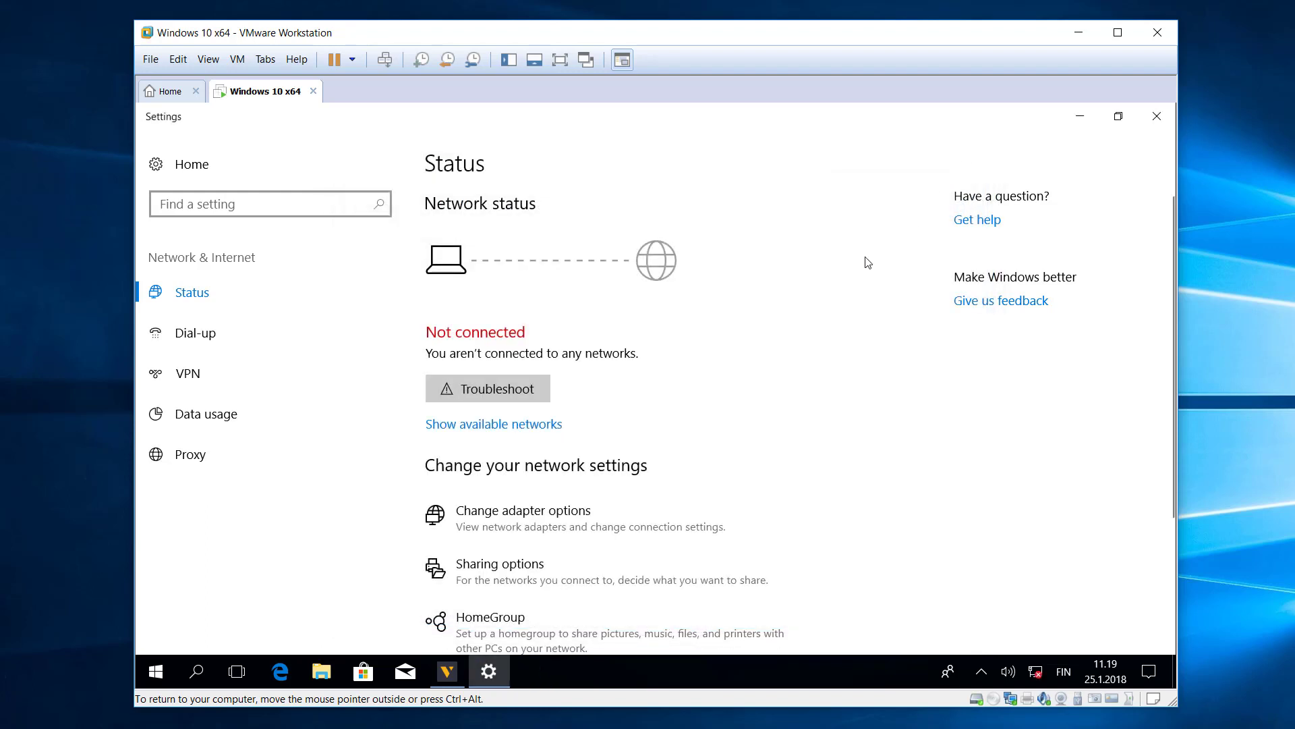
{"action": "mouse_move", "coordinate": [553, 341]}
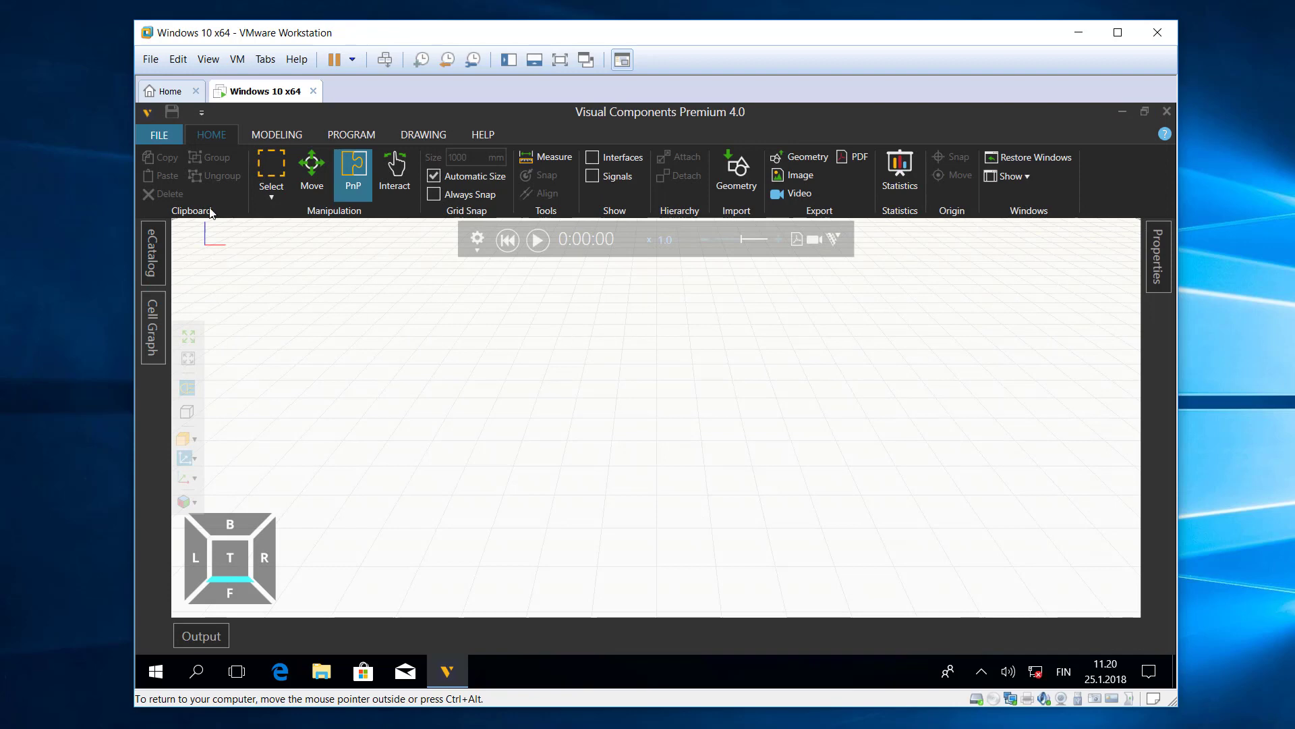
Go to File > Info > License and start deactivating the commercial product key
{"action": "left_click", "coordinate": [158, 135]}
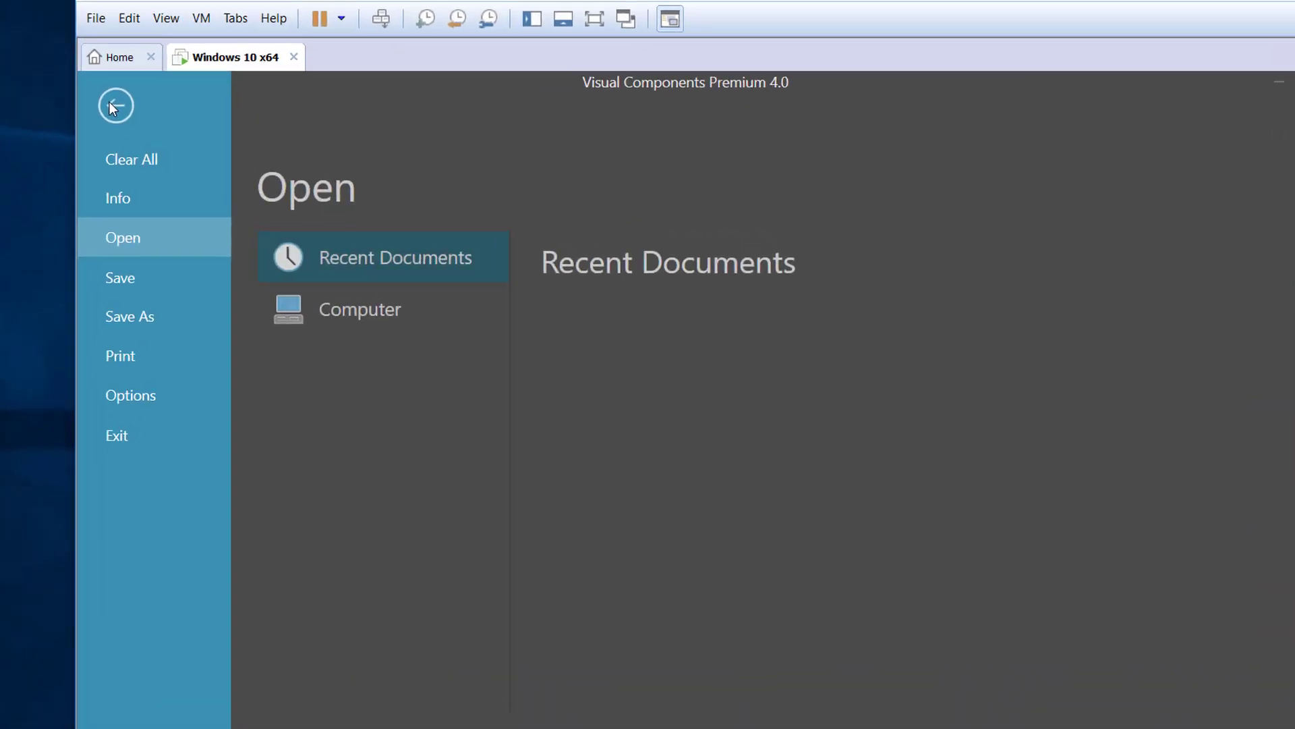
{"action": "left_click", "coordinate": [117, 197]}
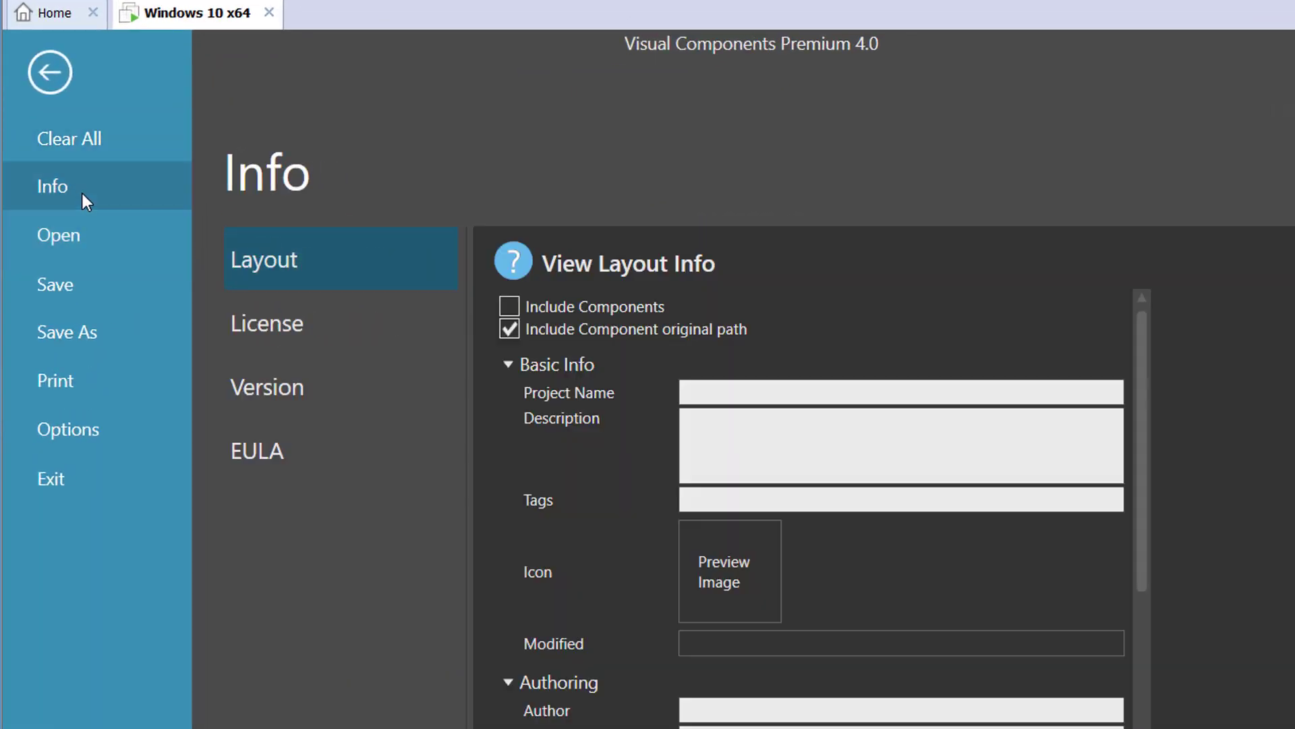
{"action": "left_click", "coordinate": [266, 322]}
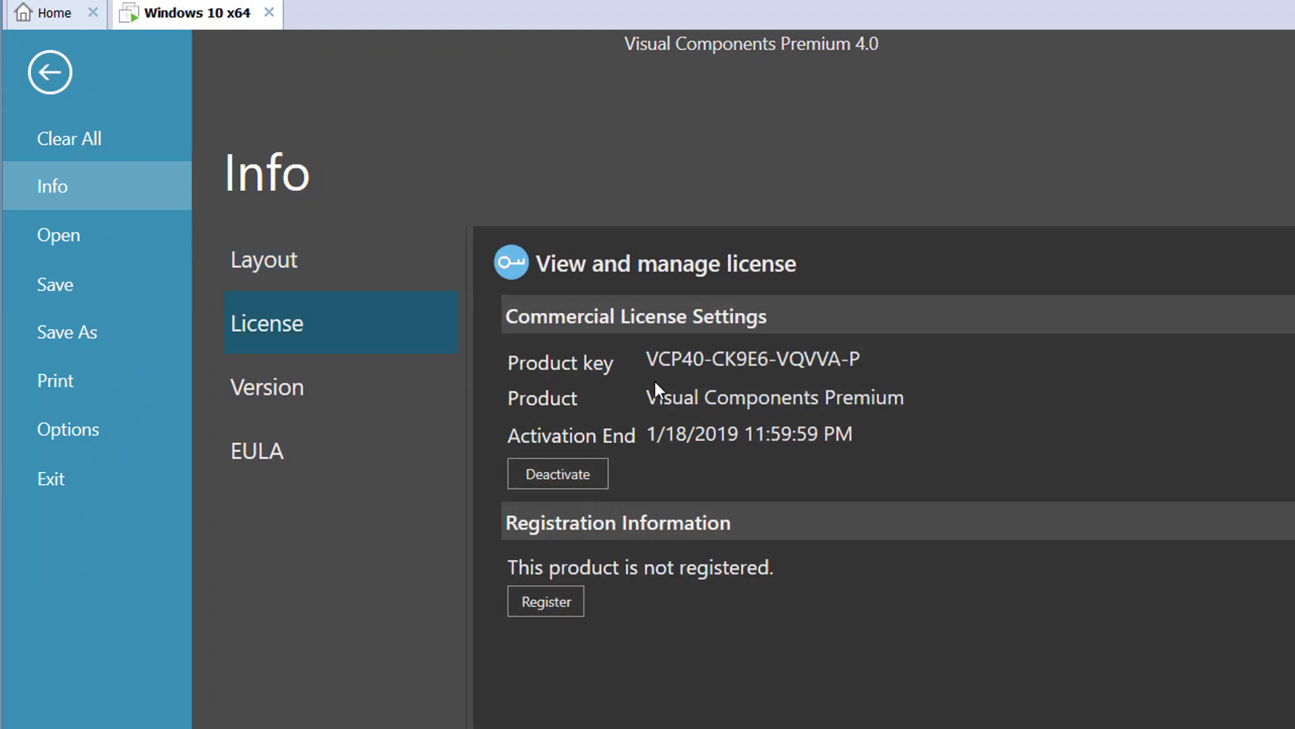
{"action": "mouse_move", "coordinate": [606, 474]}
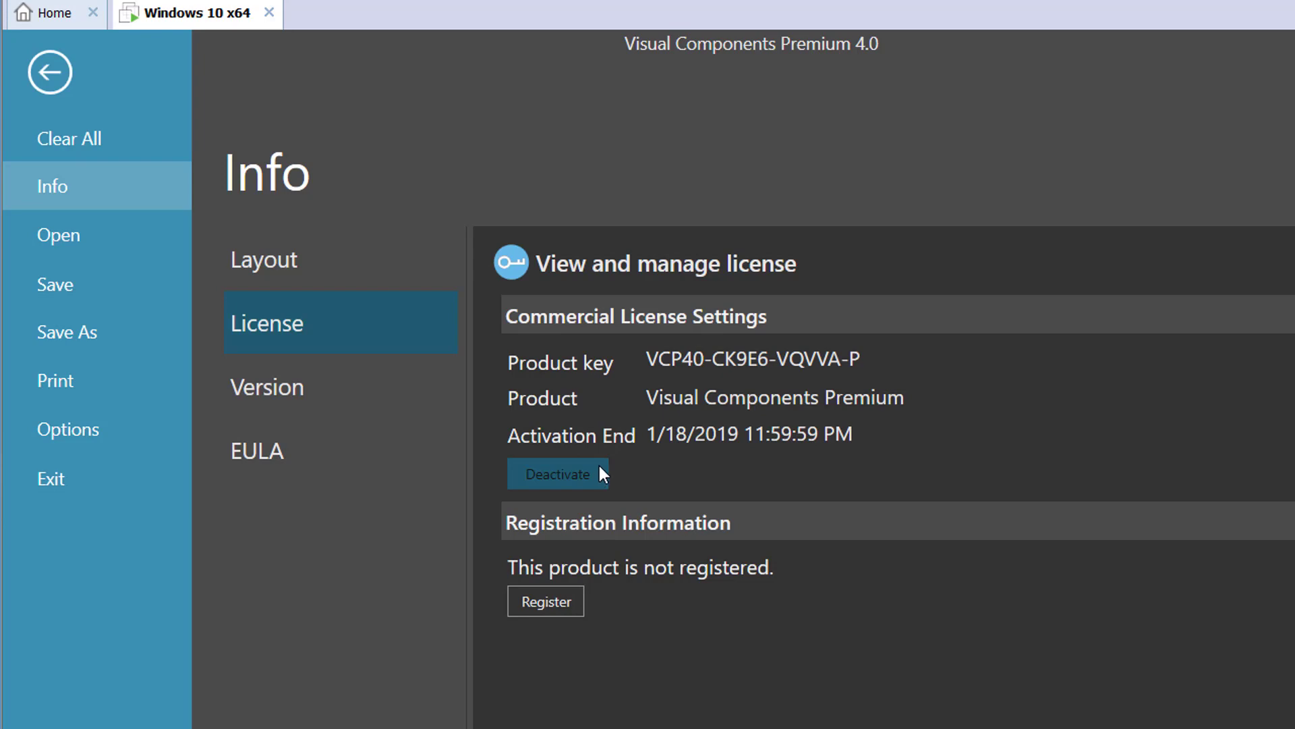
{"action": "mouse_move", "coordinate": [593, 483]}
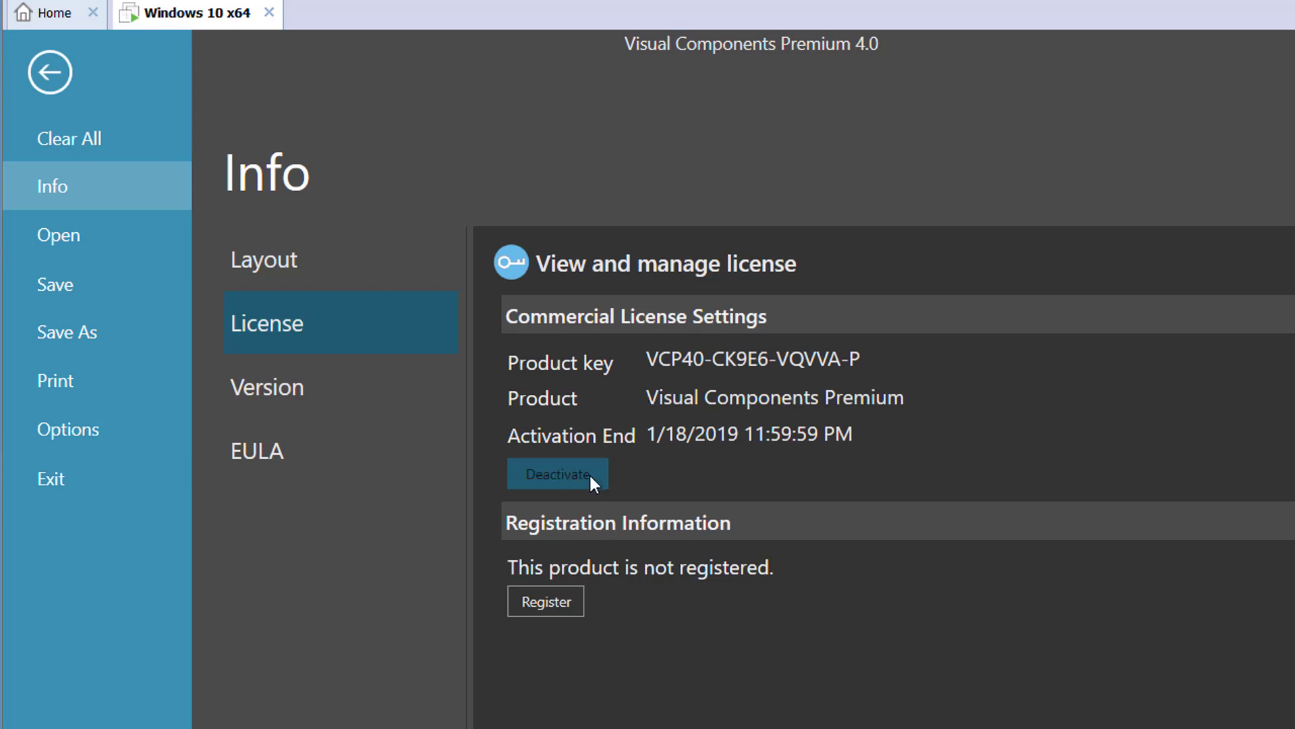
{"action": "left_click", "coordinate": [557, 473]}
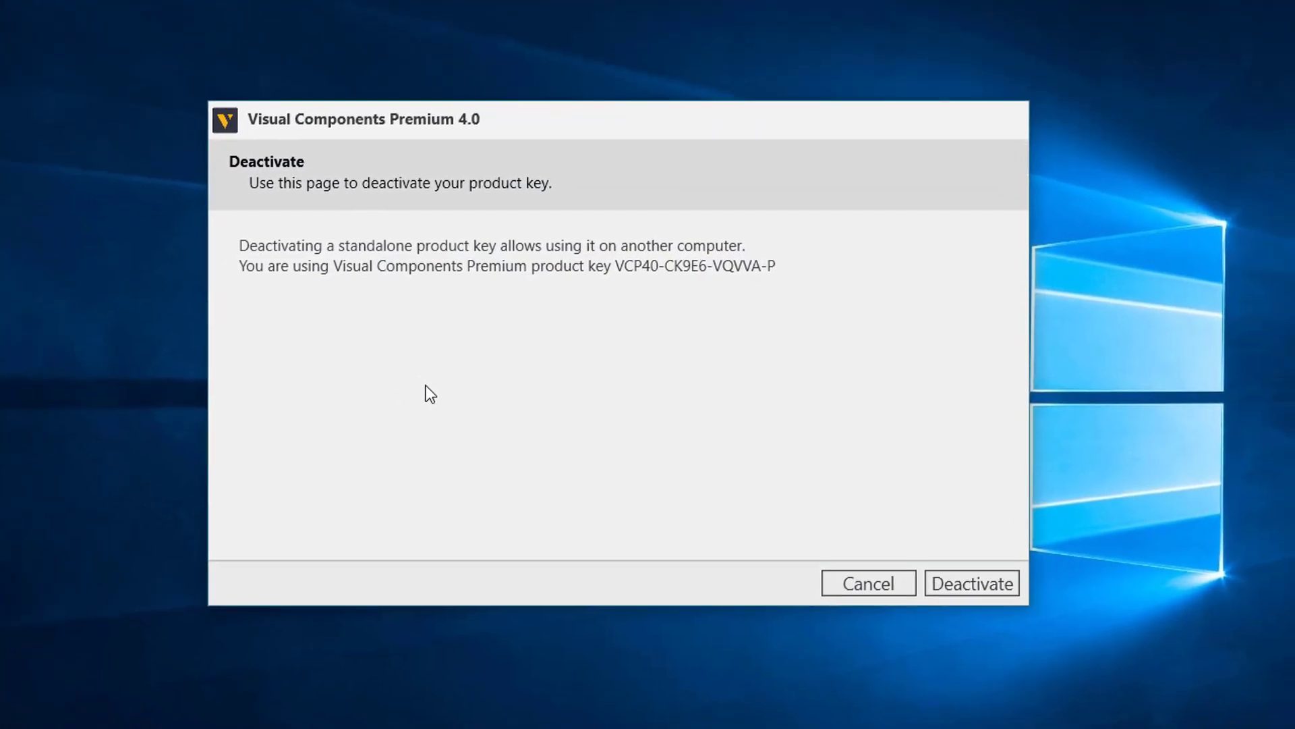
{"action": "mouse_move", "coordinate": [723, 298]}
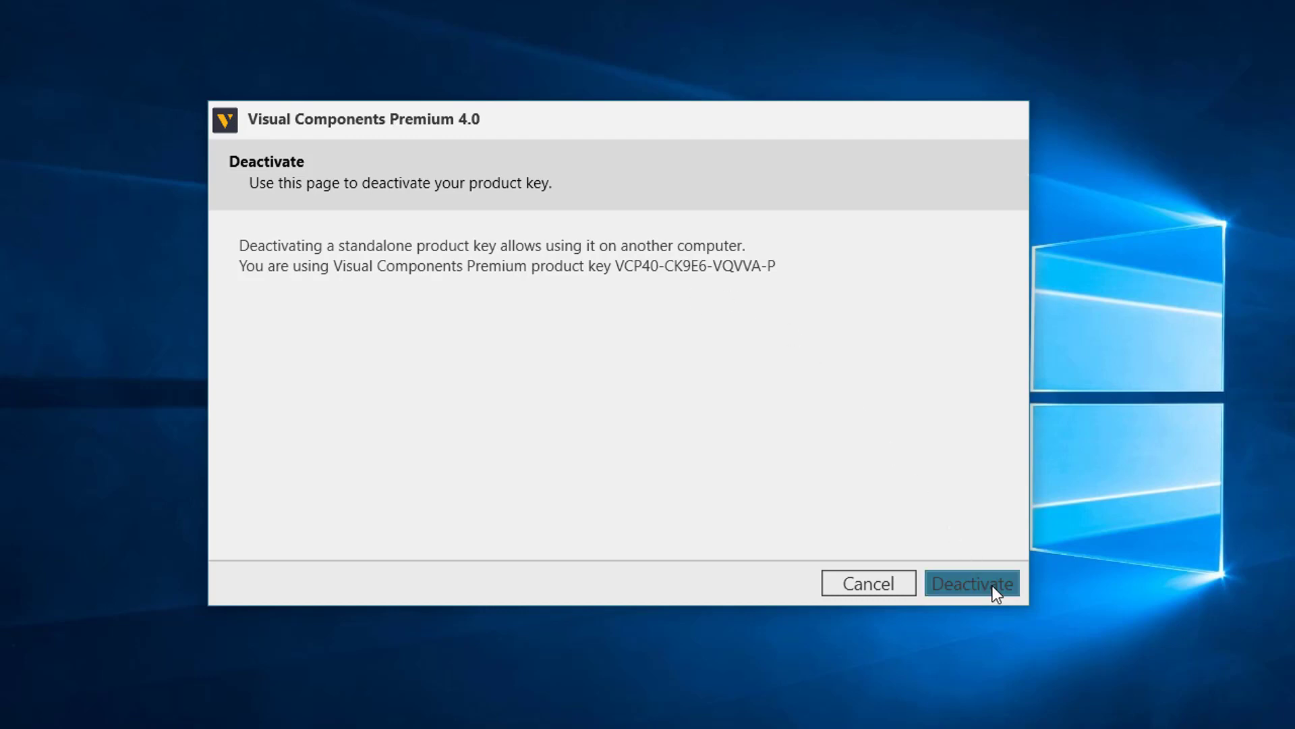
Confirm deactivation, landing on the Offline Deactivation page with no internet detected
{"action": "left_click", "coordinate": [972, 583]}
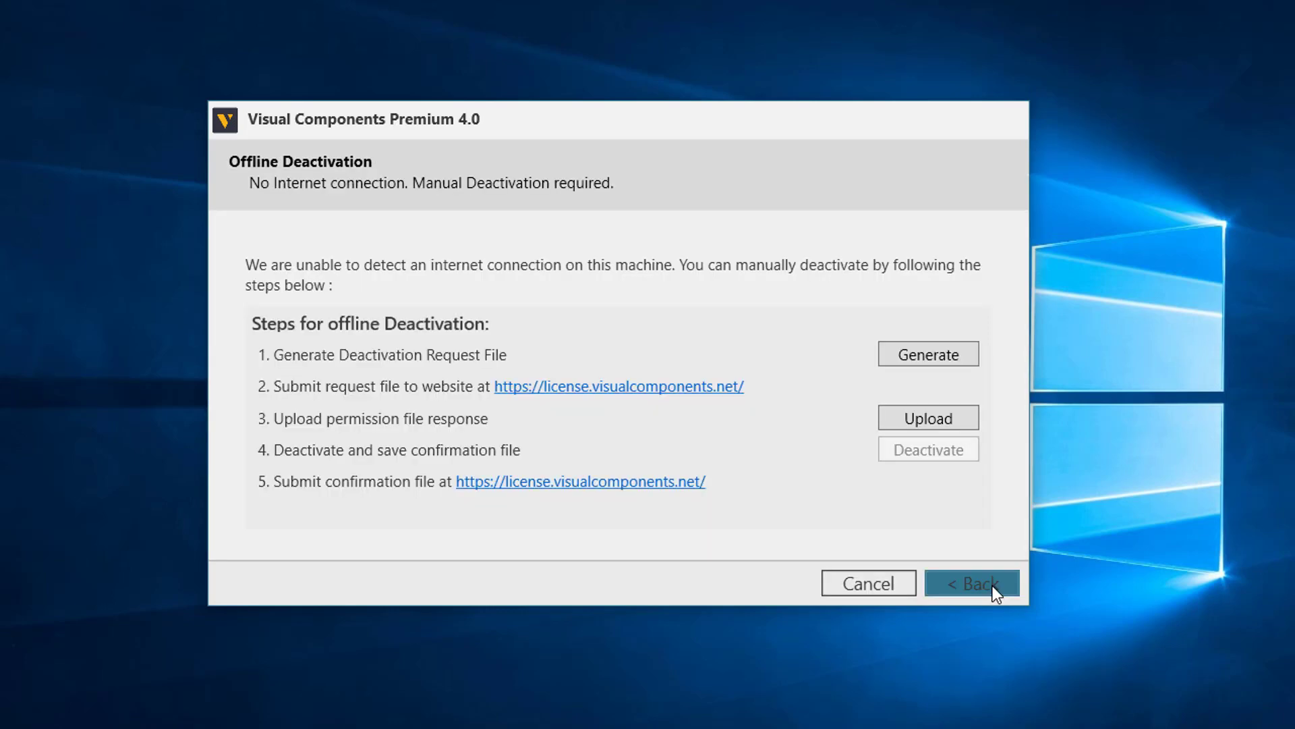
{"action": "mouse_move", "coordinate": [343, 213]}
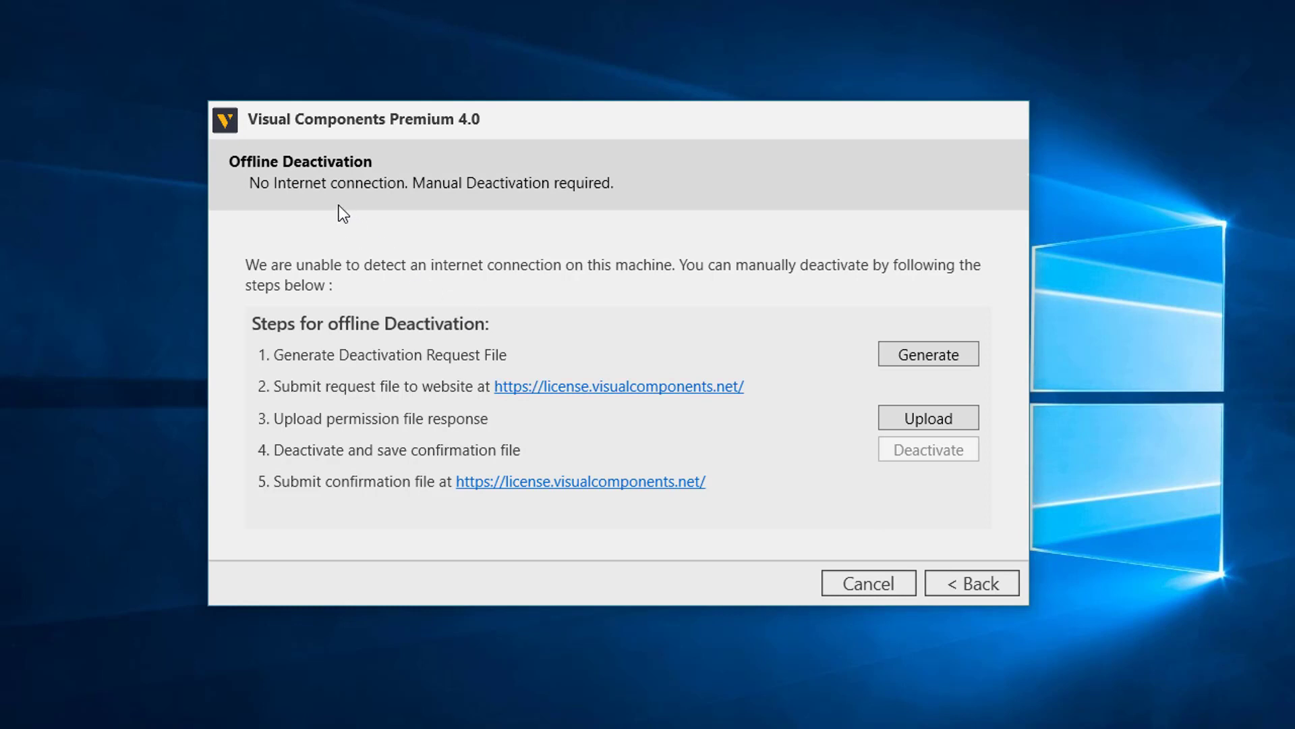
{"action": "mouse_move", "coordinate": [444, 206]}
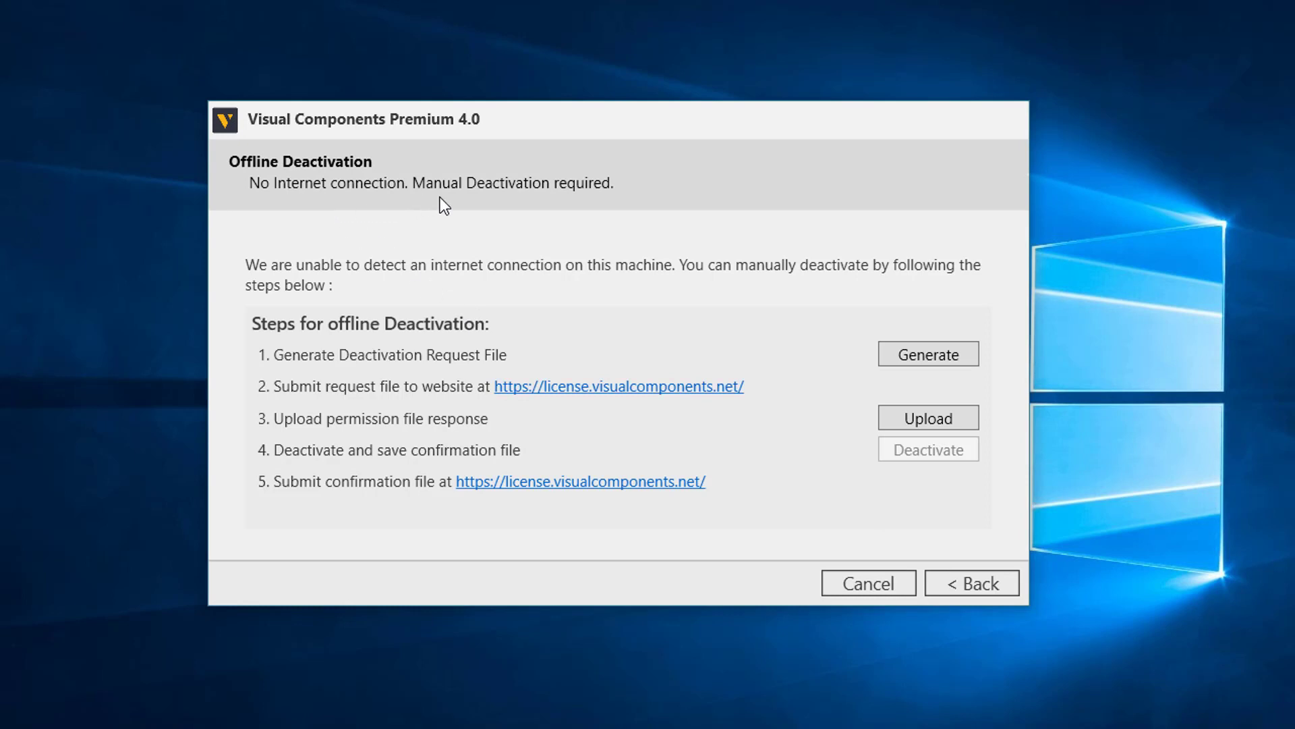
{"action": "mouse_move", "coordinate": [272, 358]}
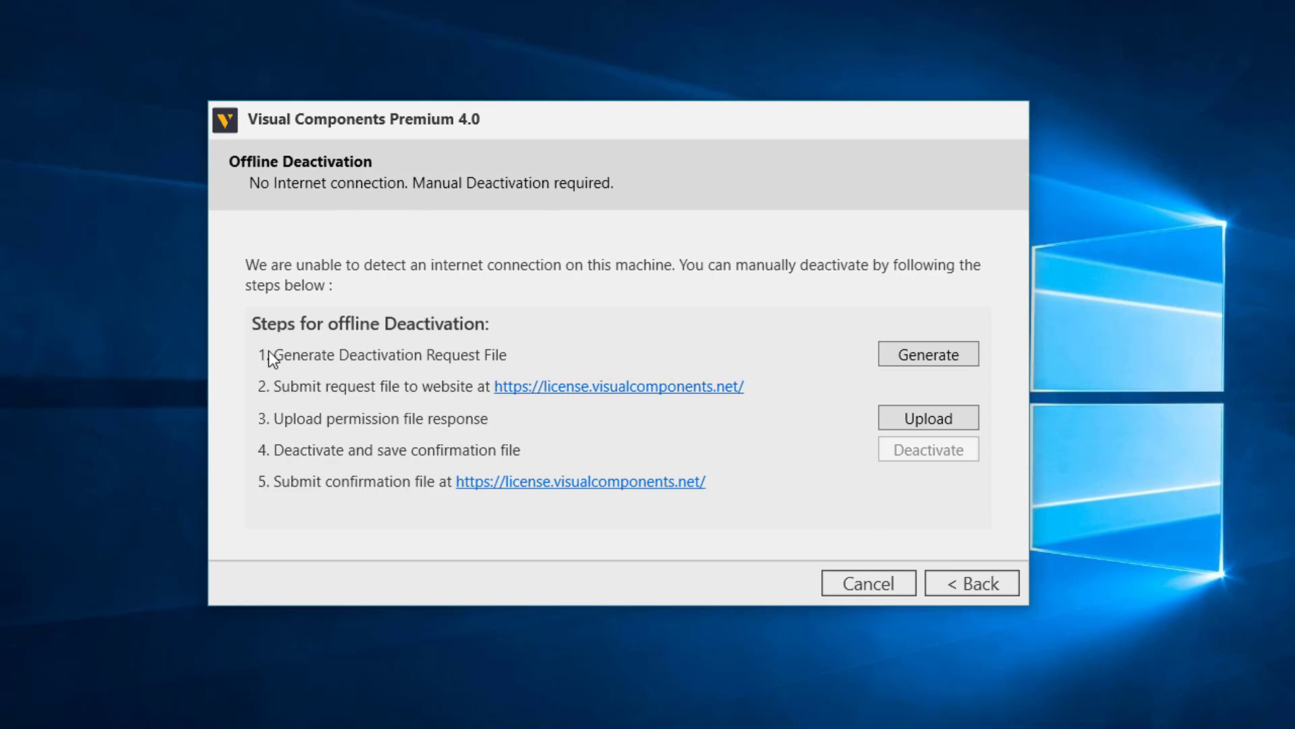
{"action": "mouse_move", "coordinate": [245, 515]}
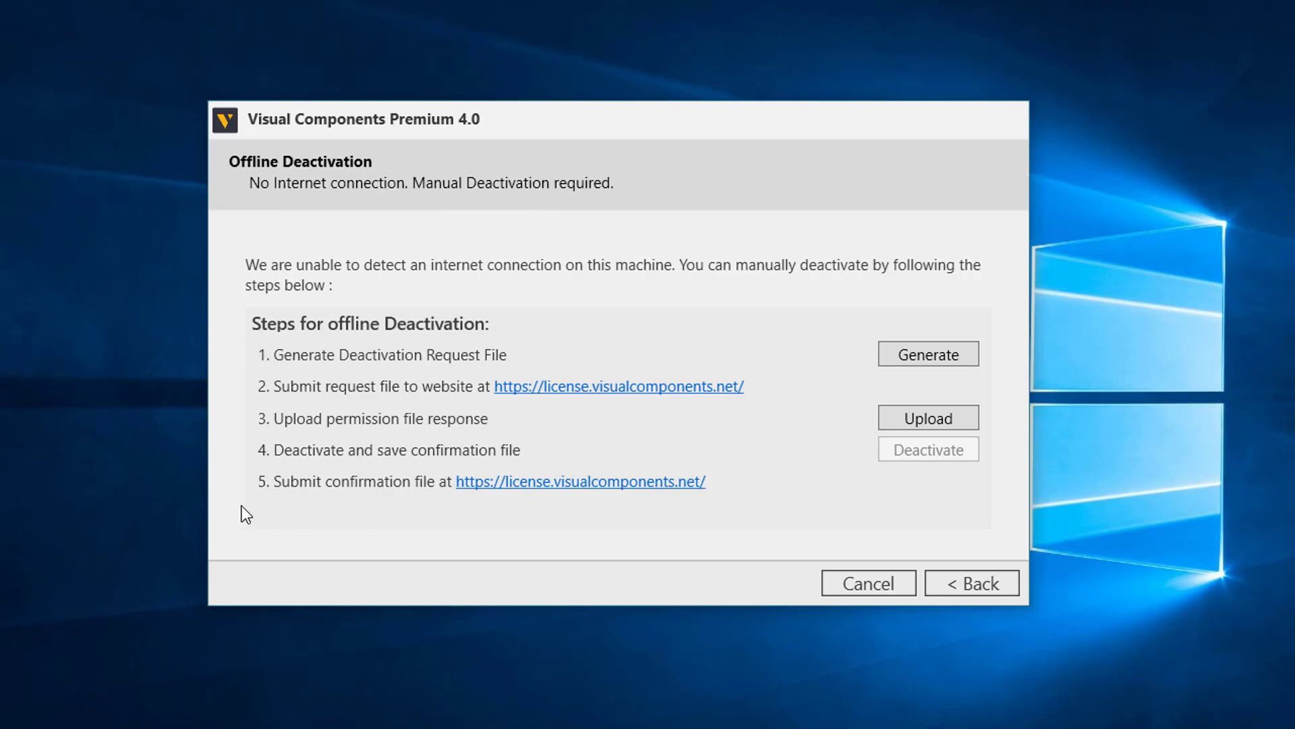
{"action": "mouse_move", "coordinate": [378, 368]}
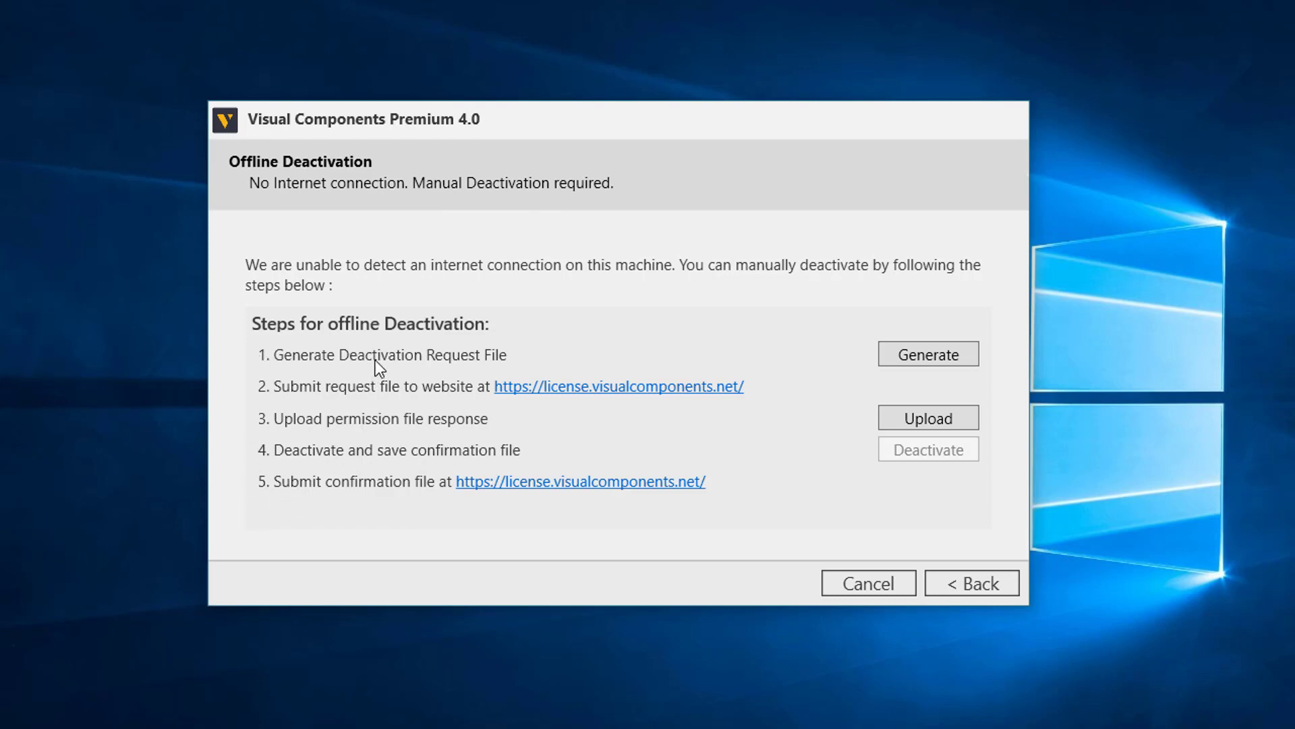
{"action": "mouse_move", "coordinate": [528, 361]}
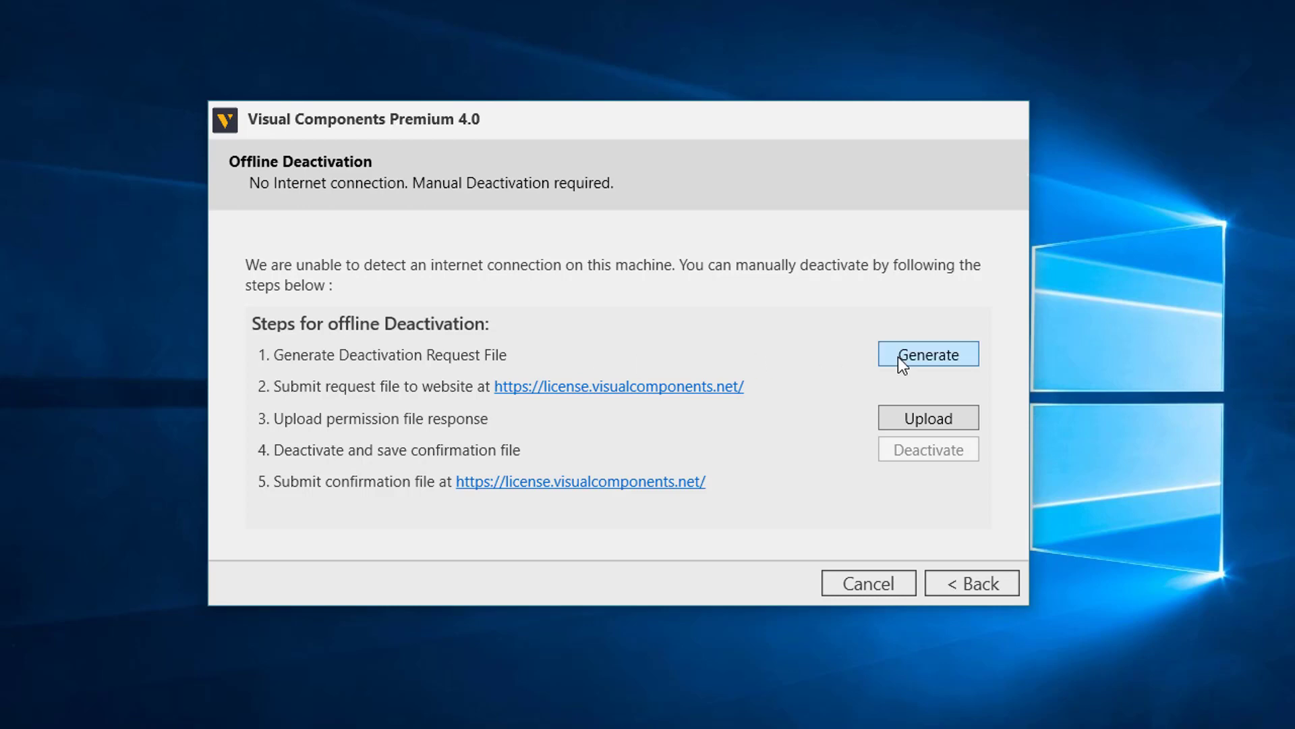
Generate the deactivation request file and save it to Documents, completing step one
{"action": "left_click", "coordinate": [928, 353]}
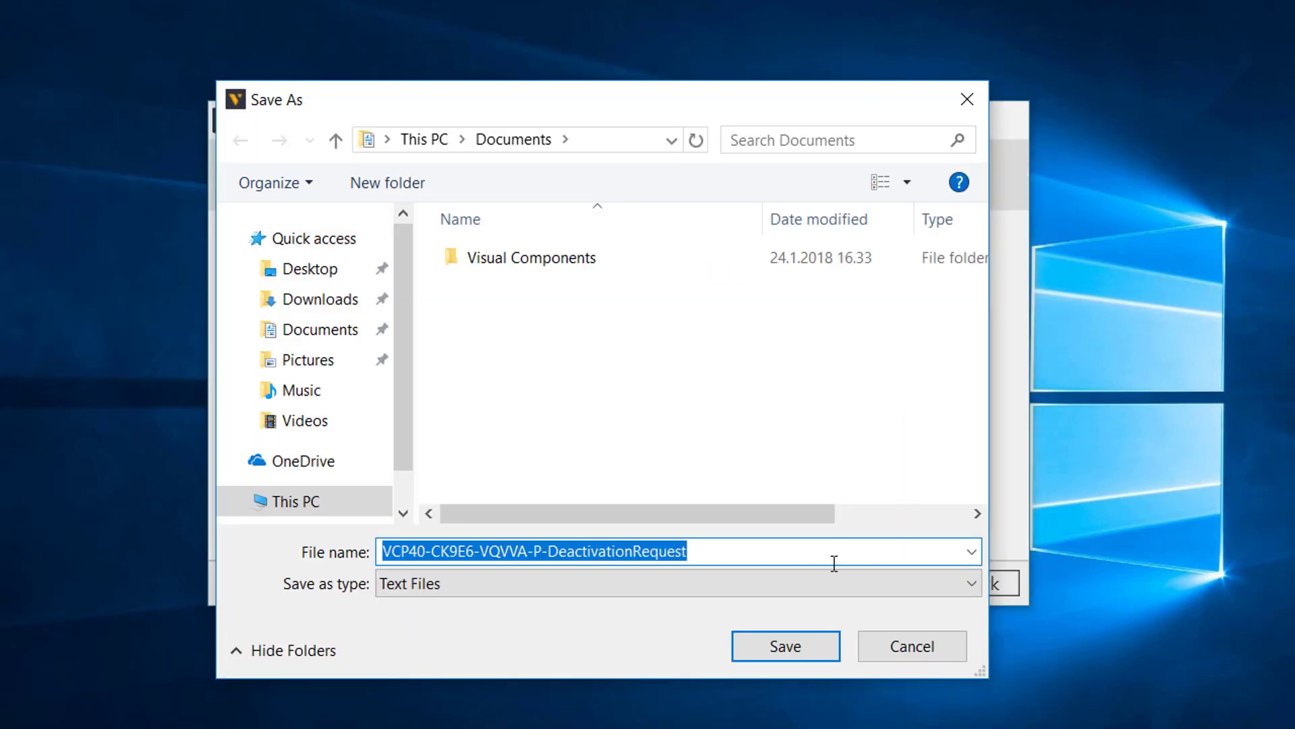
{"action": "left_click", "coordinate": [785, 645]}
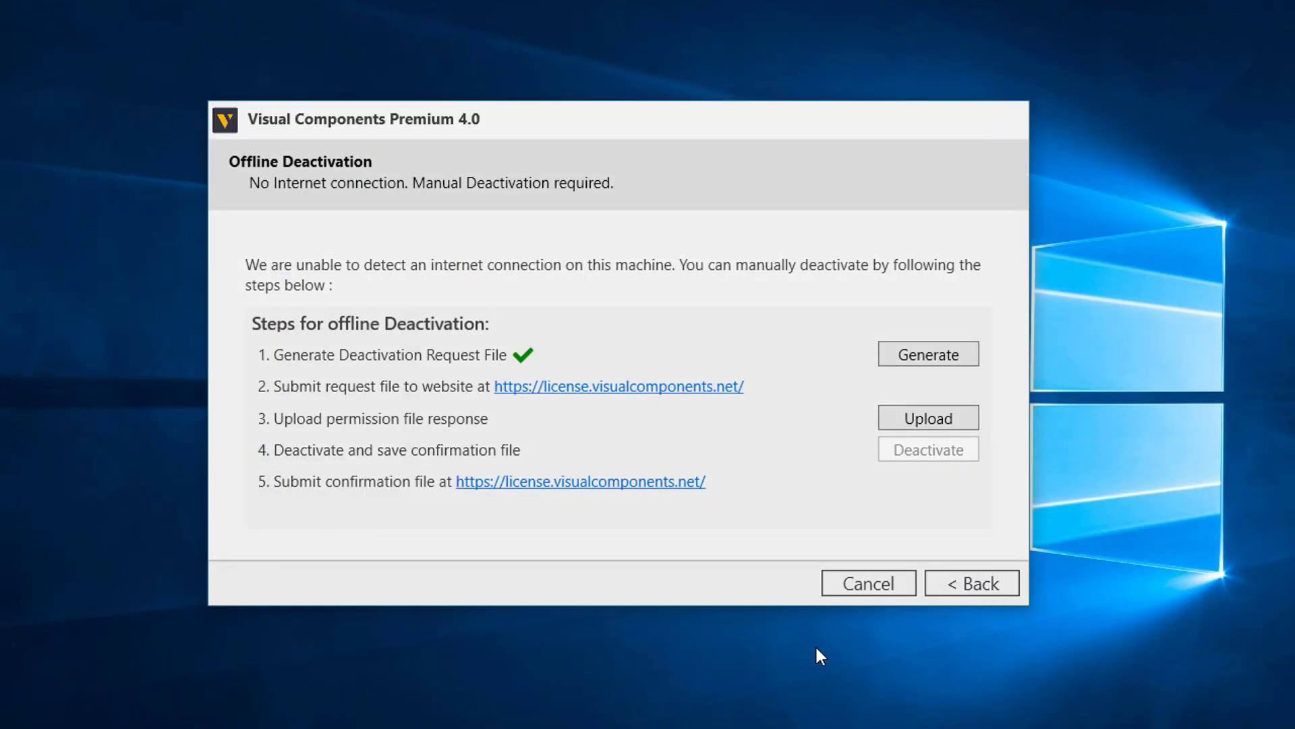
{"action": "mouse_move", "coordinate": [539, 361]}
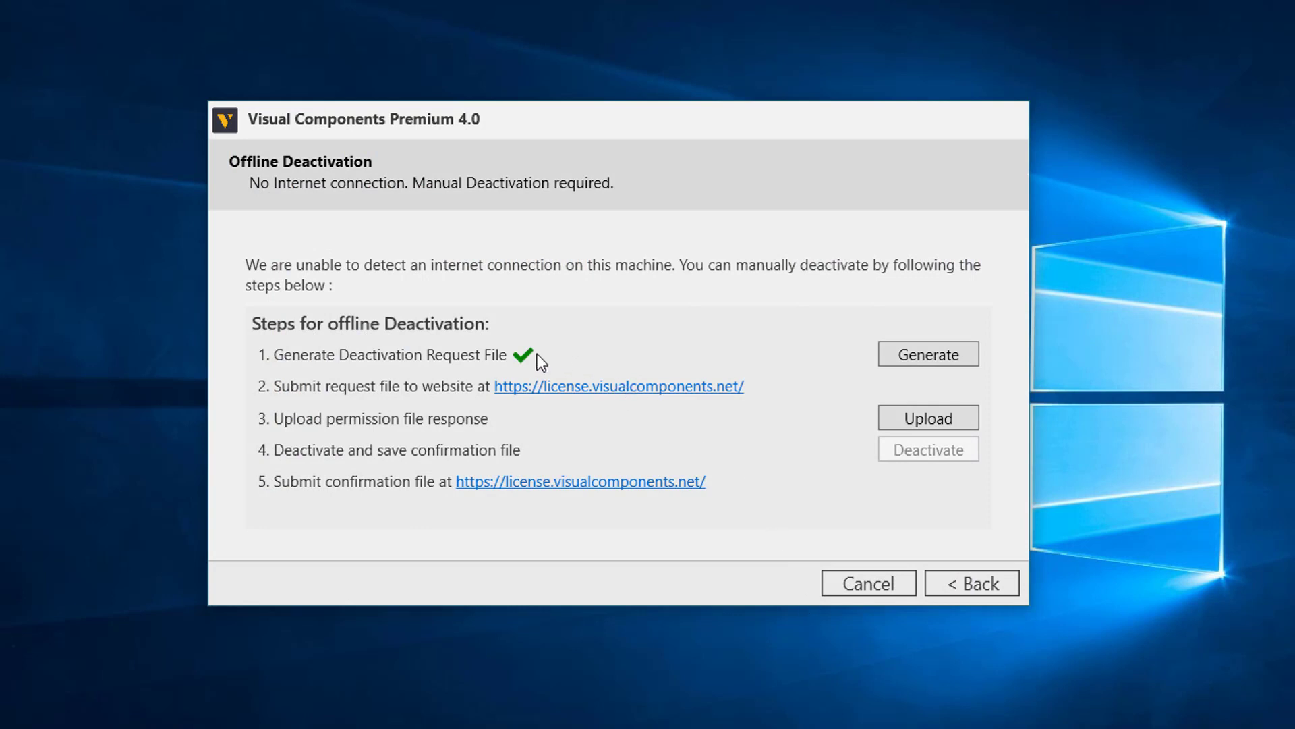
{"action": "mouse_move", "coordinate": [579, 413]}
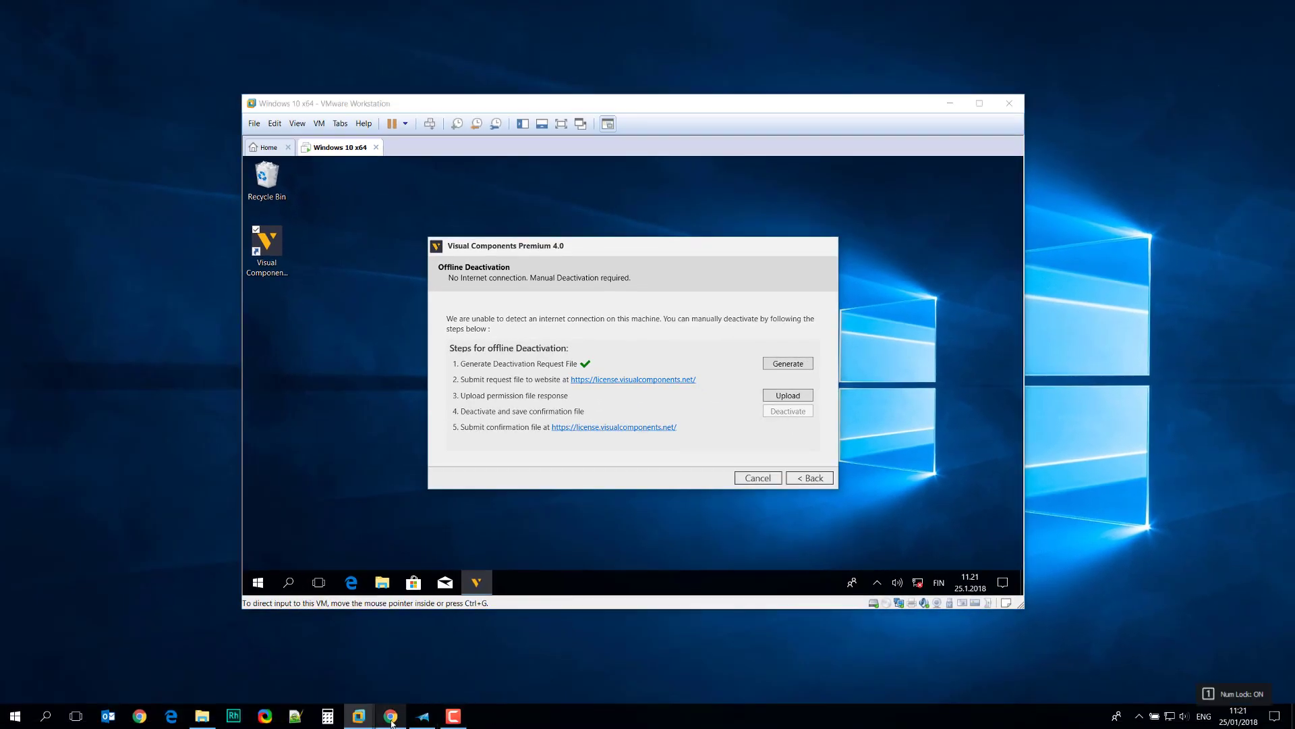
{"action": "left_click", "coordinate": [391, 715]}
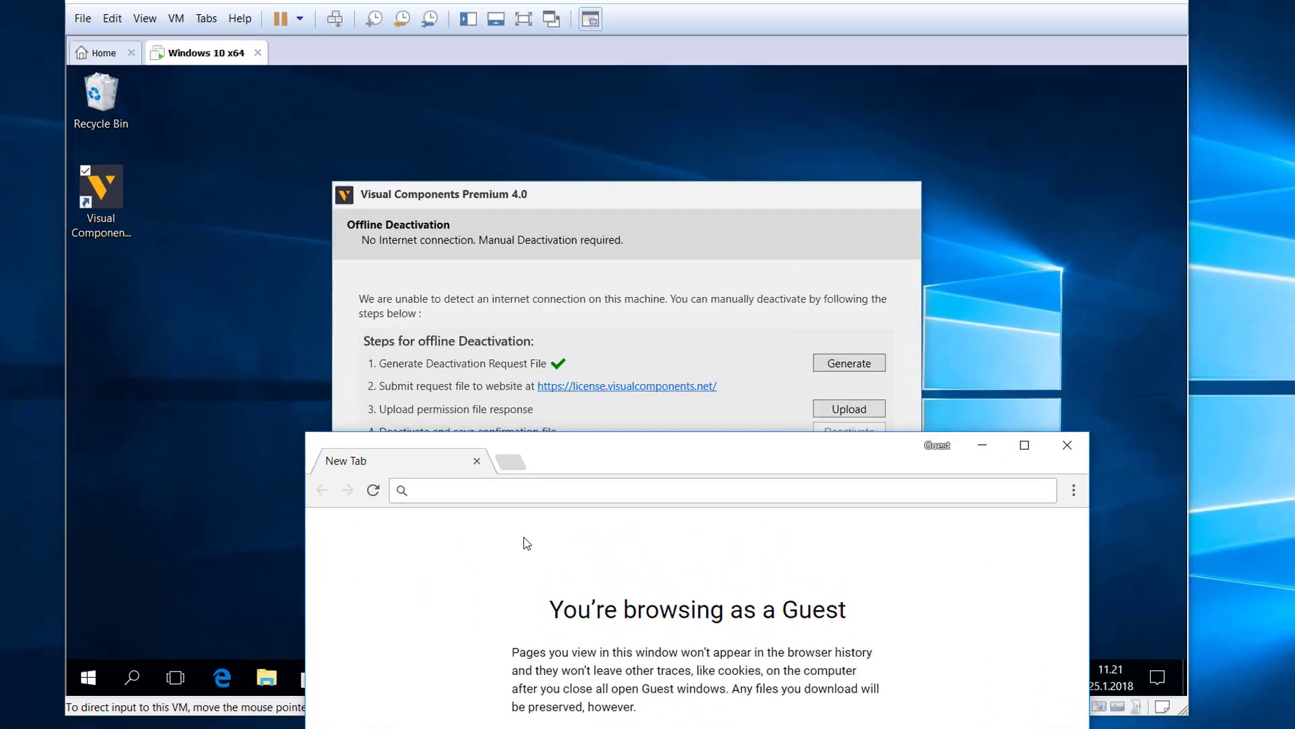
{"action": "type", "text": "https:"}
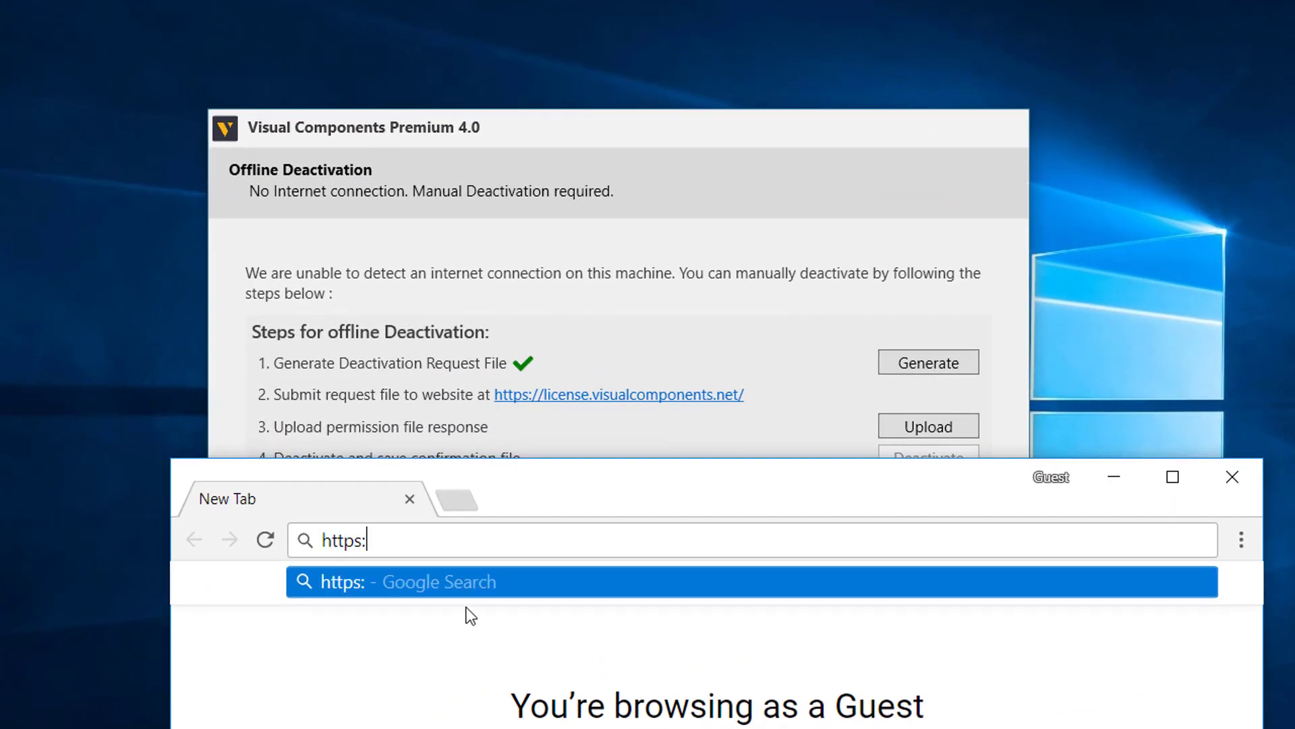
{"action": "type", "text": "//license"}
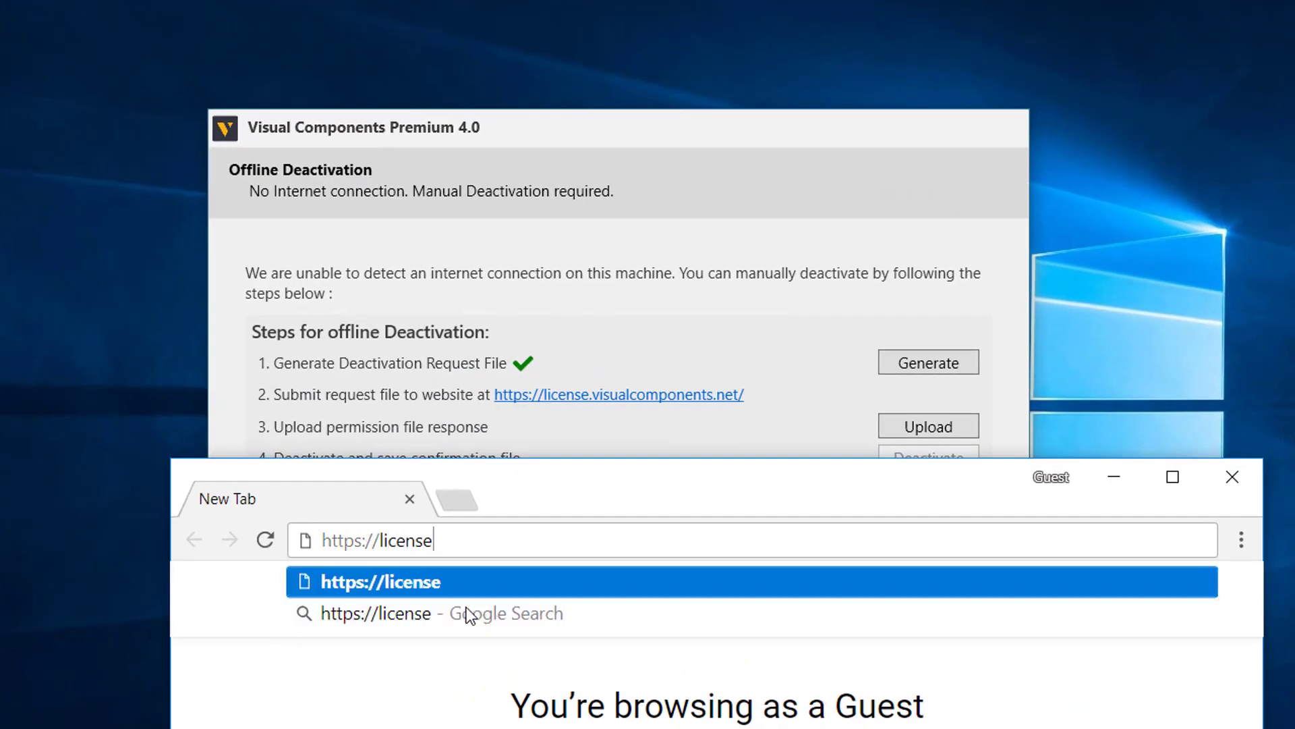
{"action": "type", "text": ".visualcomponents."}
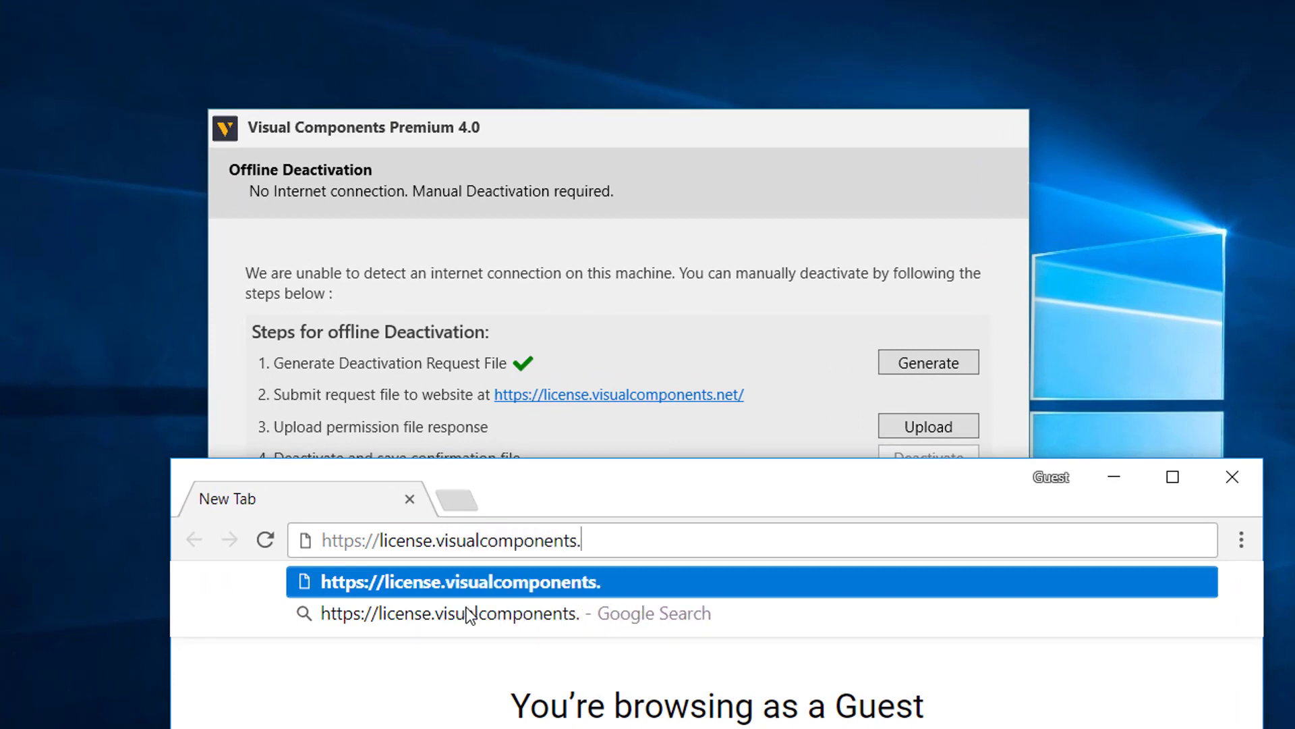
{"action": "type", "text": "net"}
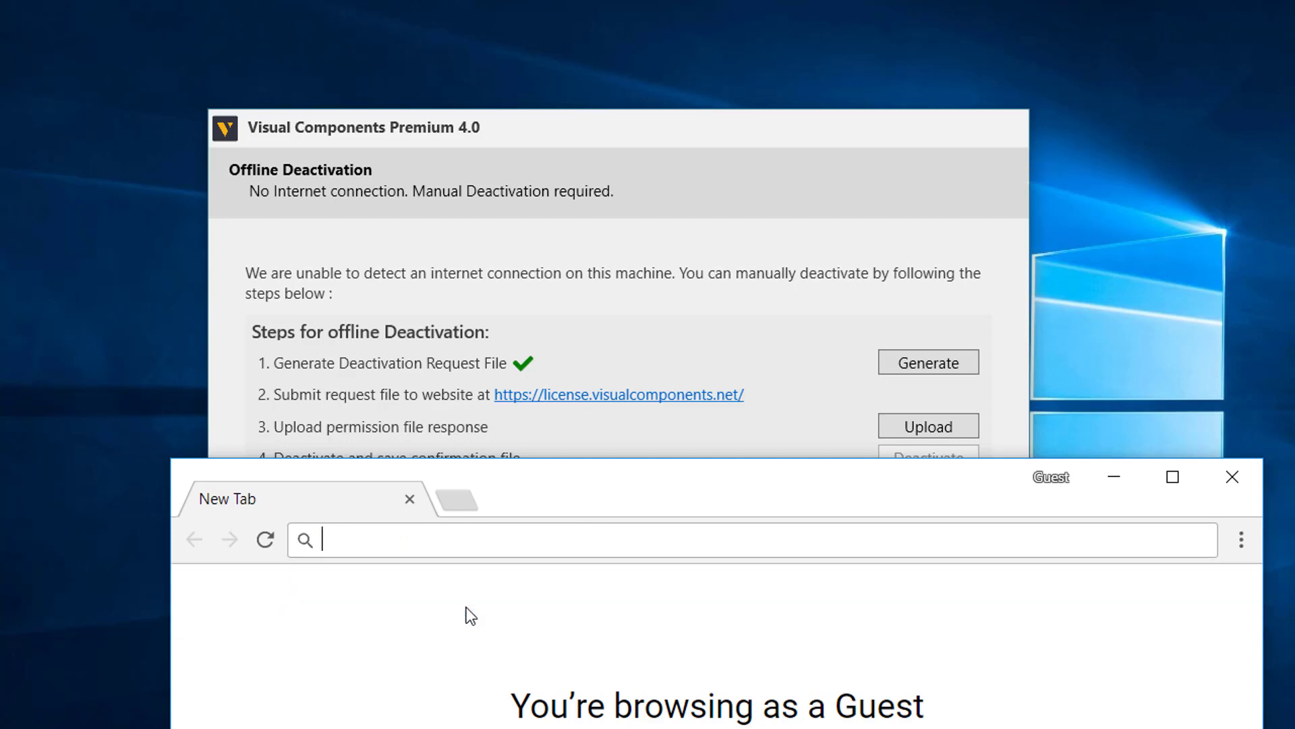
{"action": "type", "text": "www.v"}
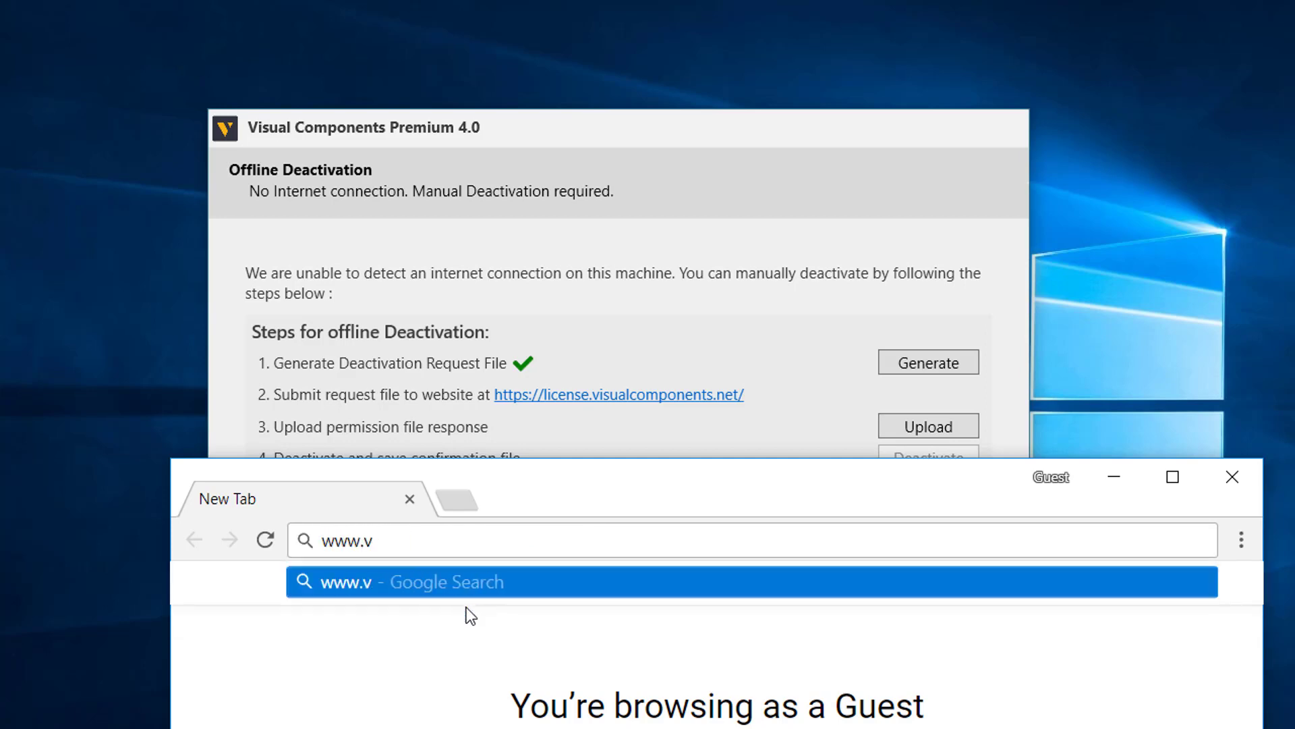
{"action": "type", "text": "isualcomponents.com"}
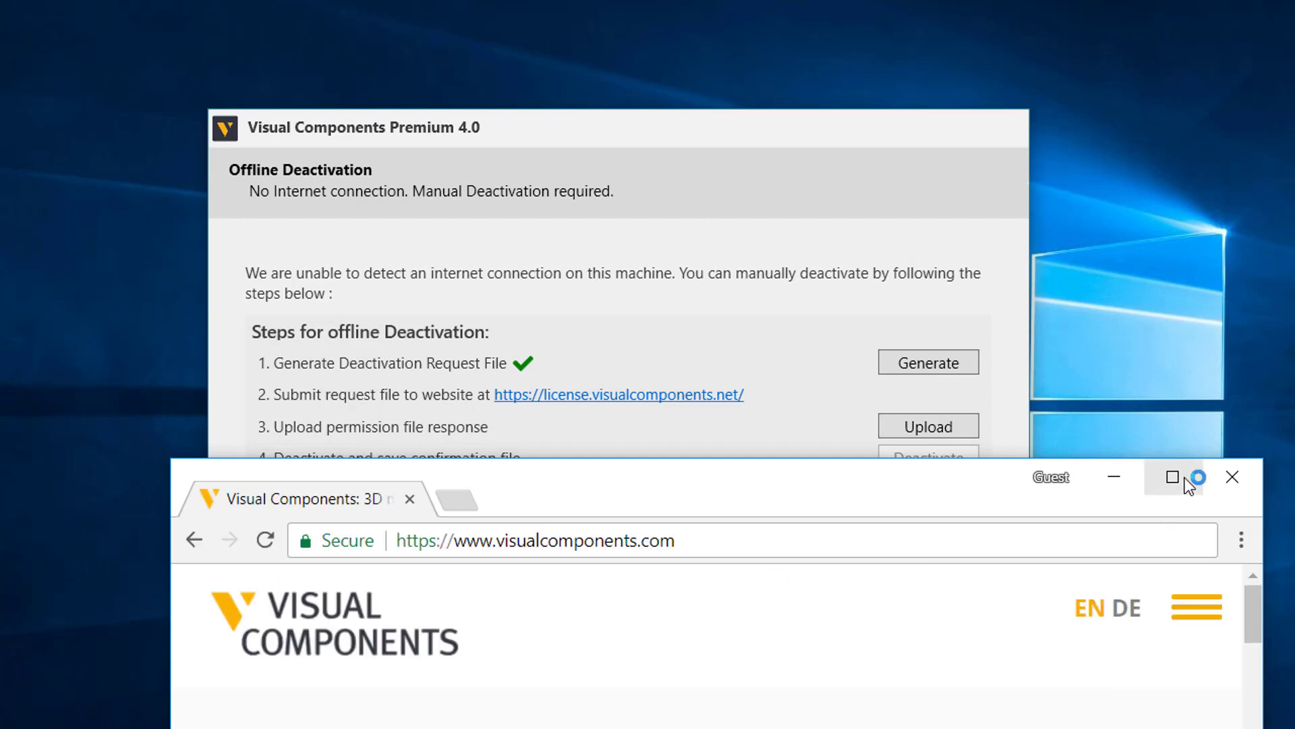
{"action": "left_click", "coordinate": [1173, 476]}
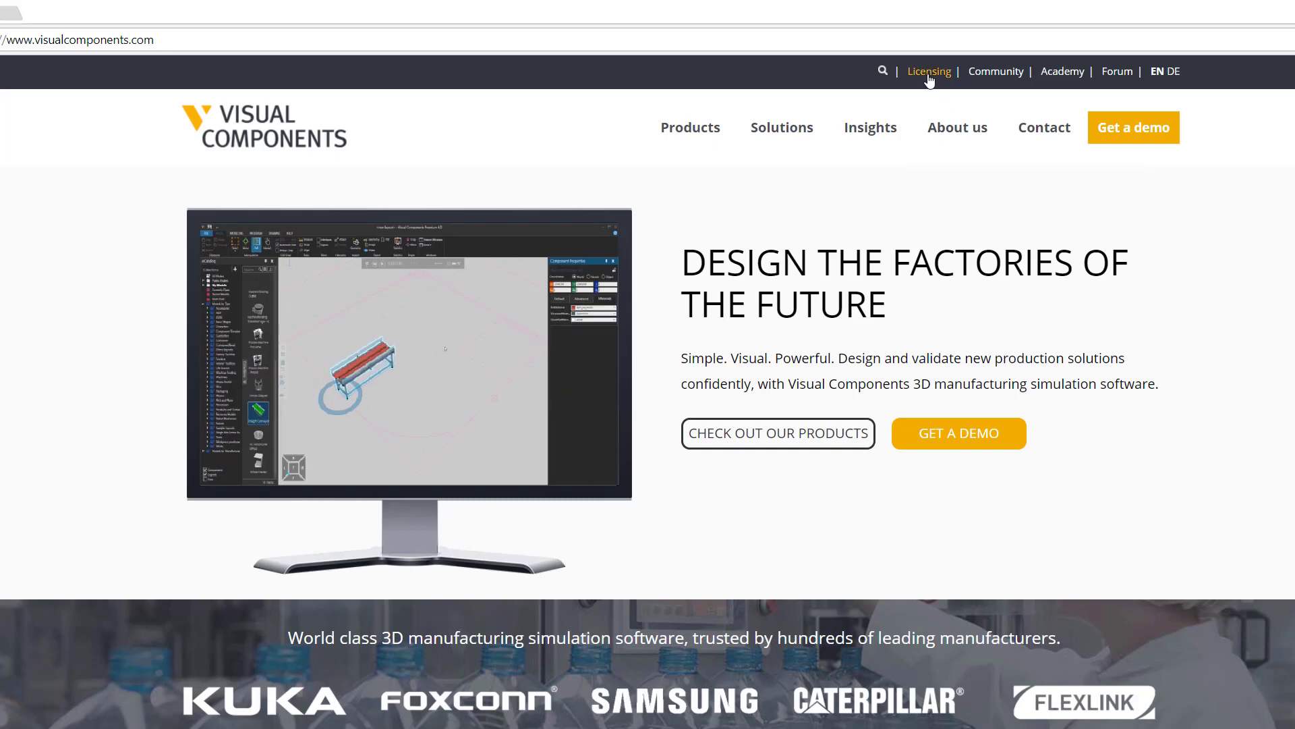
Log in to the licensing customer portal and go to the Manual Licensing upload page
{"action": "left_click", "coordinate": [928, 72]}
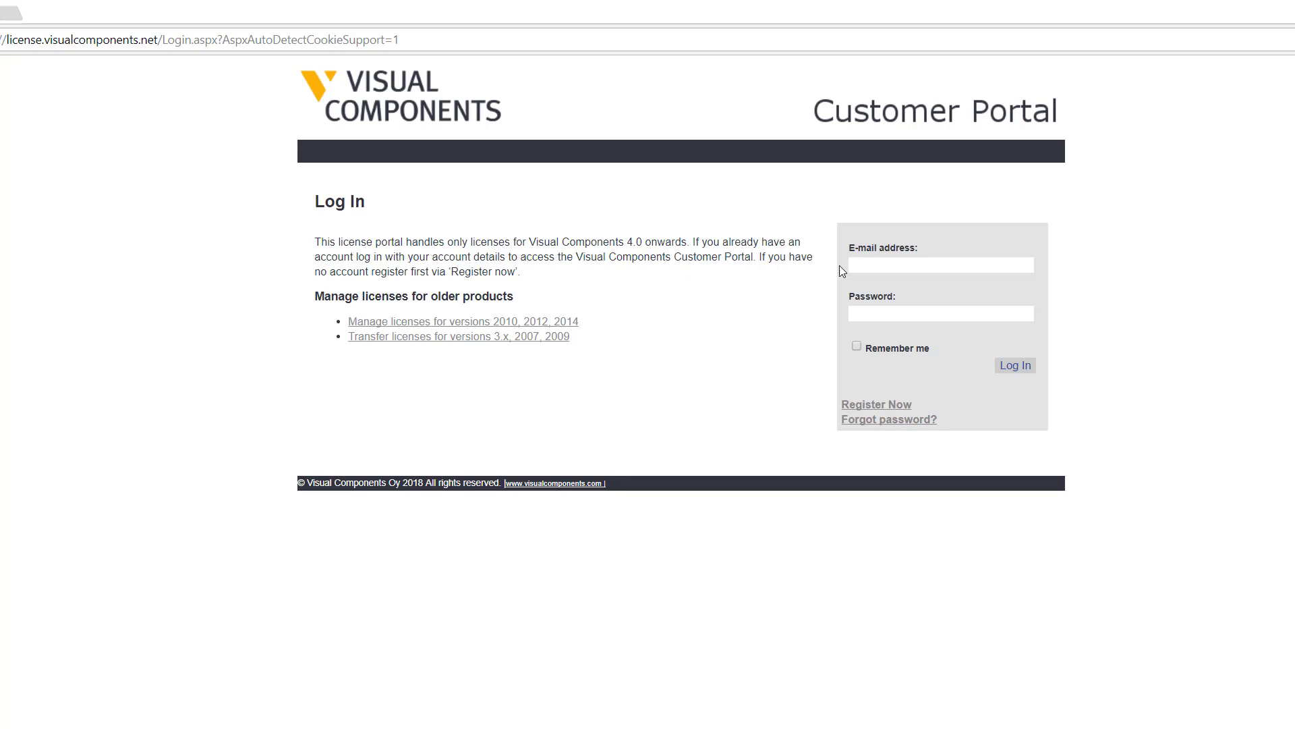
{"action": "mouse_move", "coordinate": [871, 416]}
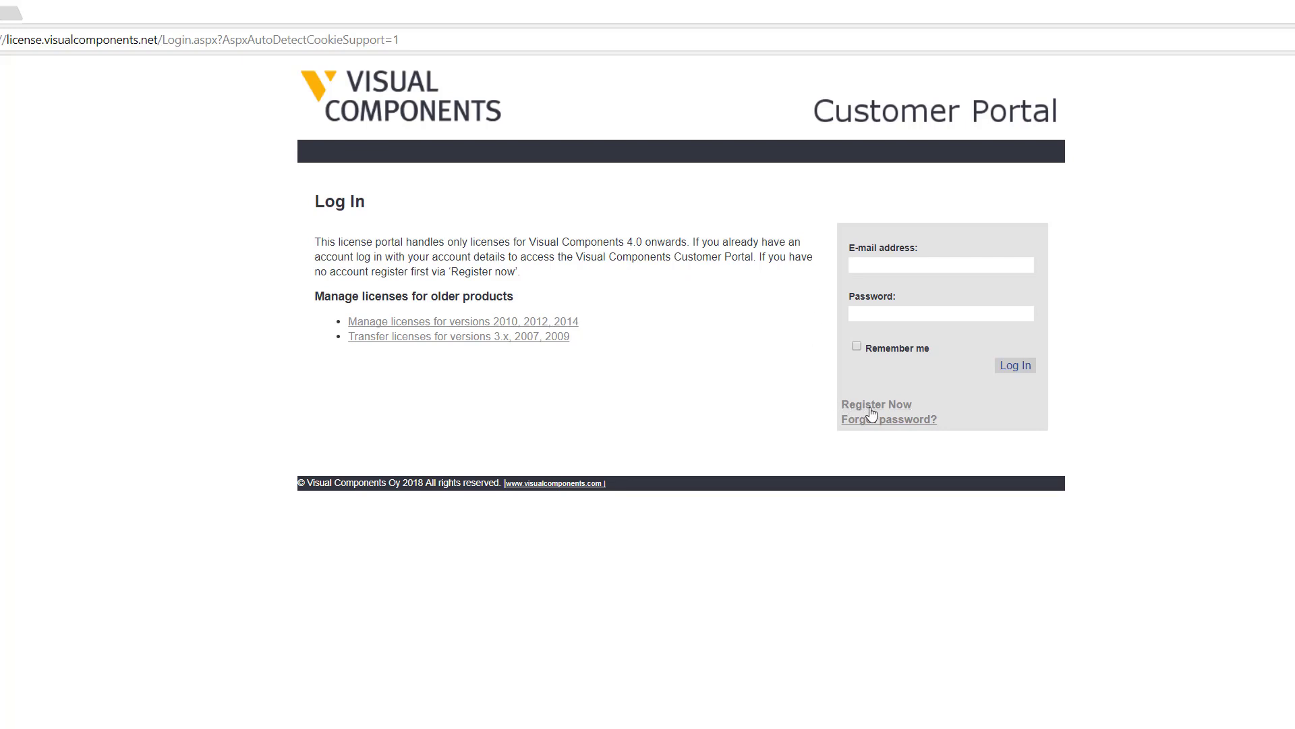
{"action": "left_click", "coordinate": [940, 264]}
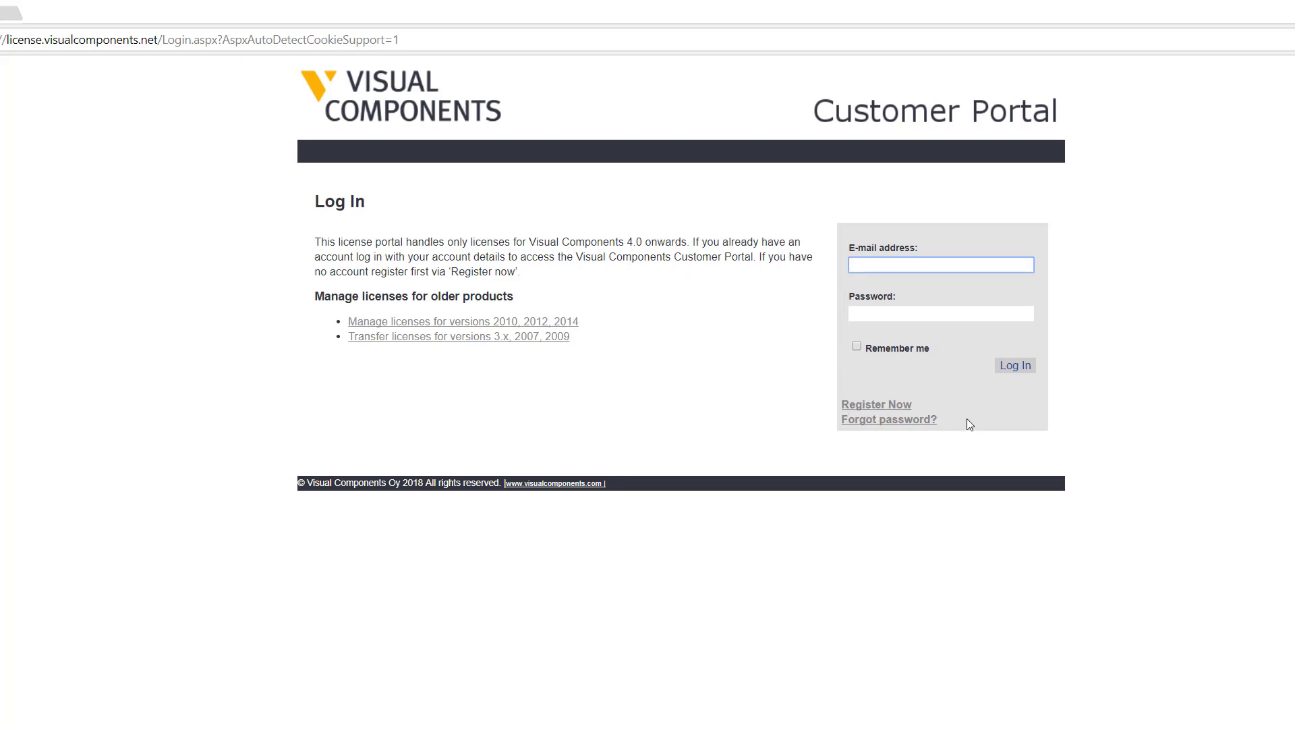
{"action": "left_click", "coordinate": [1014, 365]}
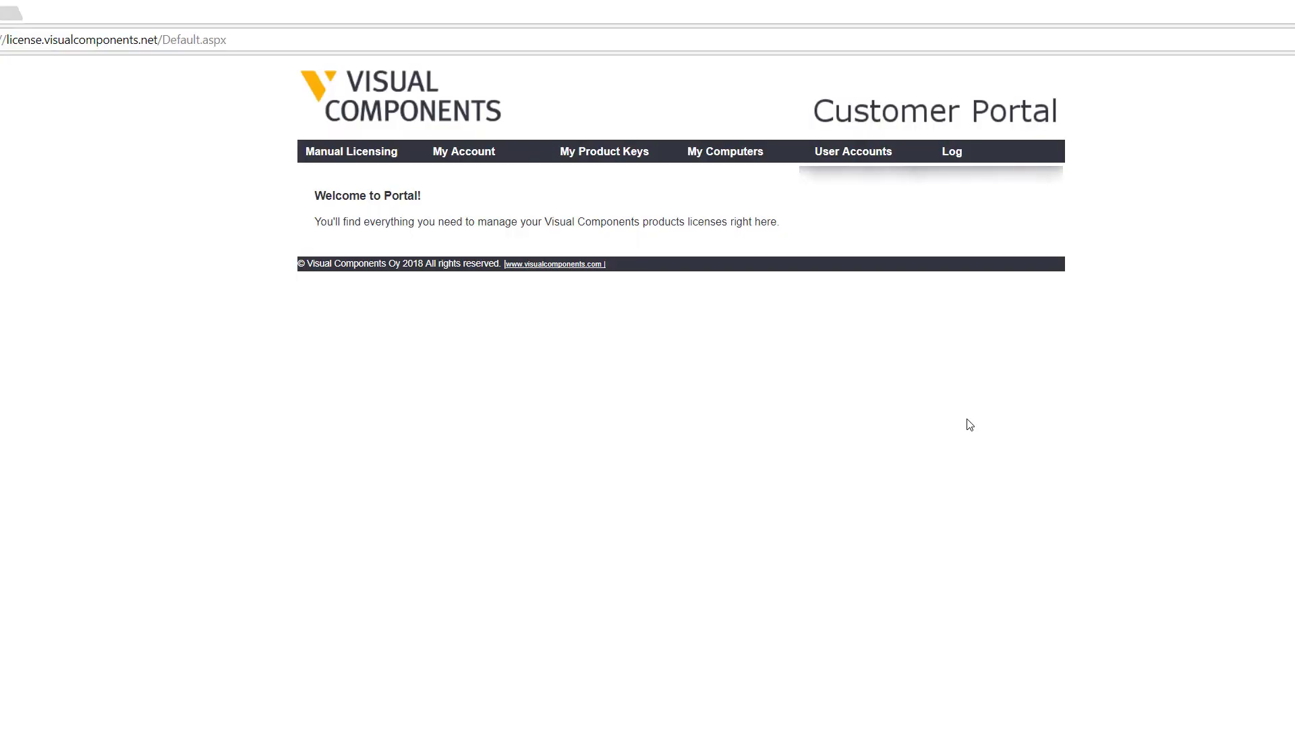
{"action": "mouse_move", "coordinate": [393, 189]}
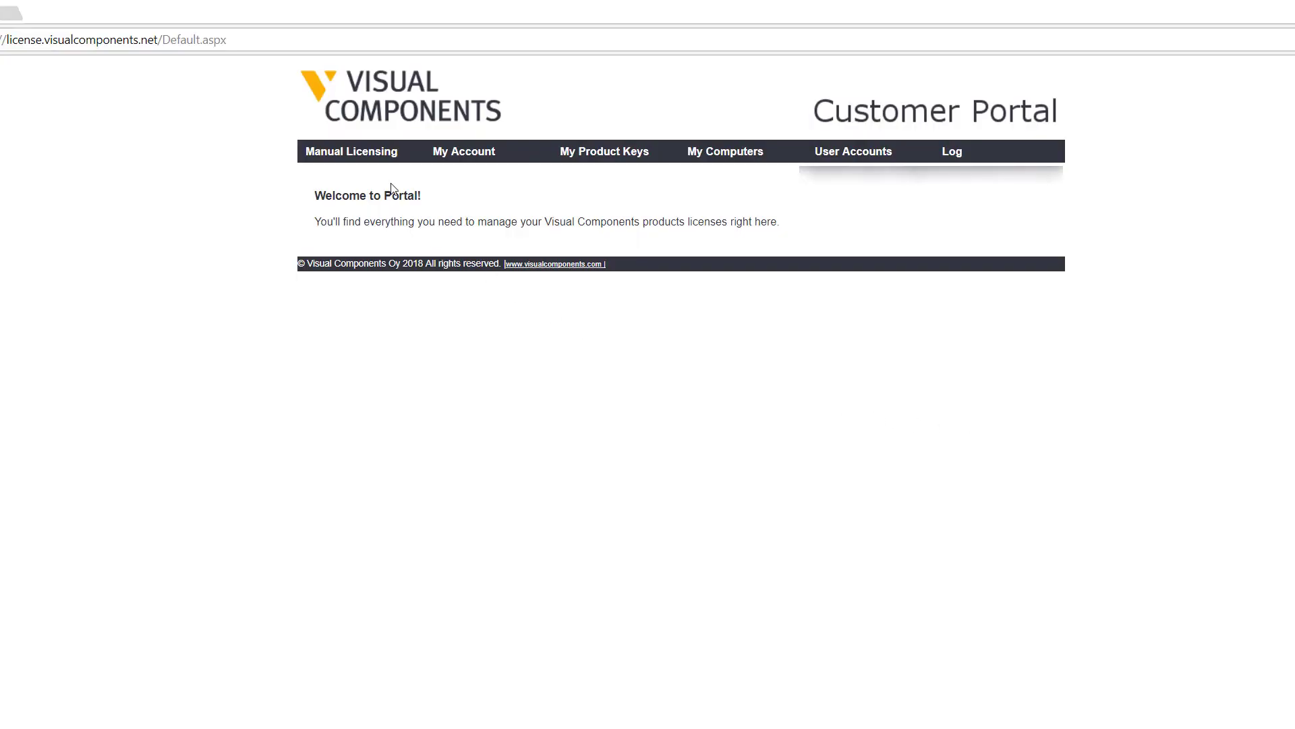
{"action": "left_click", "coordinate": [350, 151]}
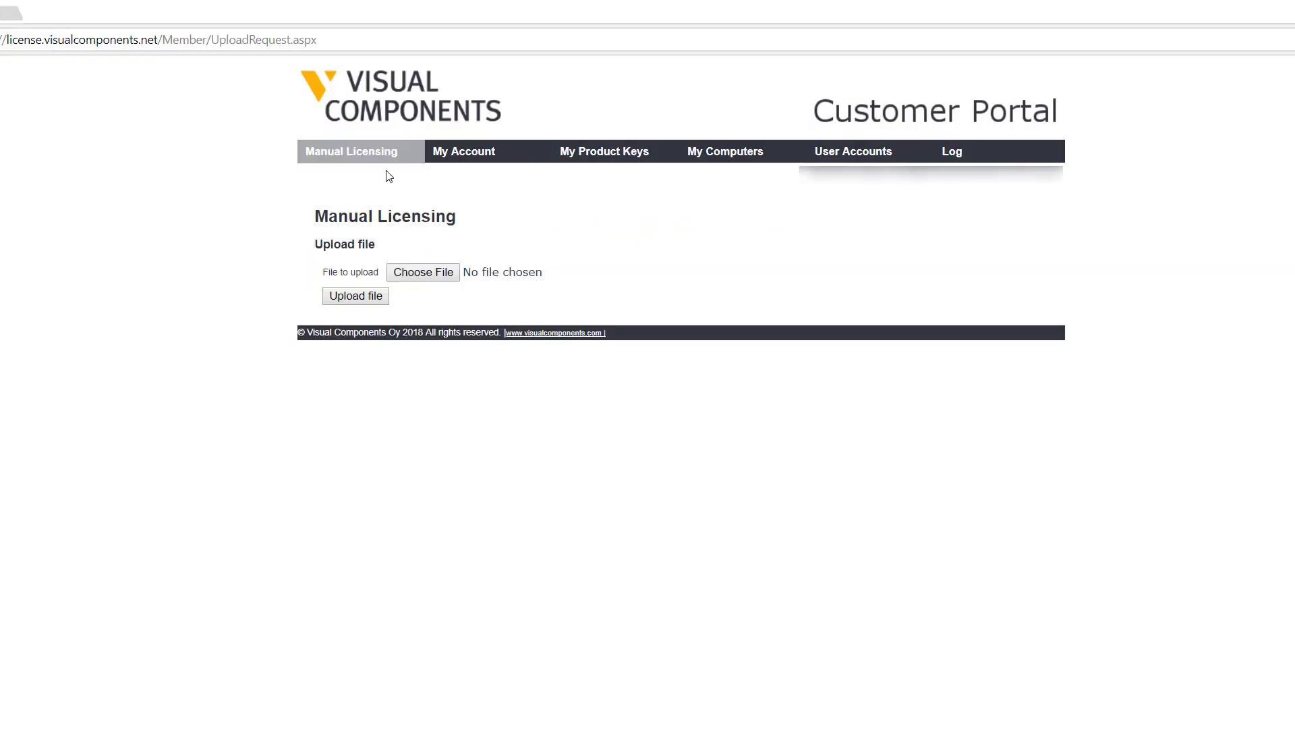
{"action": "mouse_move", "coordinate": [449, 236]}
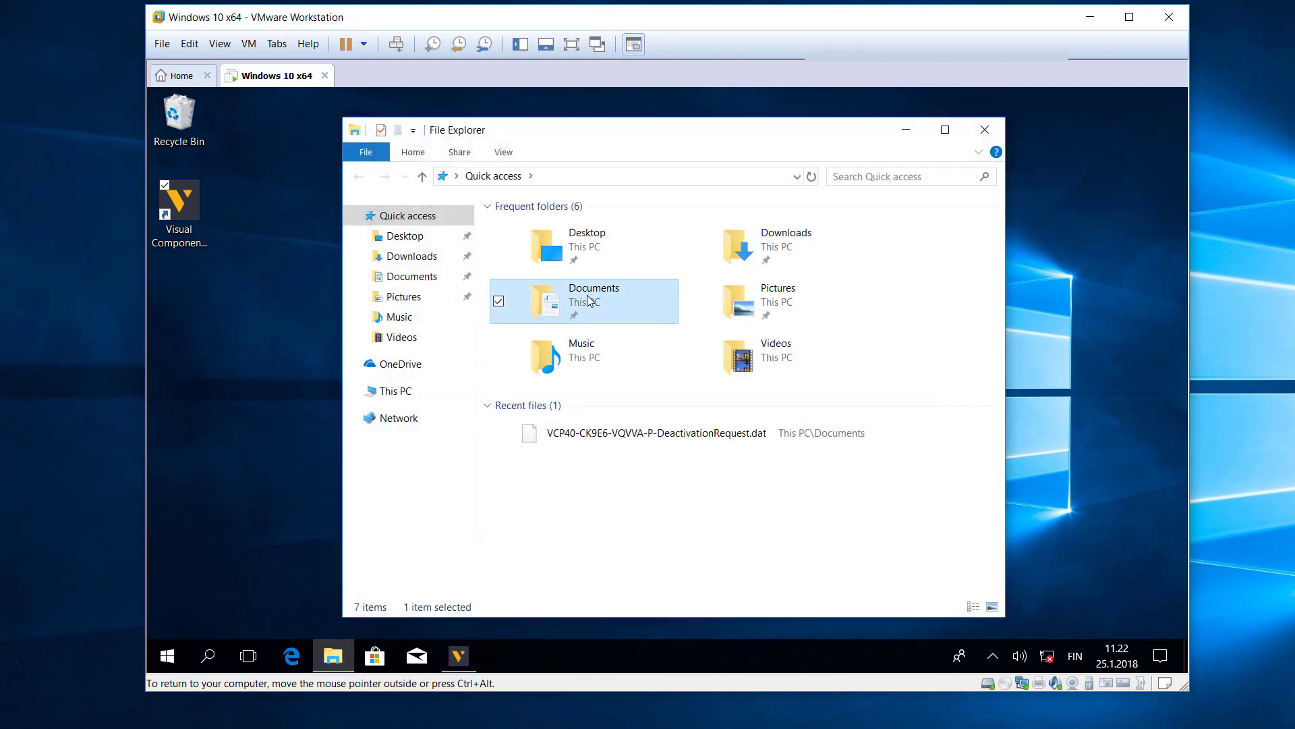
Copy DeactivationRequest.dat from Documents and paste it into the Downloads folder
{"action": "right_click", "coordinate": [609, 246]}
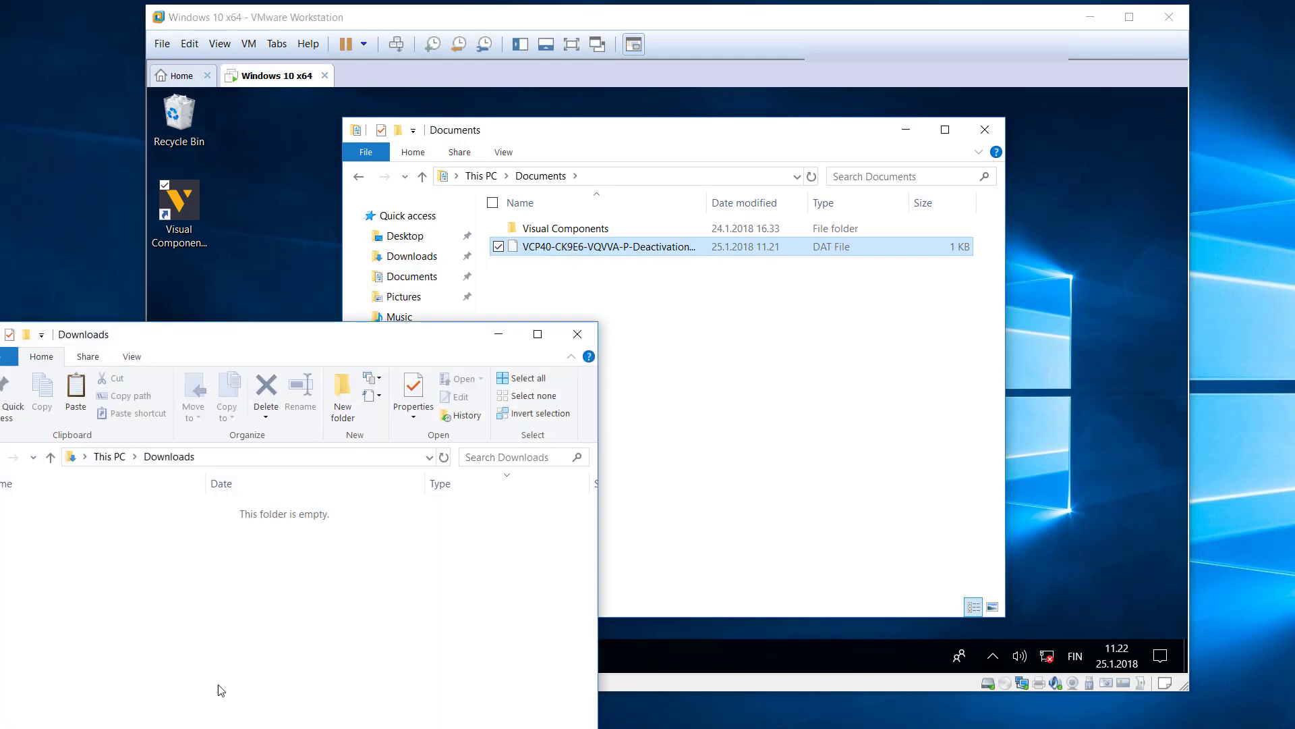
{"action": "right_click", "coordinate": [220, 690]}
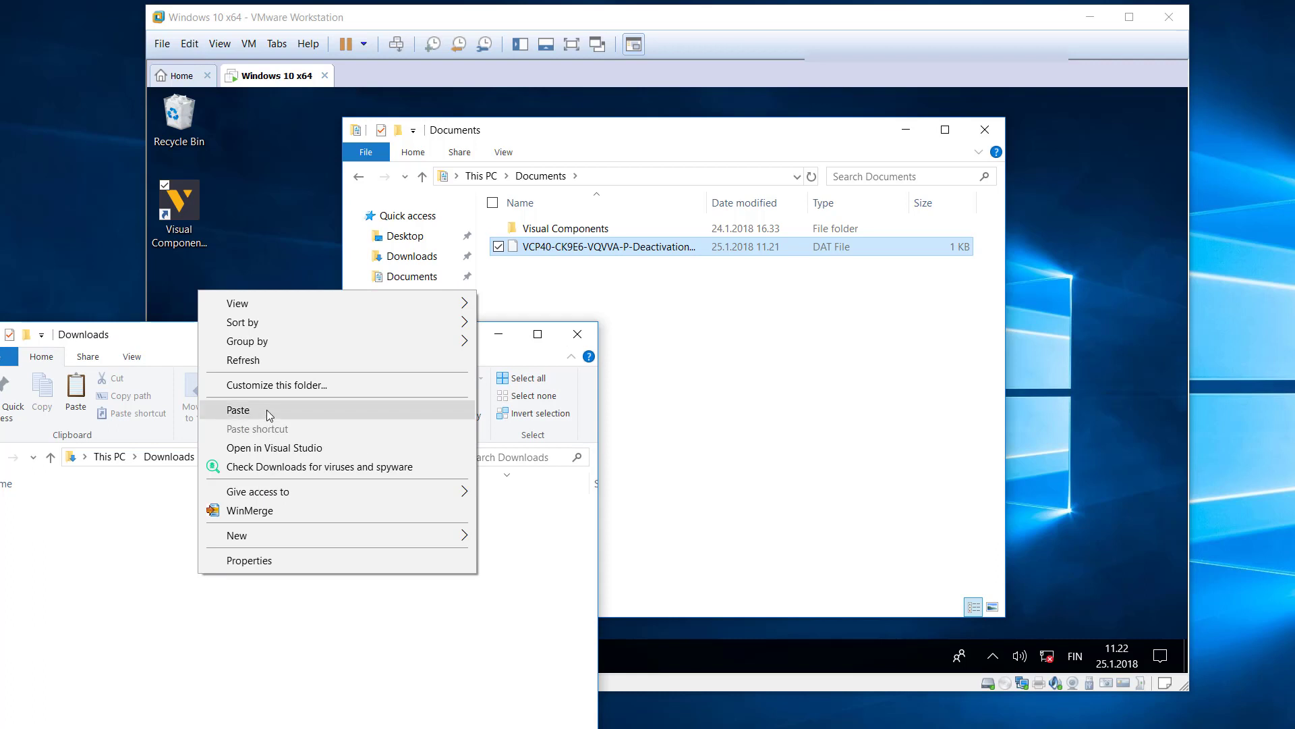
{"action": "left_click", "coordinate": [239, 410]}
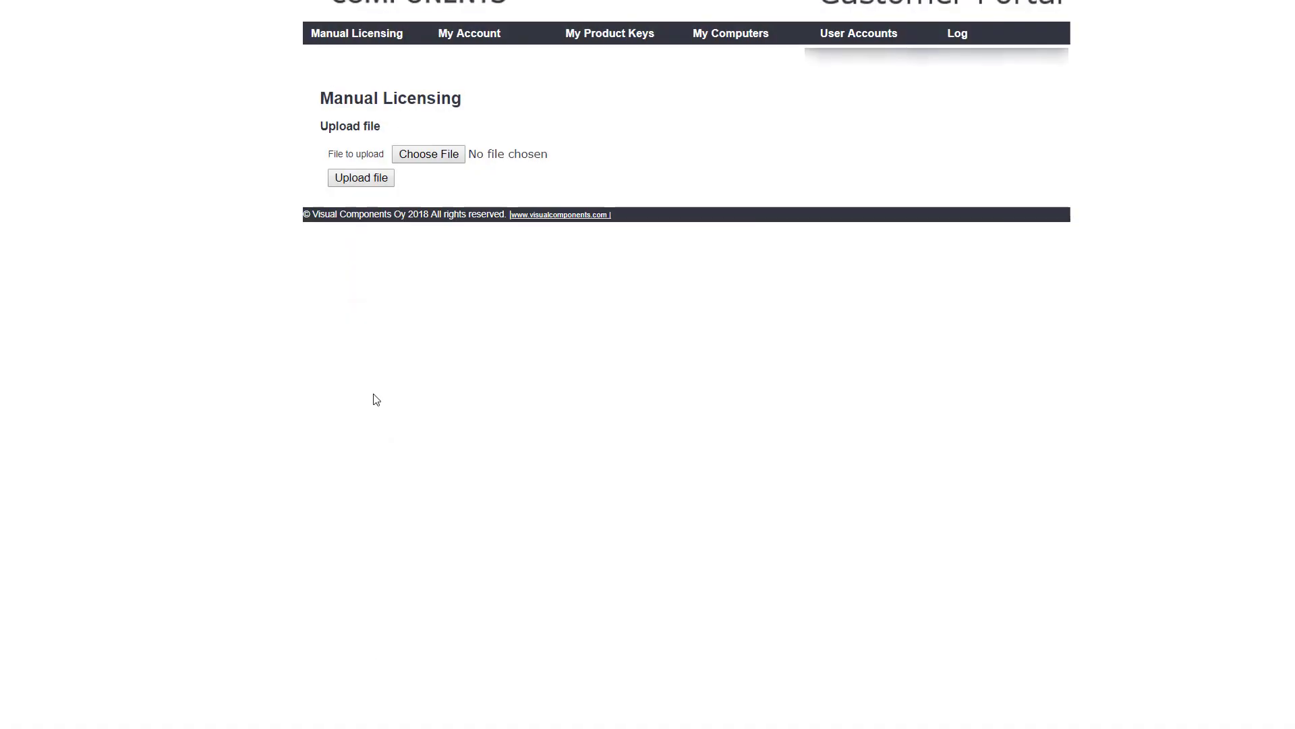
Upload DeactivationRequest.dat from Downloads so the portal shows the request as New request
{"action": "scroll", "scroll_direction": "up", "scroll_amount": 3}
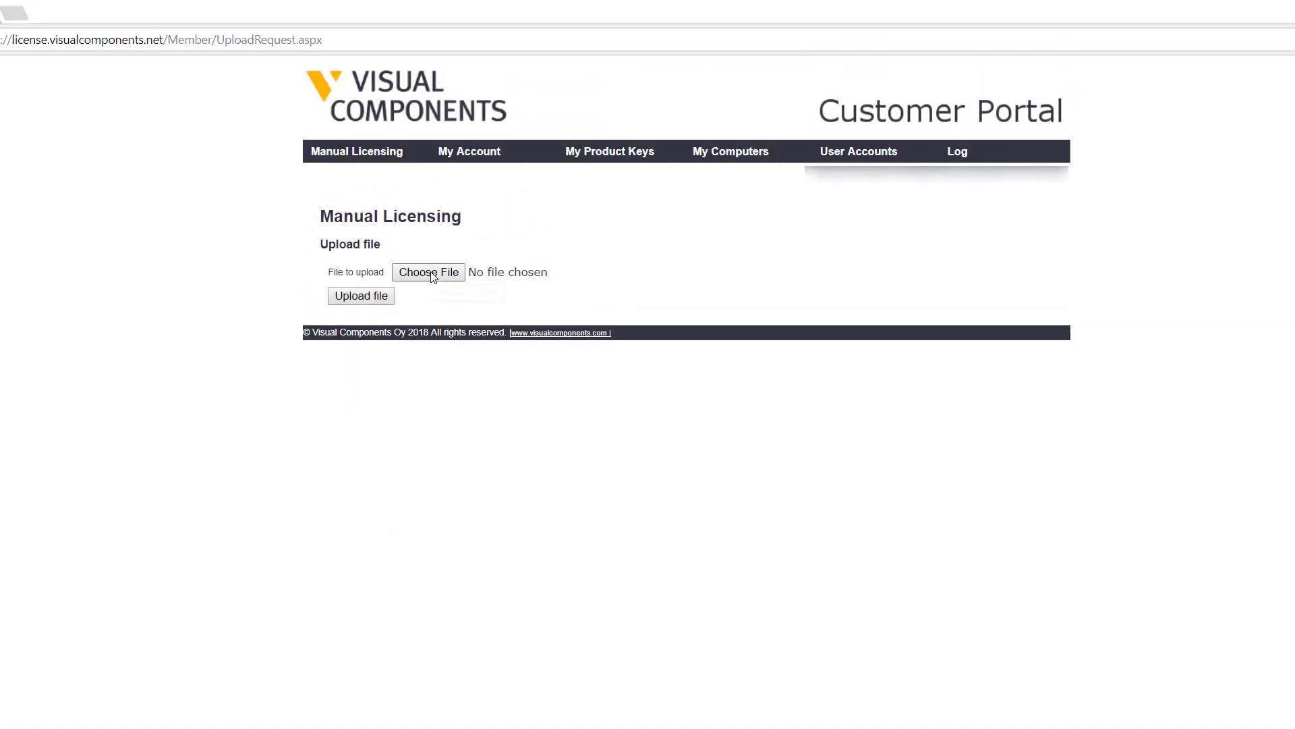
{"action": "left_click", "coordinate": [428, 271]}
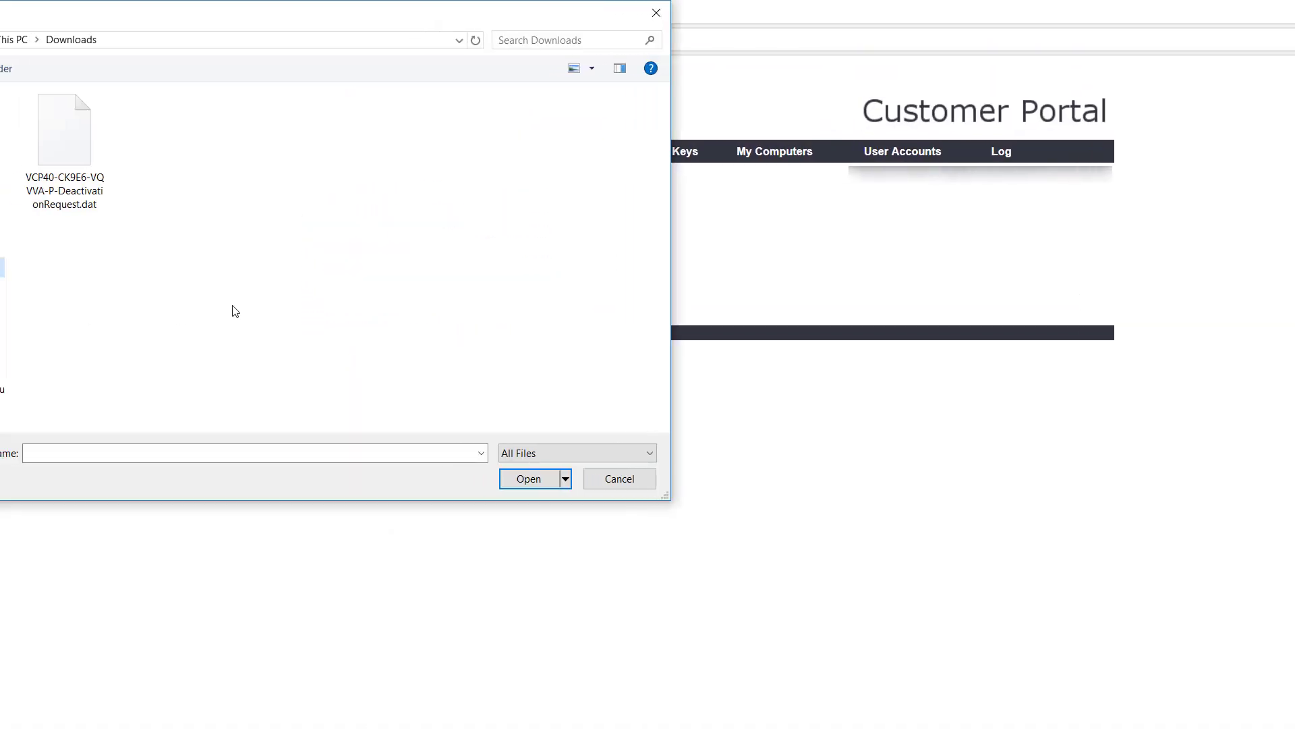
{"action": "left_click", "coordinate": [63, 130]}
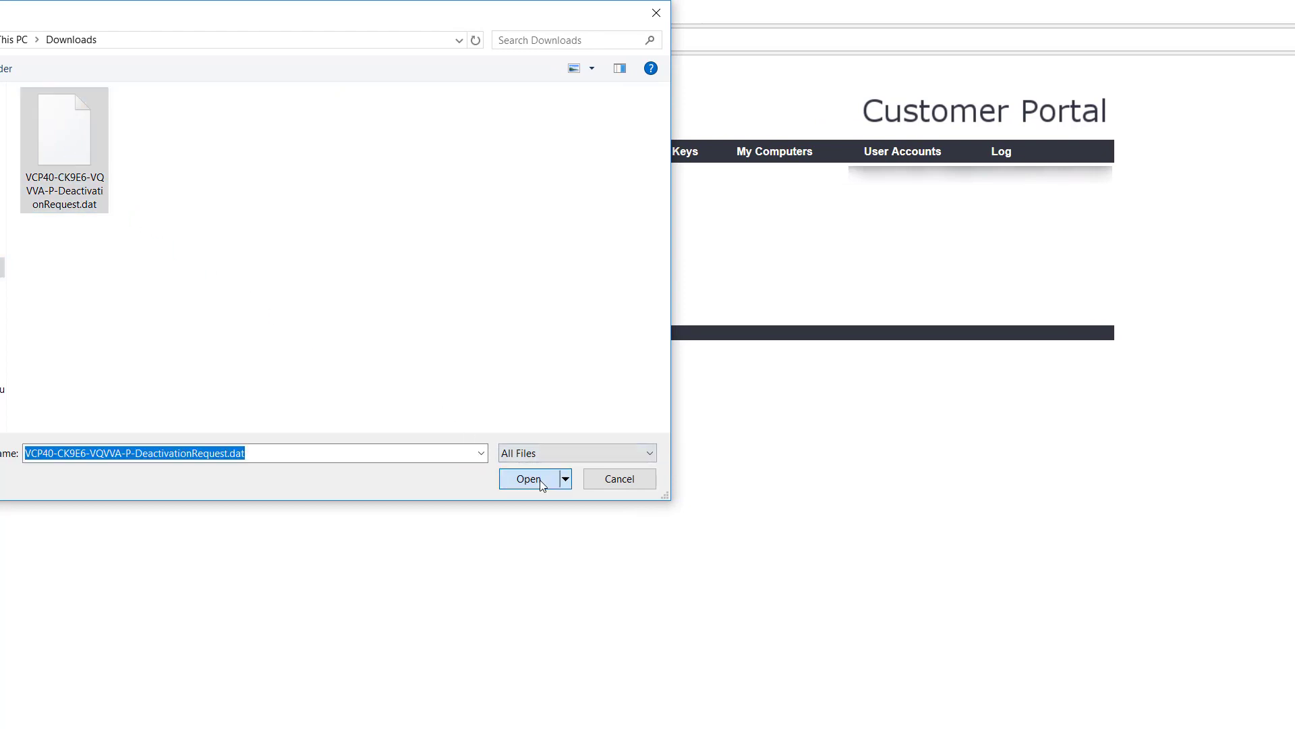
{"action": "left_click", "coordinate": [529, 478]}
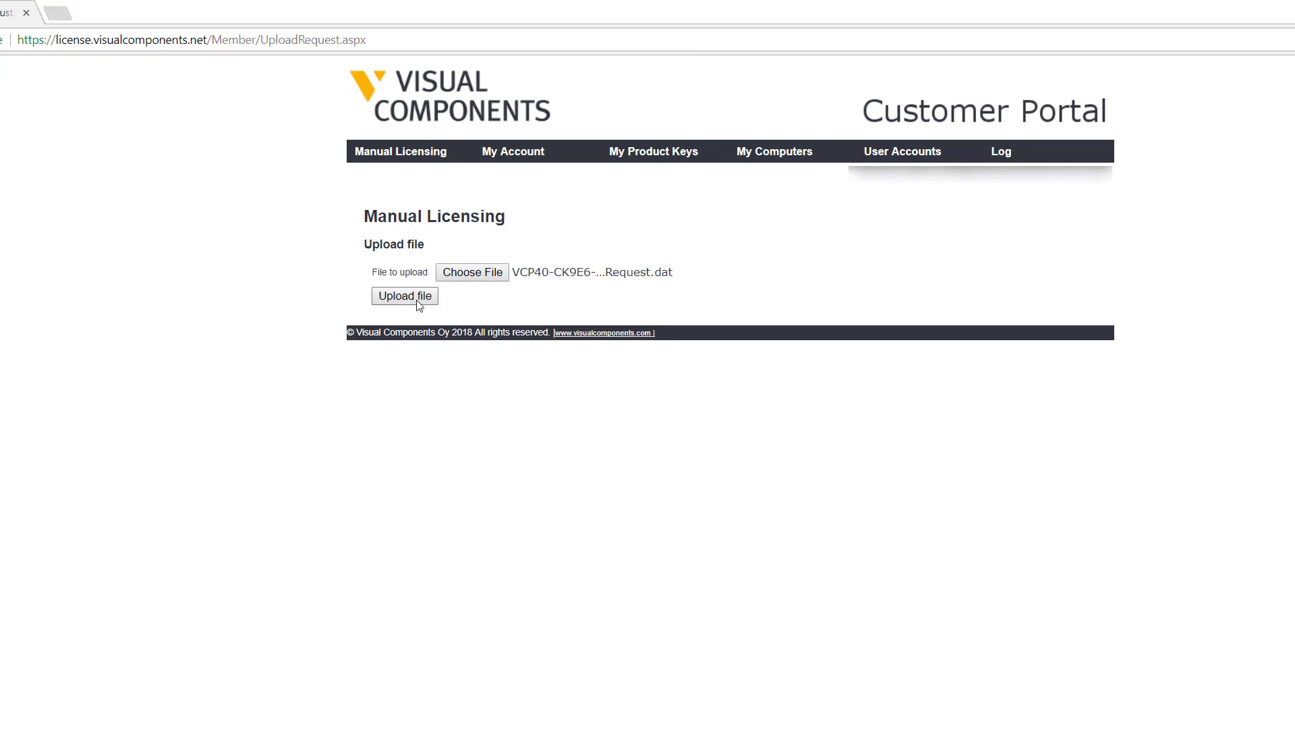
{"action": "left_click", "coordinate": [405, 296]}
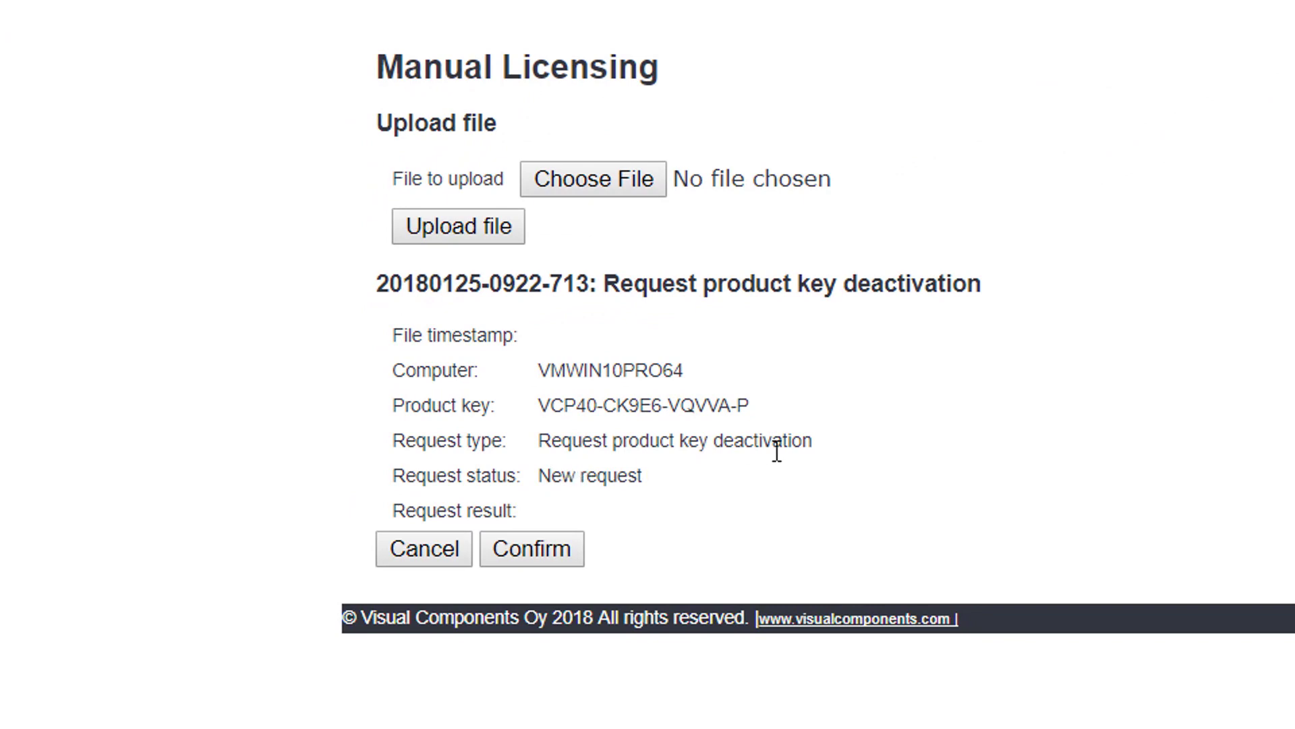
{"action": "mouse_move", "coordinate": [583, 506]}
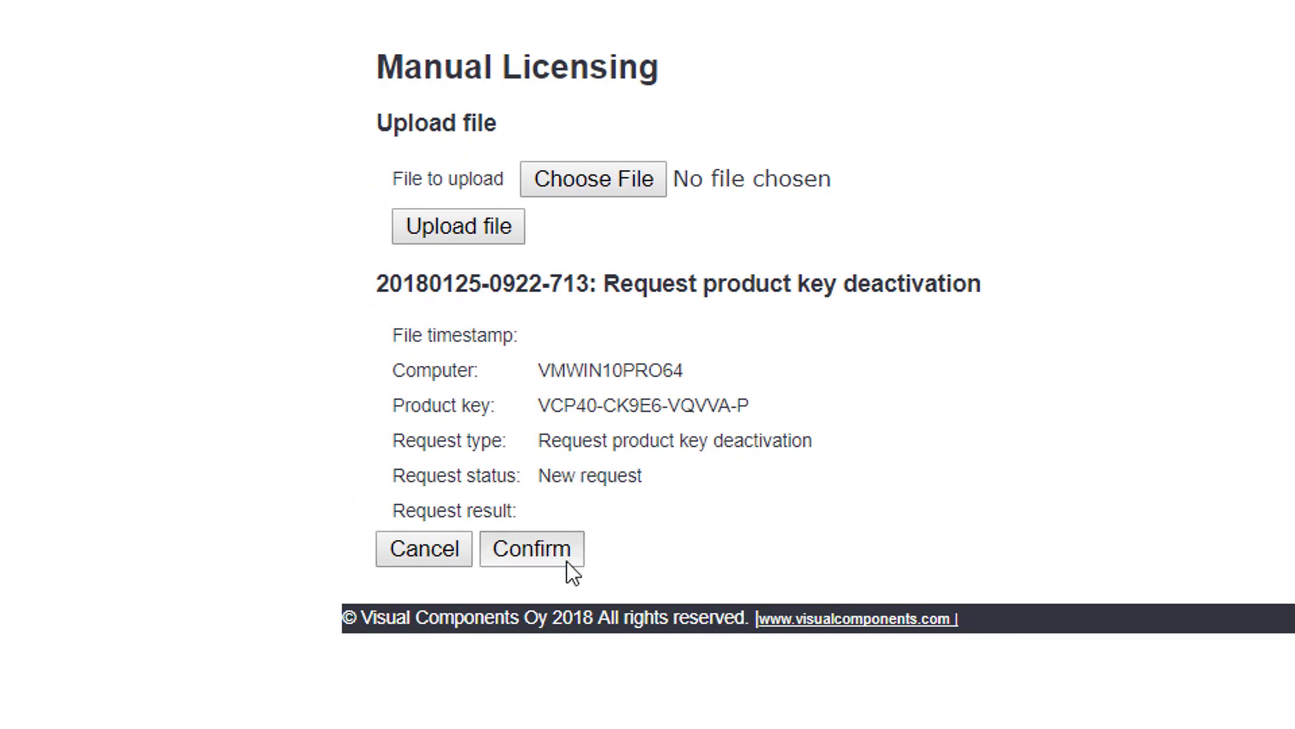
Confirm the deactivation request as Completed and download the permit file to Downloads
{"action": "left_click", "coordinate": [531, 548]}
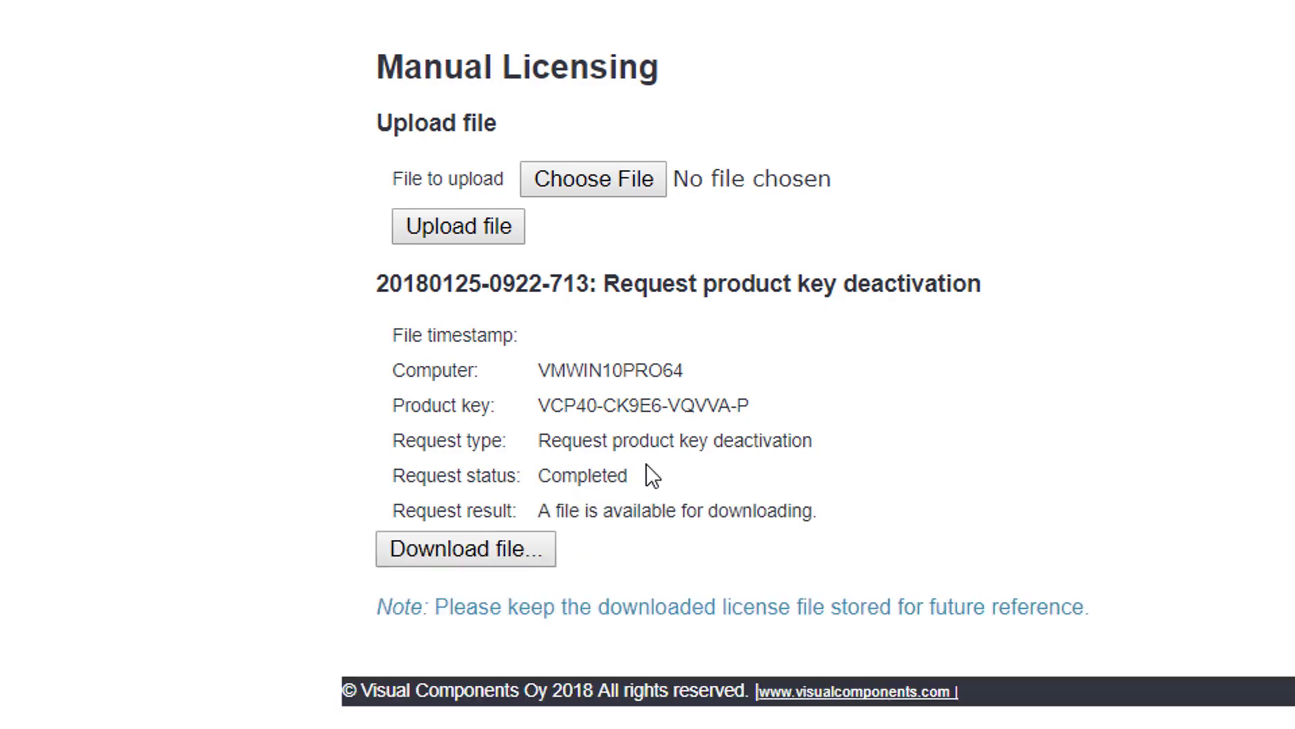
{"action": "mouse_move", "coordinate": [622, 503]}
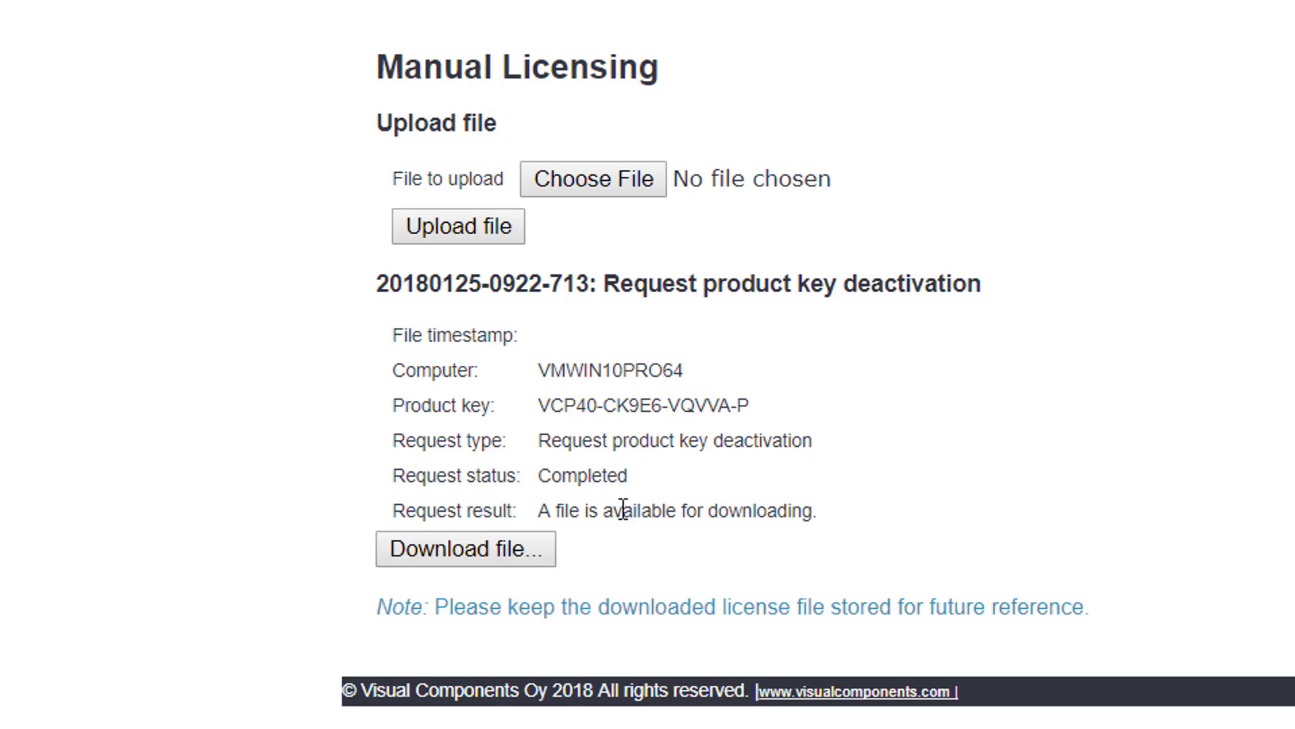
{"action": "mouse_move", "coordinate": [609, 538]}
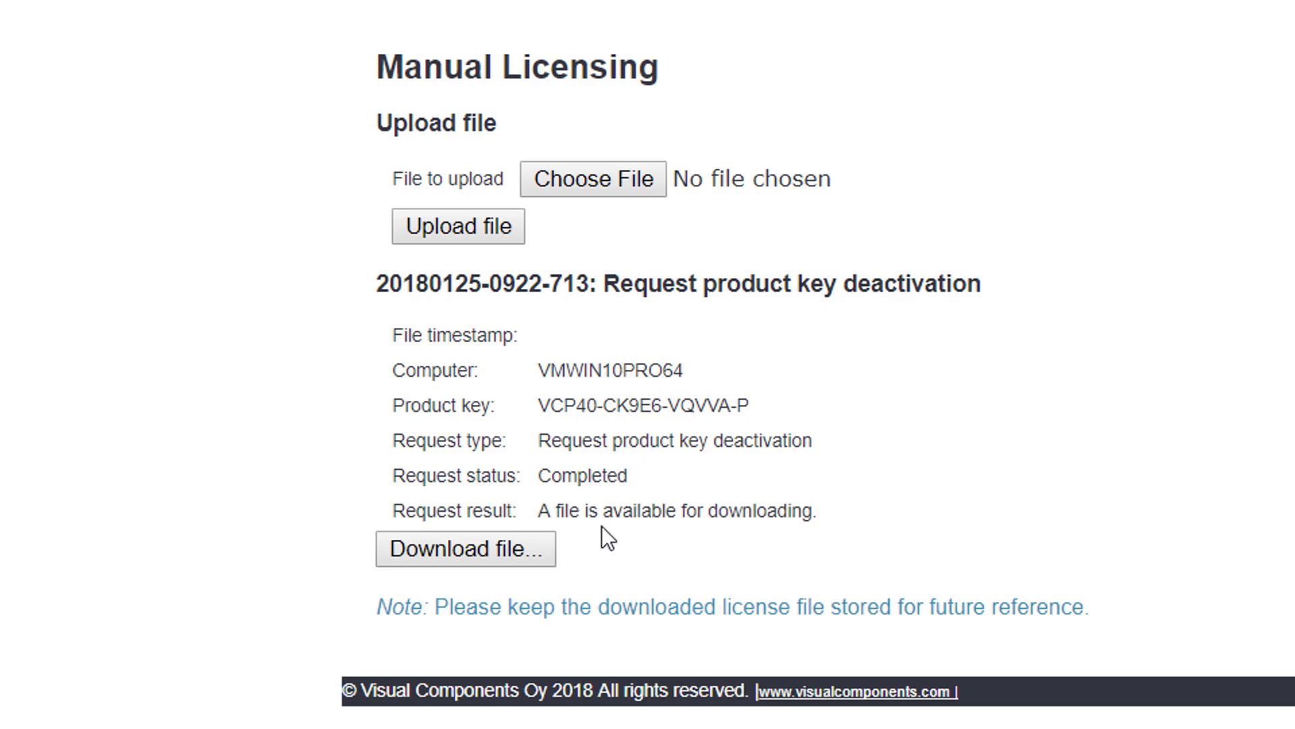
{"action": "left_click", "coordinate": [465, 549]}
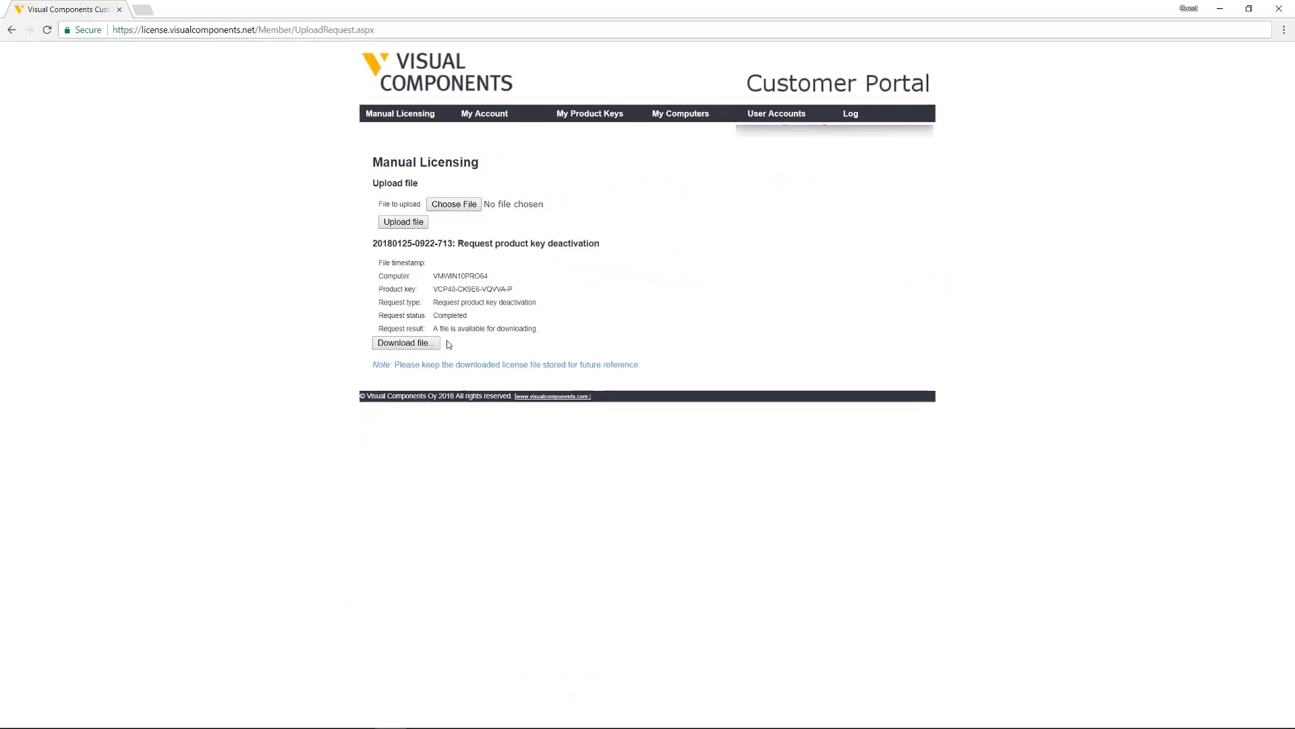
{"action": "left_click", "coordinate": [407, 342]}
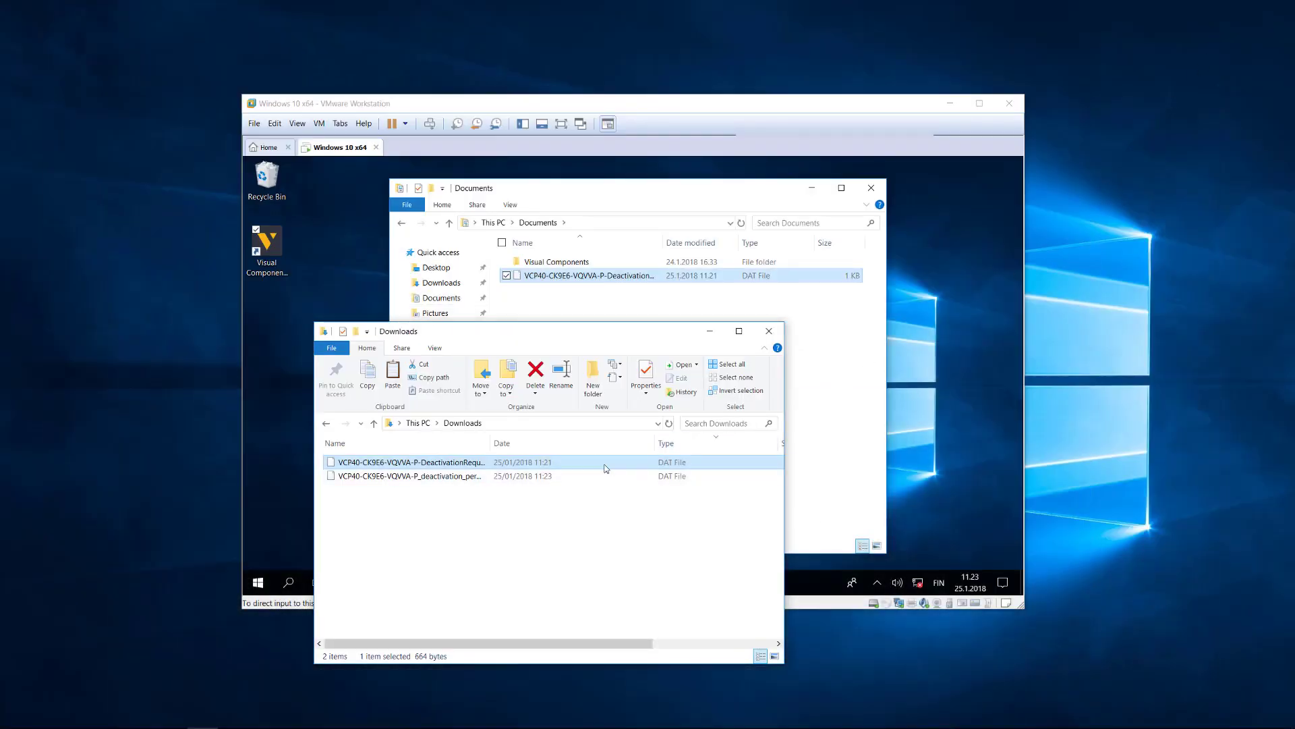
Confirm deactivation_permission.dat is listed in Downloads next to the request file
{"action": "left_click", "coordinate": [429, 476]}
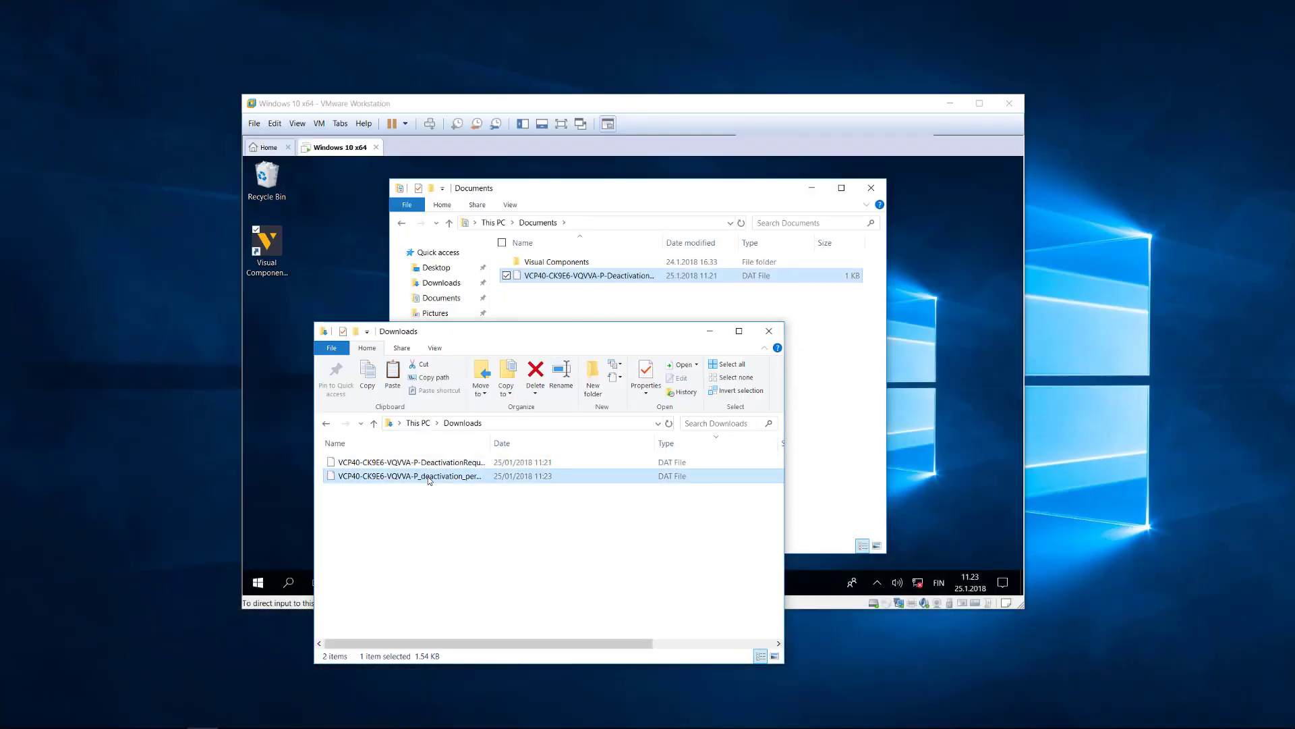
{"action": "mouse_move", "coordinate": [428, 478]}
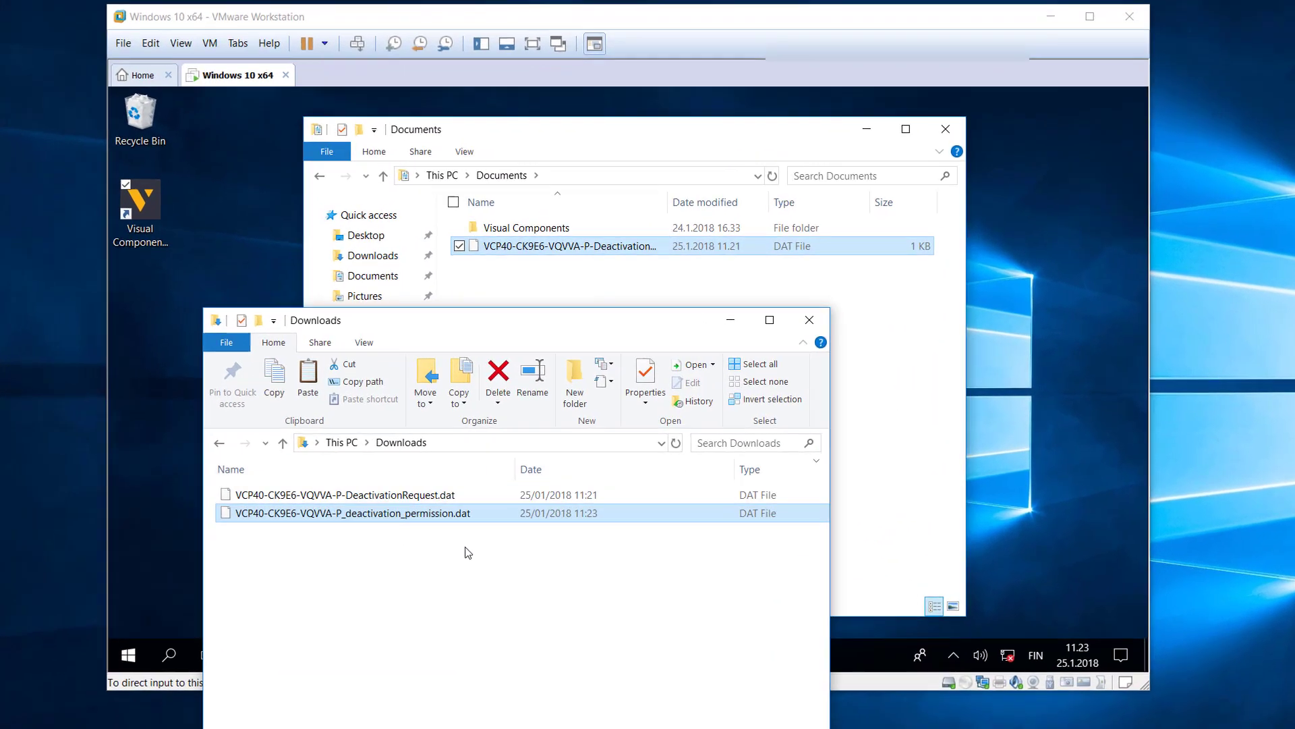
{"action": "mouse_move", "coordinate": [446, 532]}
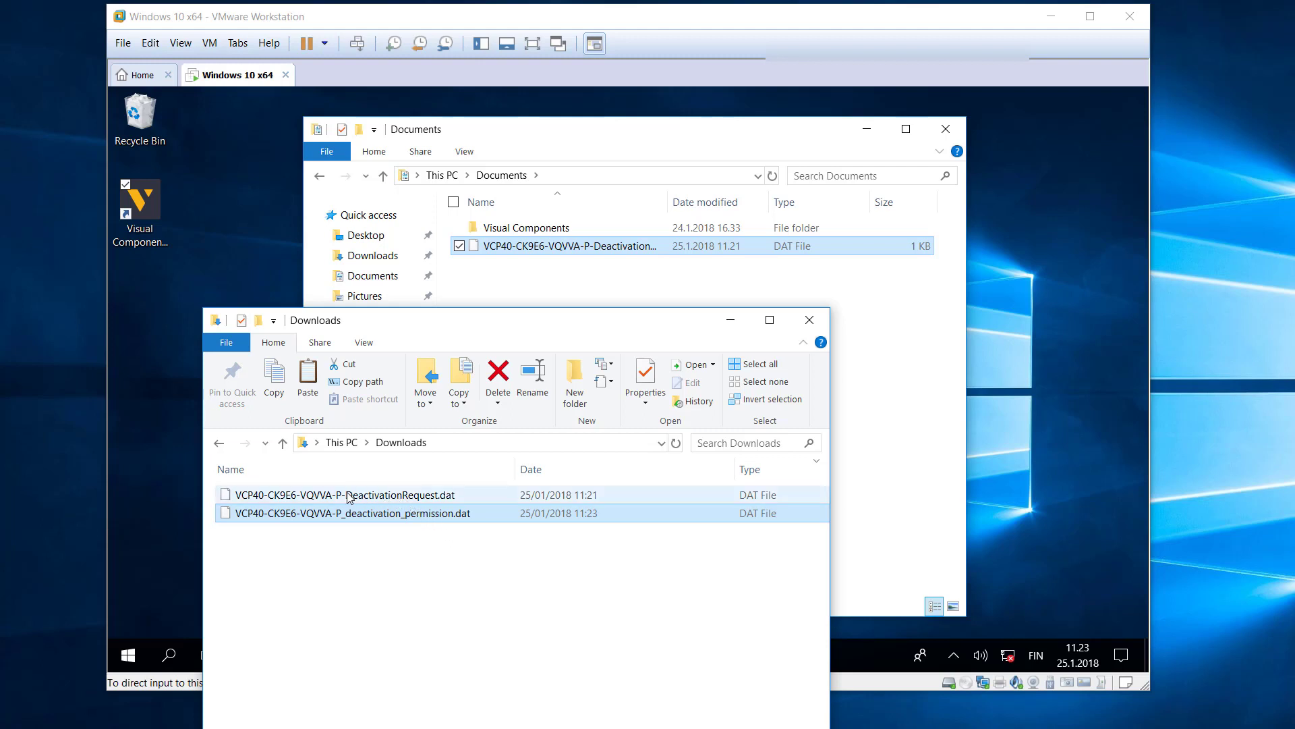
{"action": "mouse_move", "coordinate": [327, 525]}
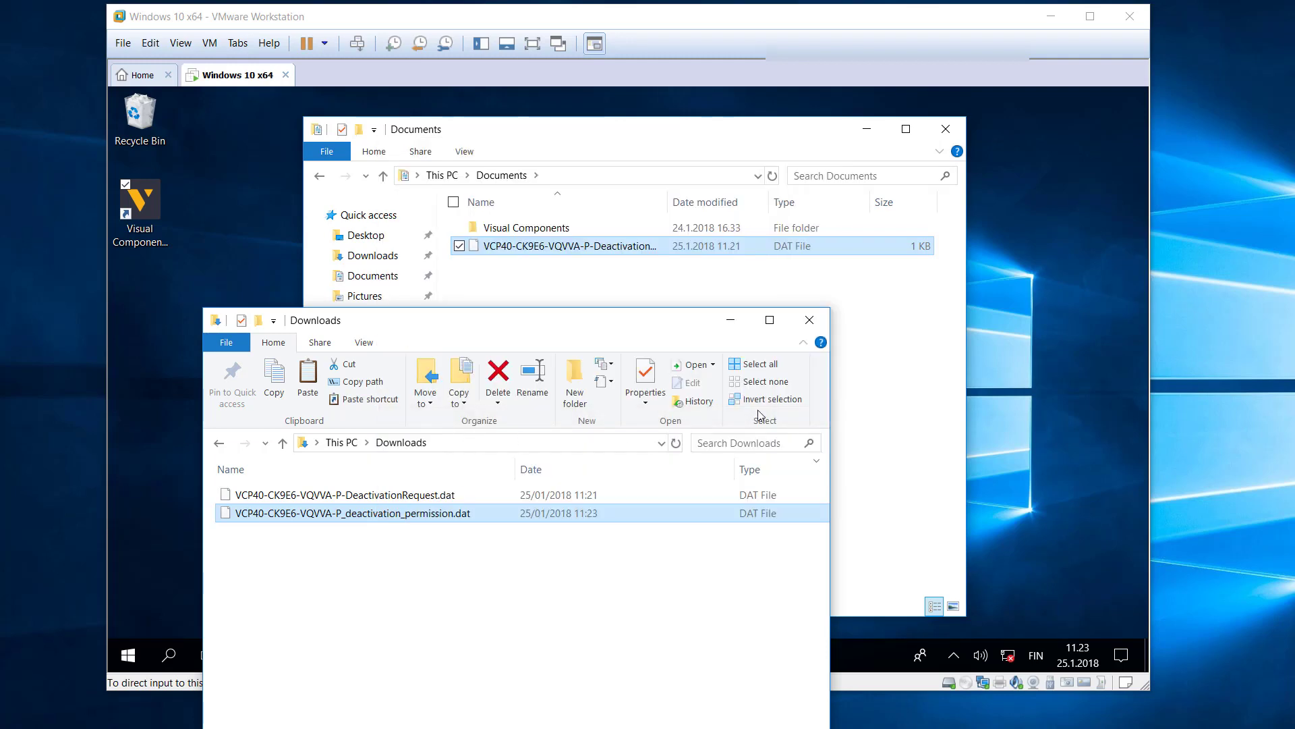
{"action": "left_click", "coordinate": [809, 320]}
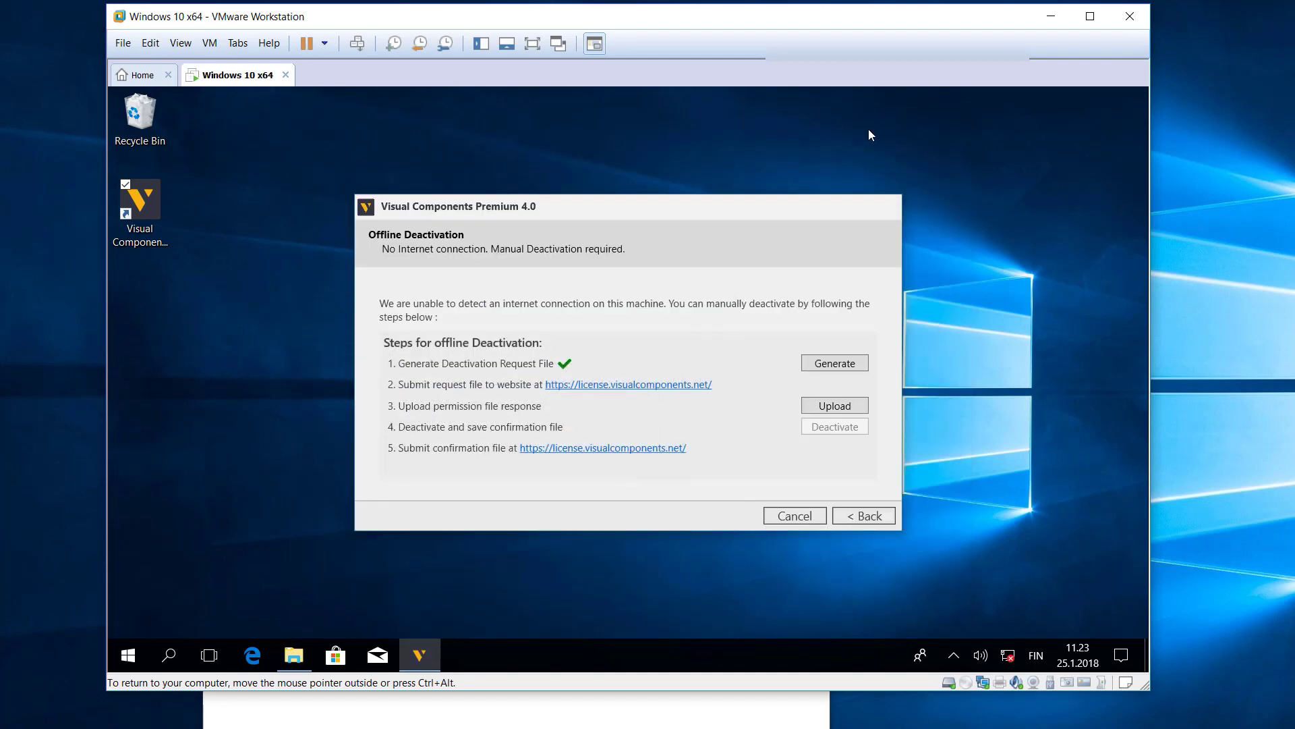
{"action": "mouse_move", "coordinate": [416, 379]}
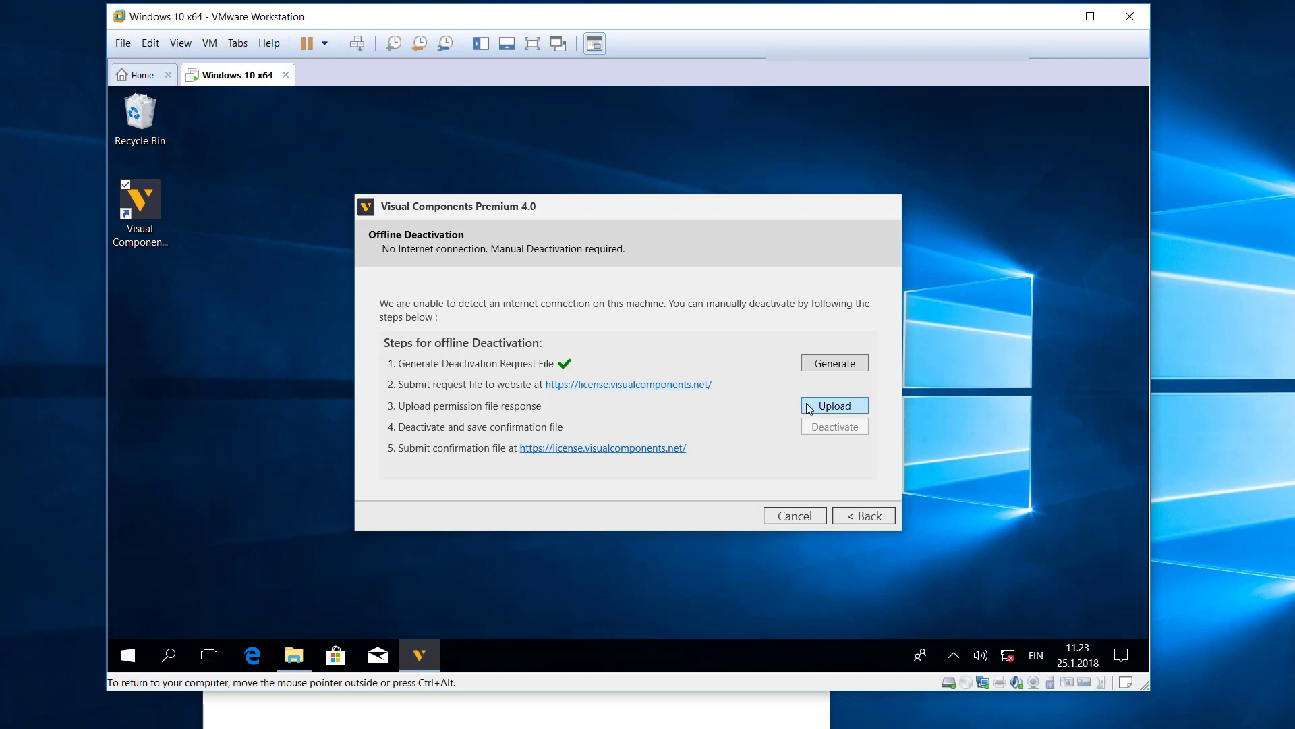
Upload _deactivation_permission.dat from Documents for step 3 so the permission step is checked
{"action": "left_click", "coordinate": [834, 406]}
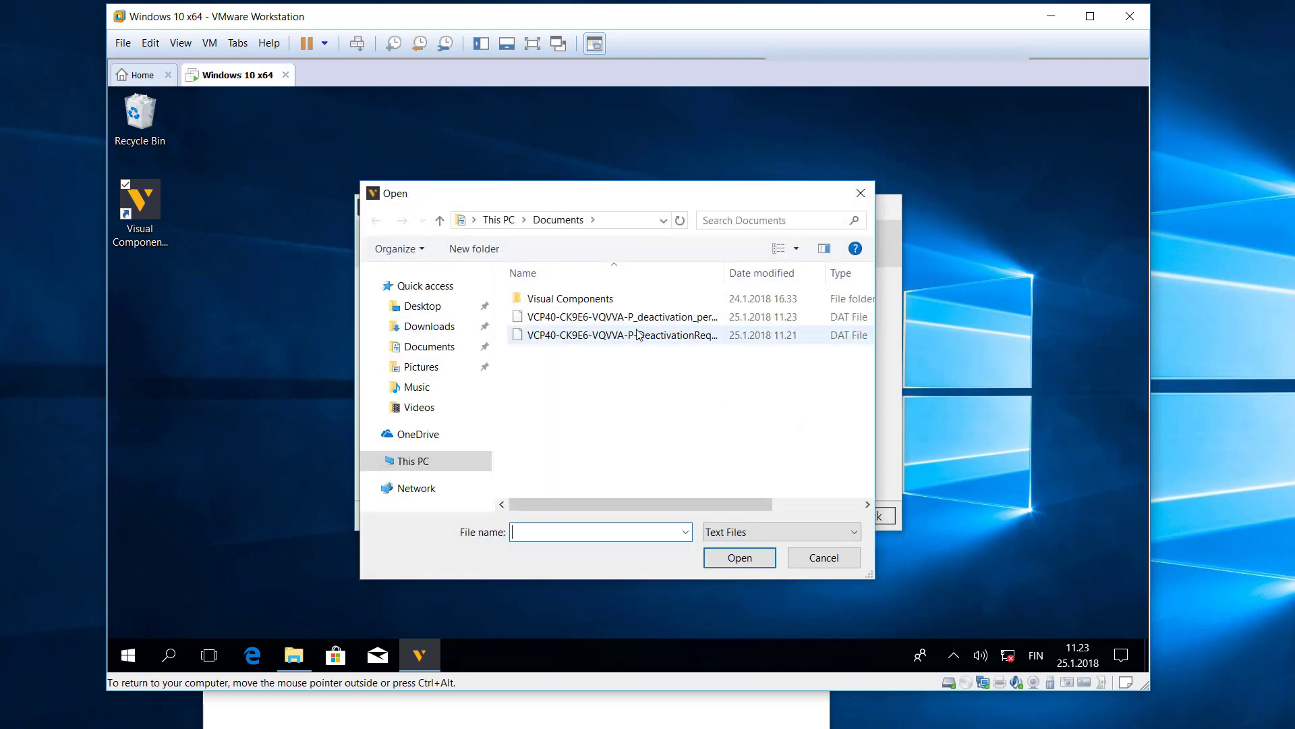
{"action": "left_click", "coordinate": [619, 316]}
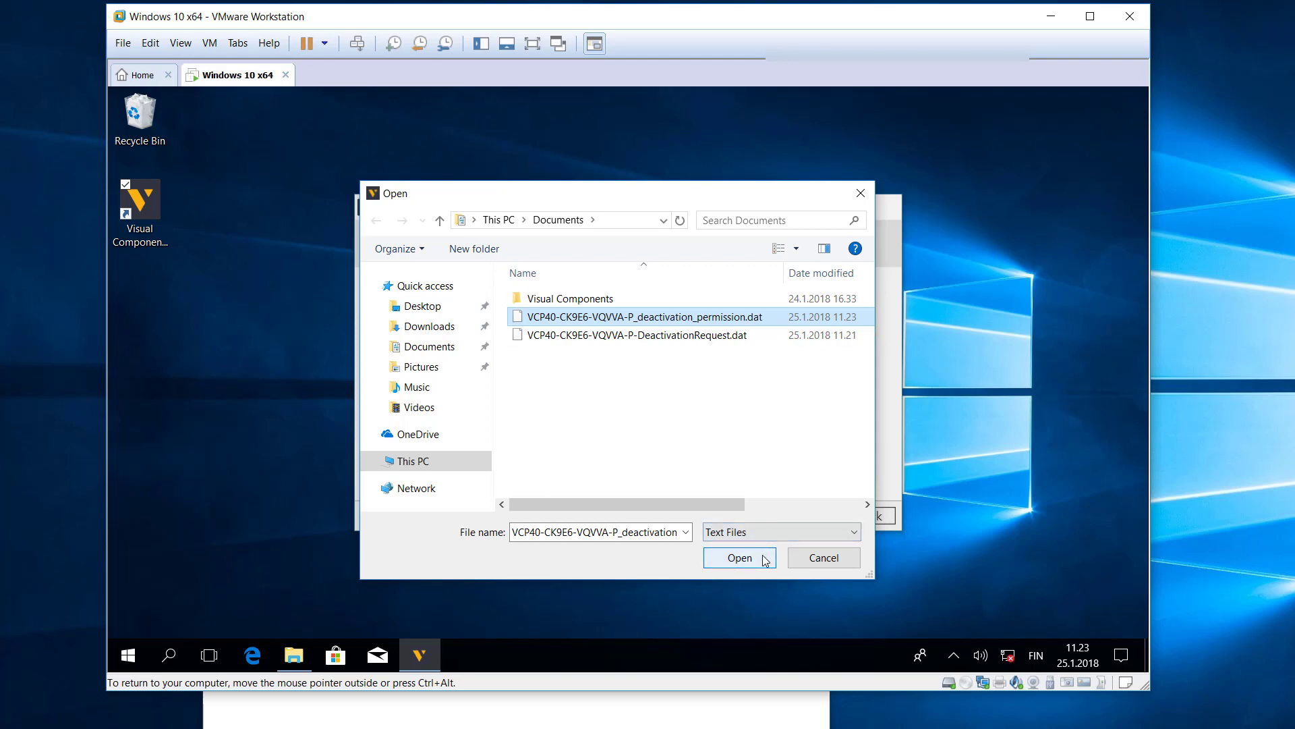
{"action": "left_click", "coordinate": [738, 557]}
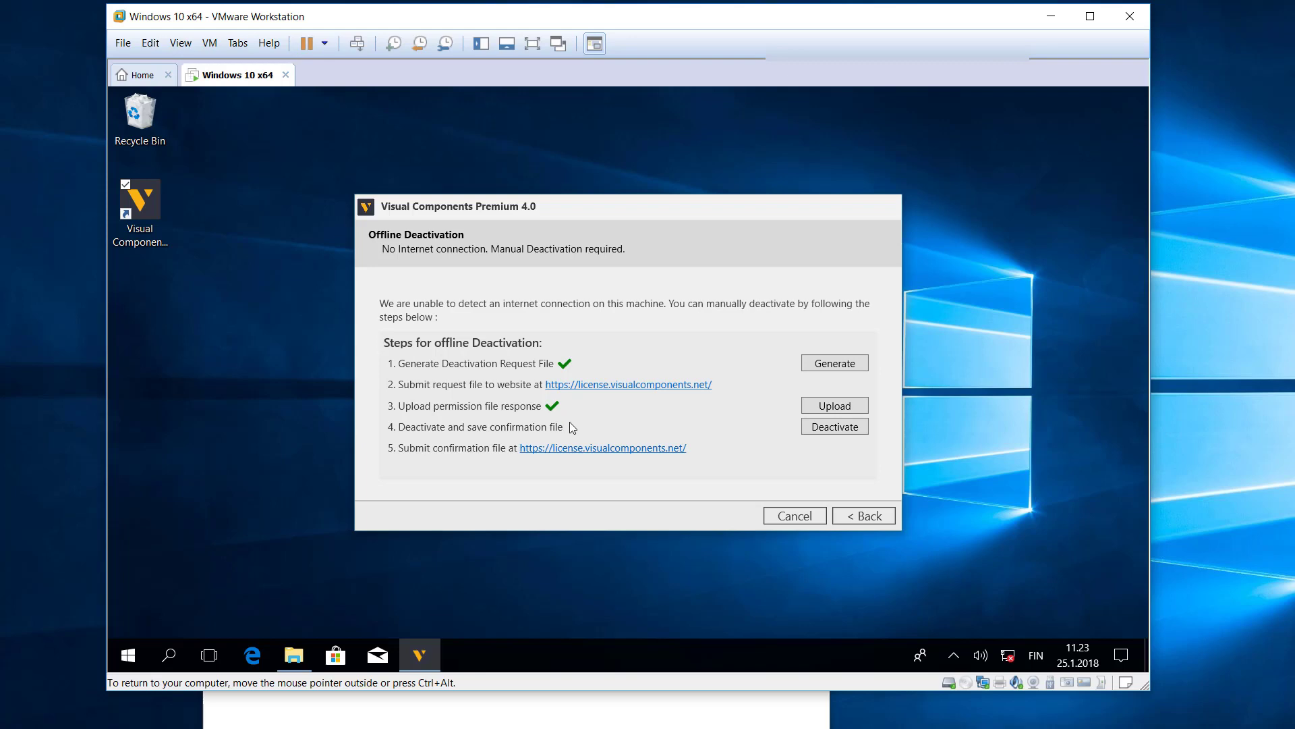
{"action": "mouse_move", "coordinate": [834, 427]}
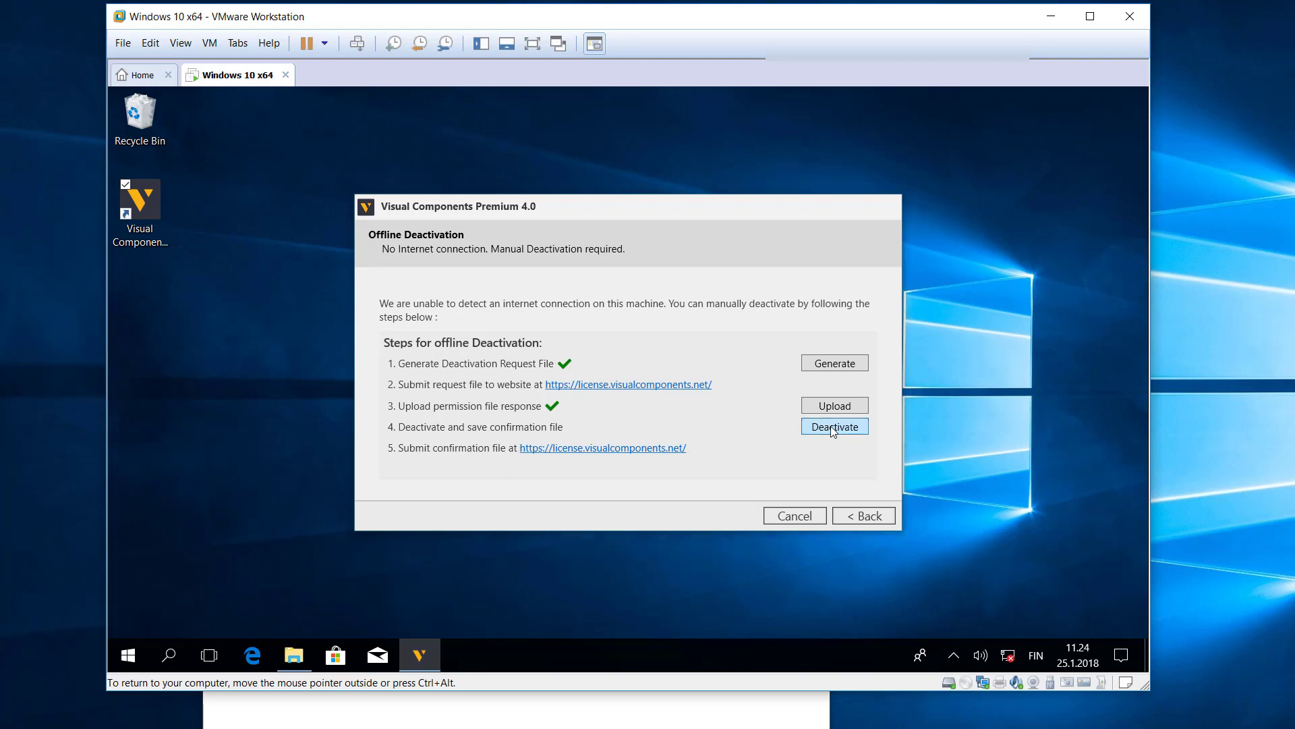
Deactivate the license, save the confirmation file to Documents, and close the Offline Deactivation Confirmation
{"action": "left_click", "coordinate": [833, 425]}
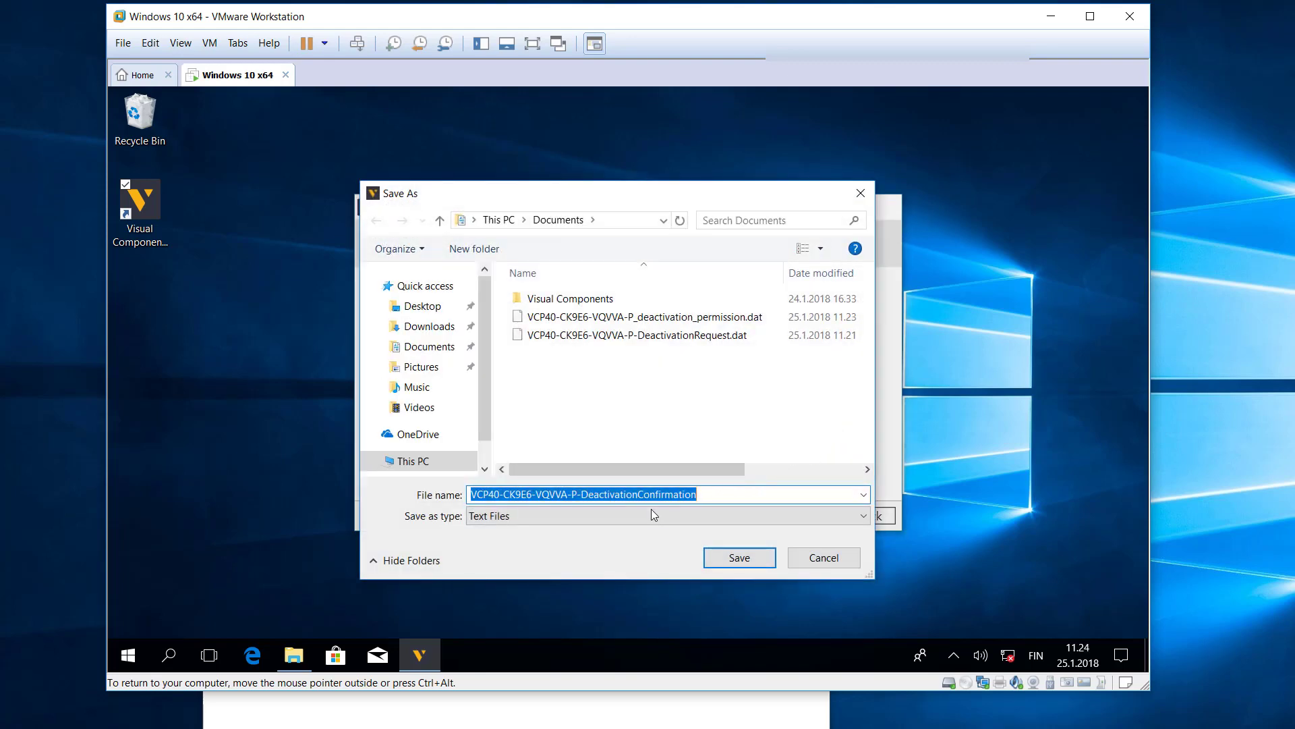
{"action": "mouse_move", "coordinate": [659, 512]}
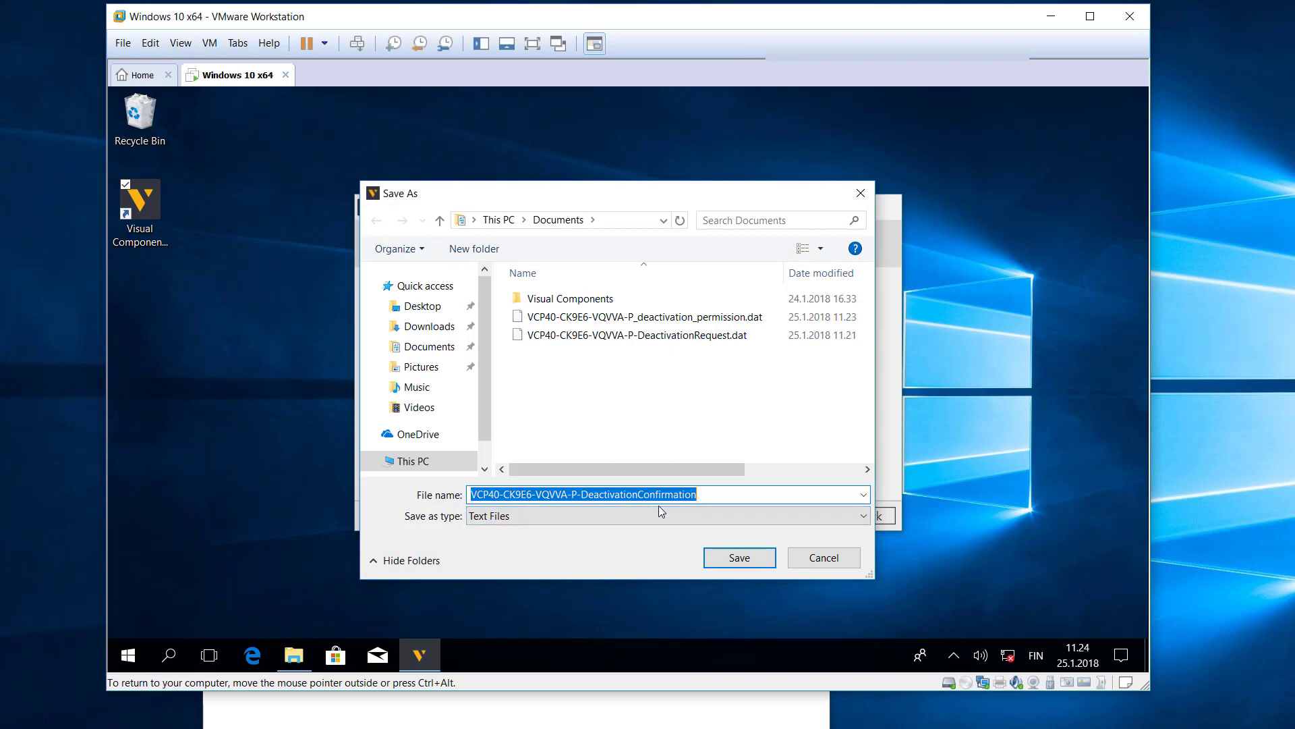
{"action": "left_click", "coordinate": [738, 557]}
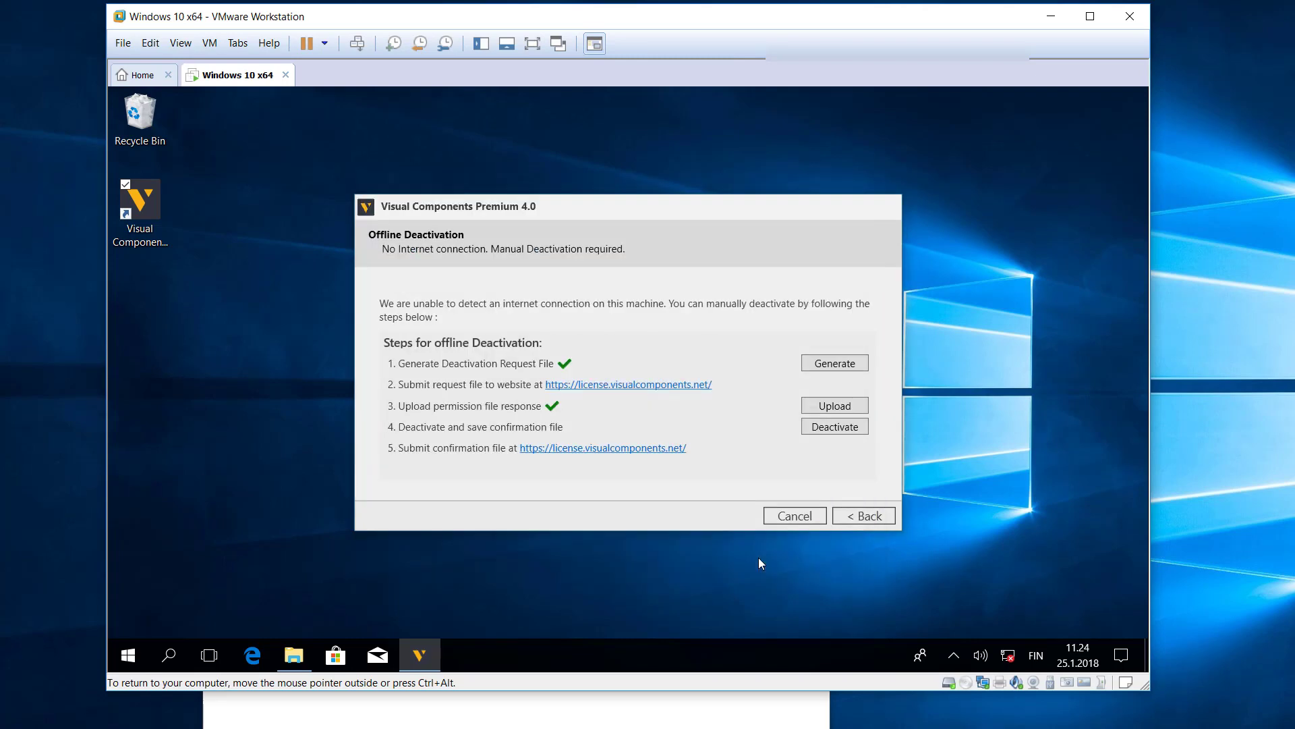
{"action": "left_click", "coordinate": [834, 426]}
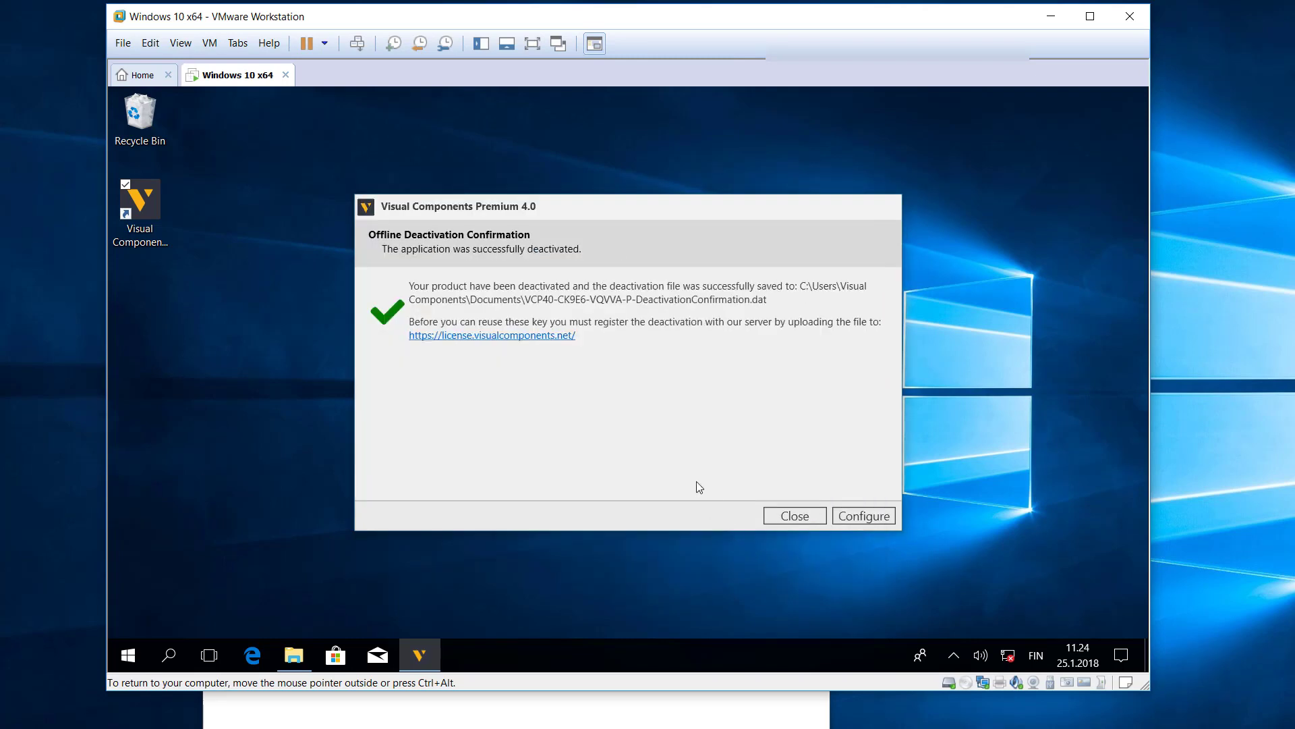
{"action": "mouse_move", "coordinate": [580, 303]}
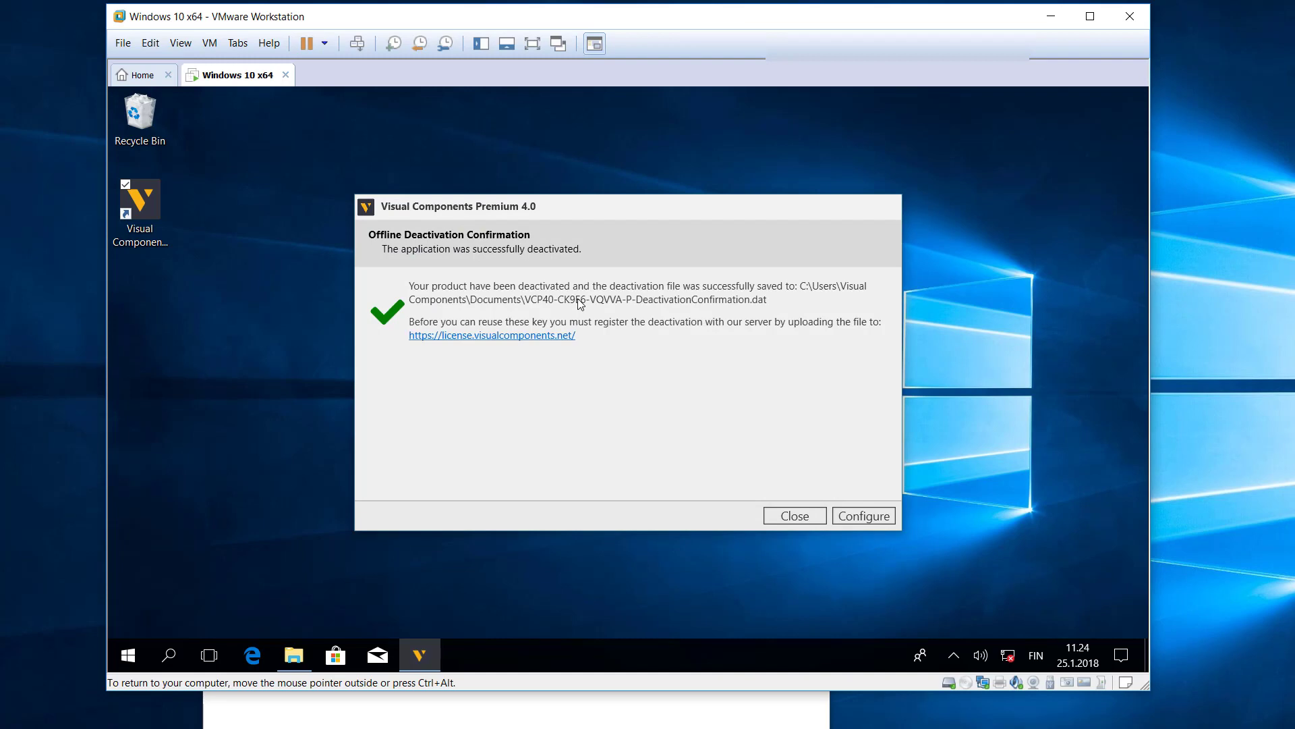
{"action": "mouse_move", "coordinate": [735, 308]}
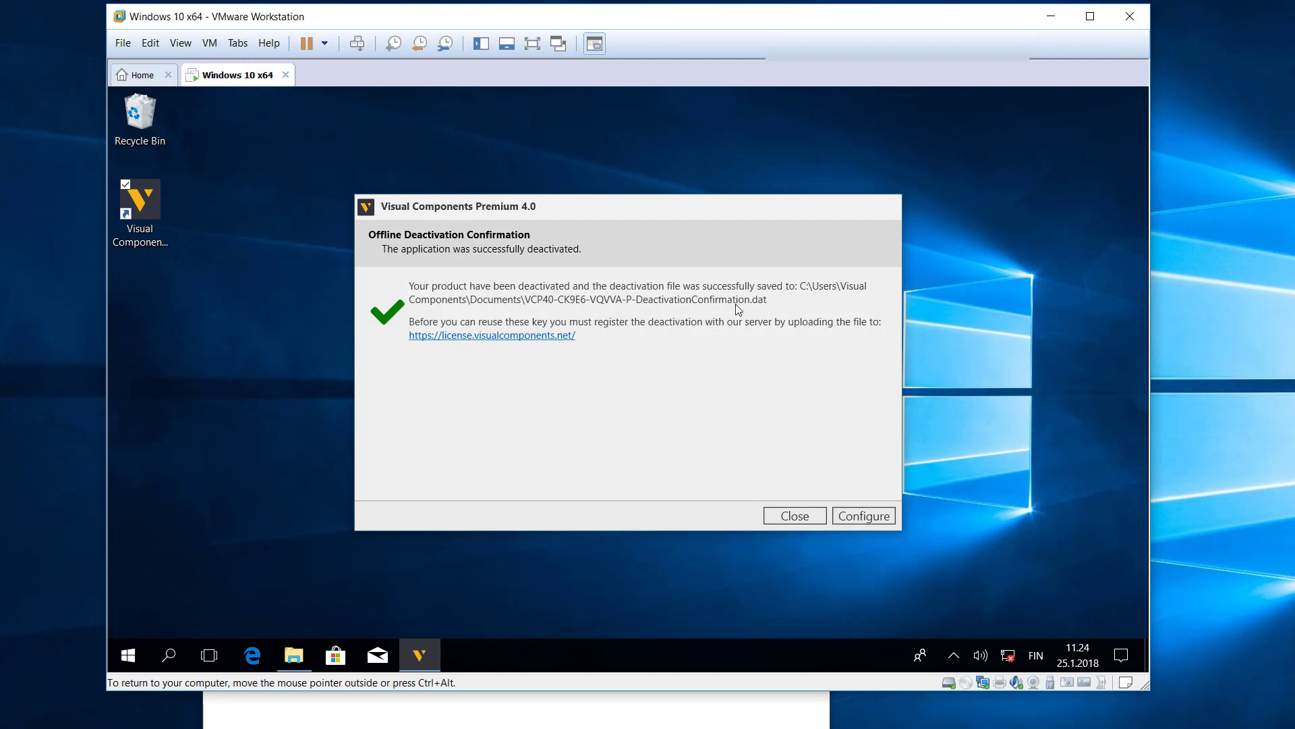
{"action": "mouse_move", "coordinate": [593, 352]}
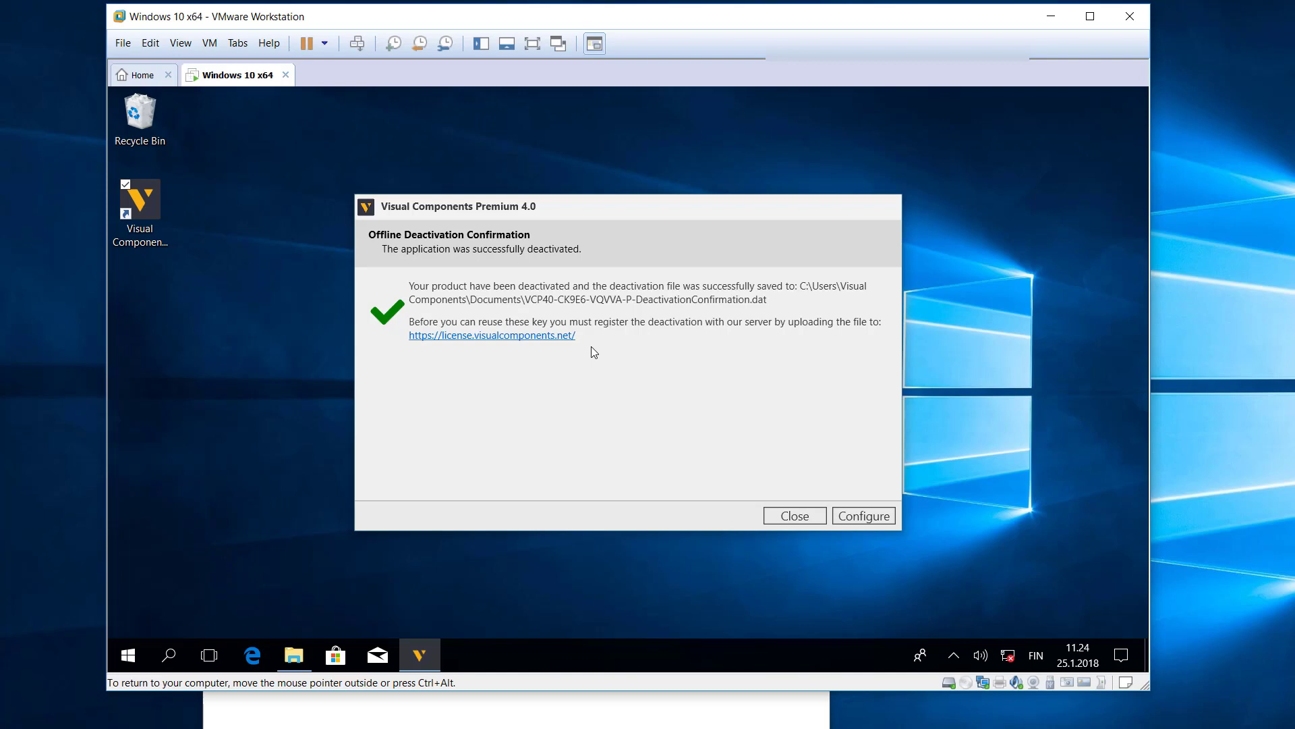
{"action": "mouse_move", "coordinate": [616, 329]}
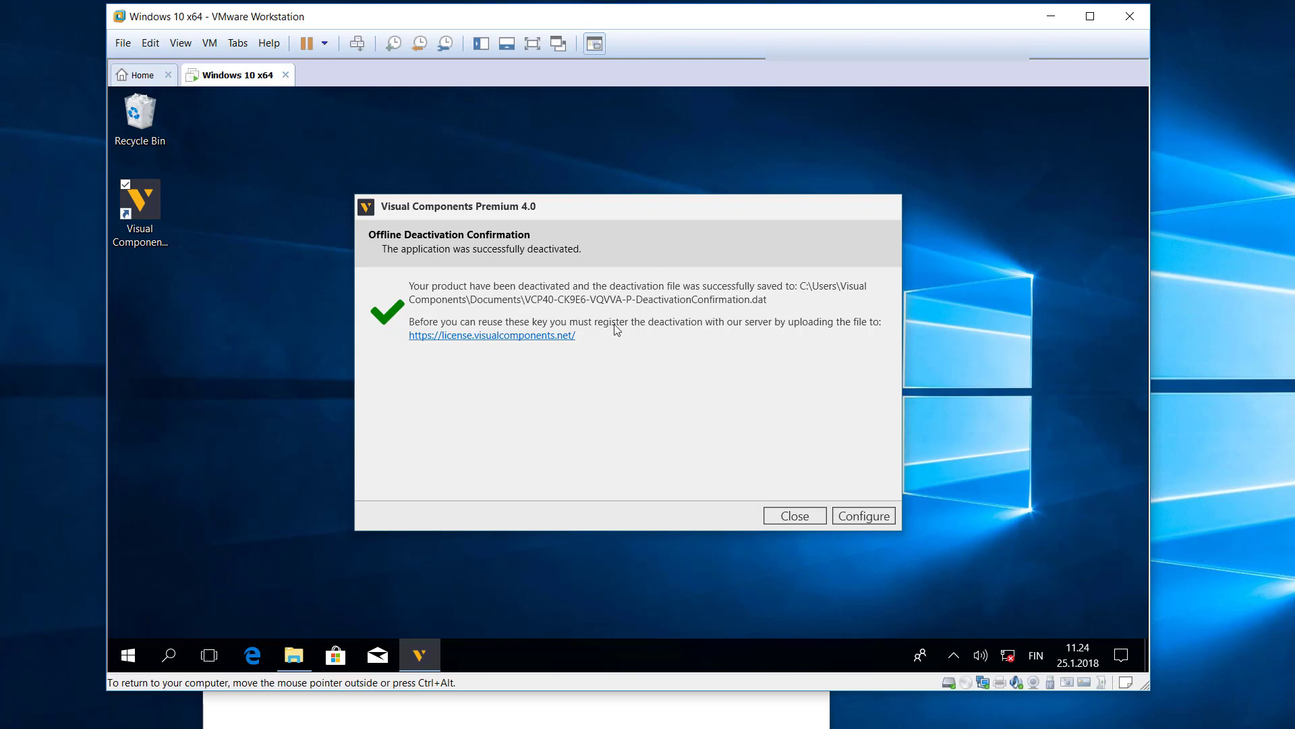
{"action": "left_click", "coordinate": [793, 514]}
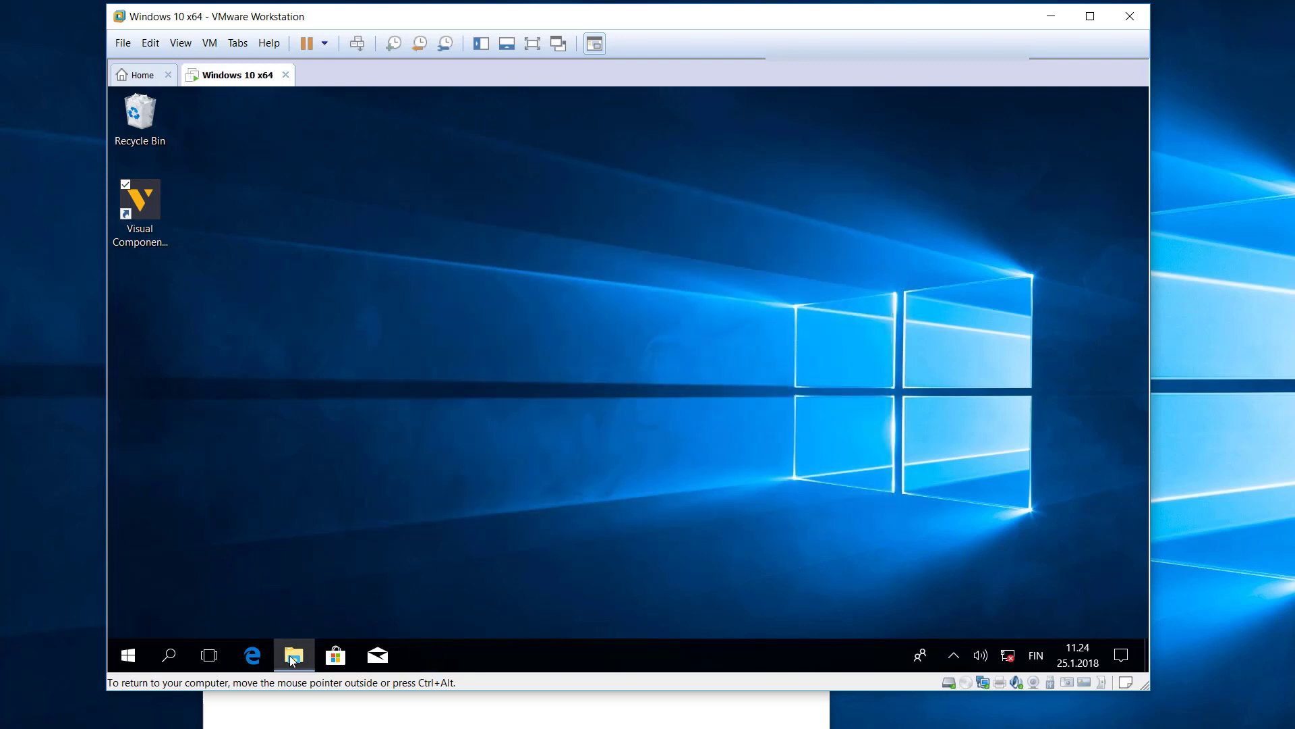
Copy DeactivationConfirmation.dat from Documents and paste it into Downloads
{"action": "left_click", "coordinate": [293, 656]}
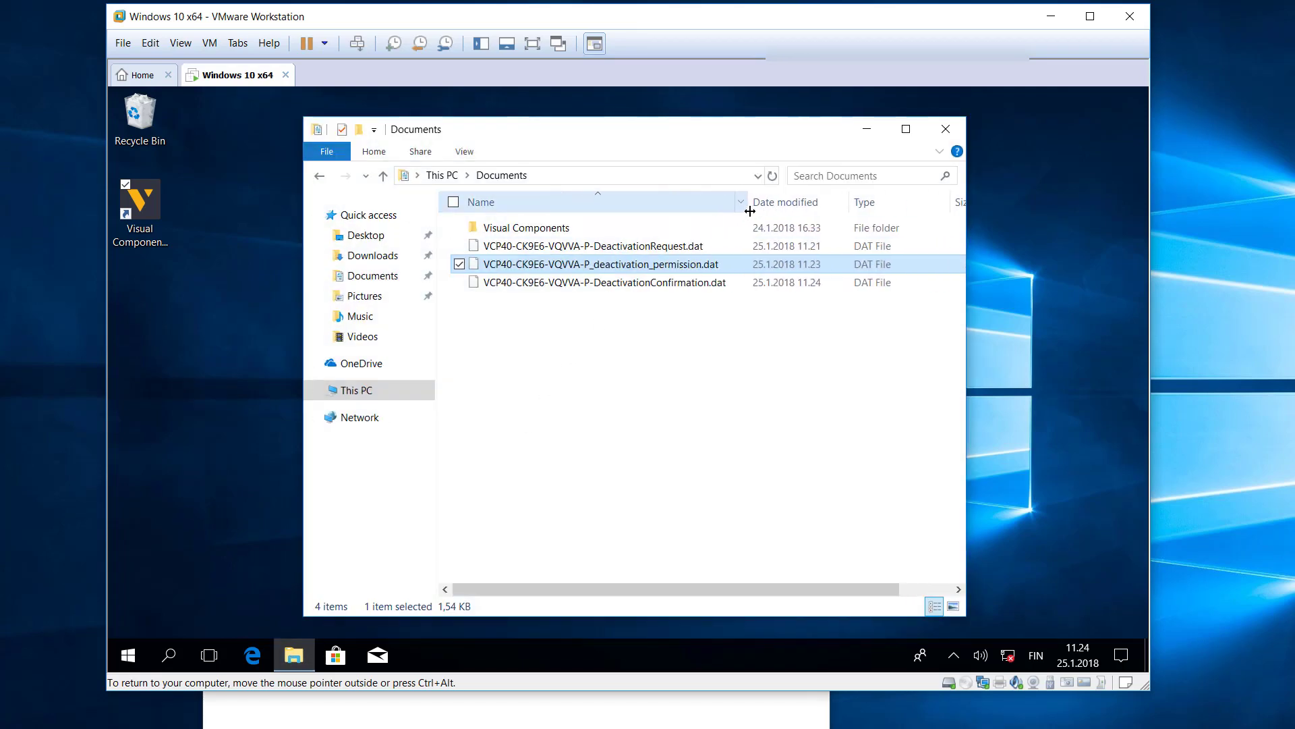
{"action": "left_click", "coordinate": [605, 282]}
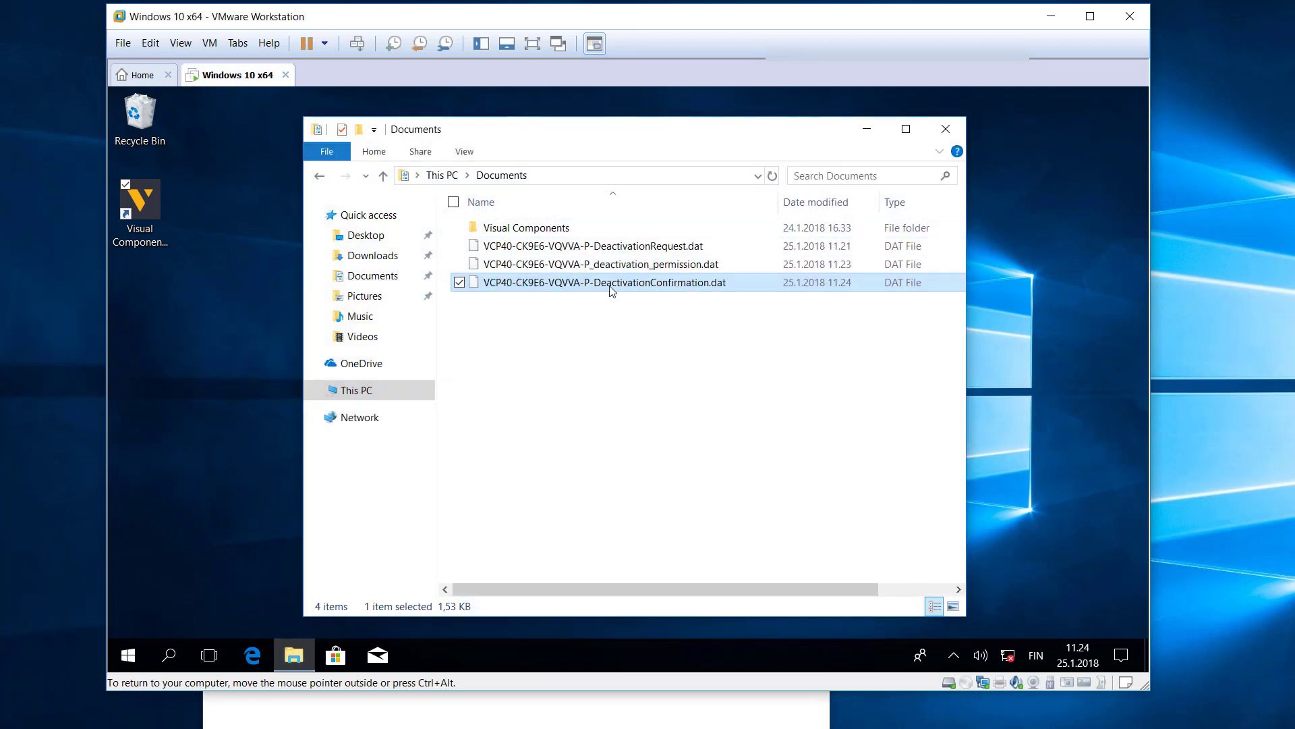
{"action": "right_click", "coordinate": [606, 282]}
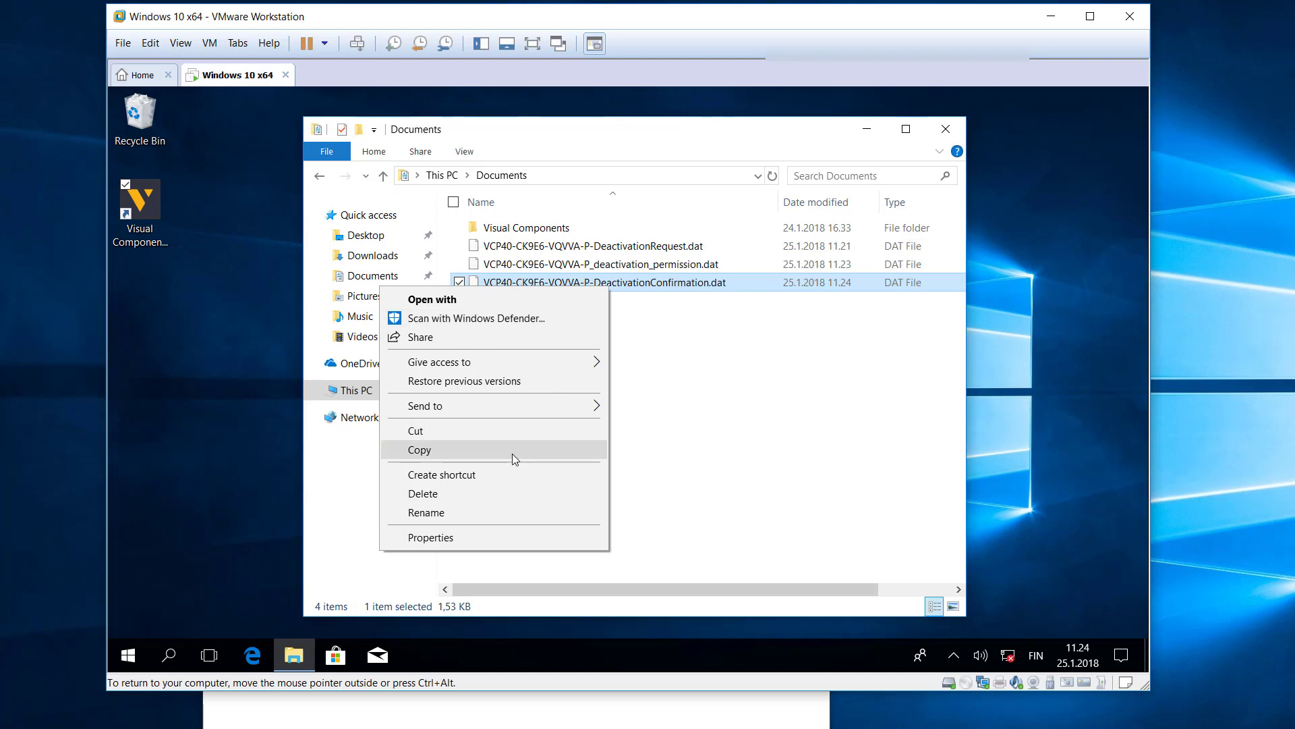
{"action": "left_click", "coordinate": [419, 450]}
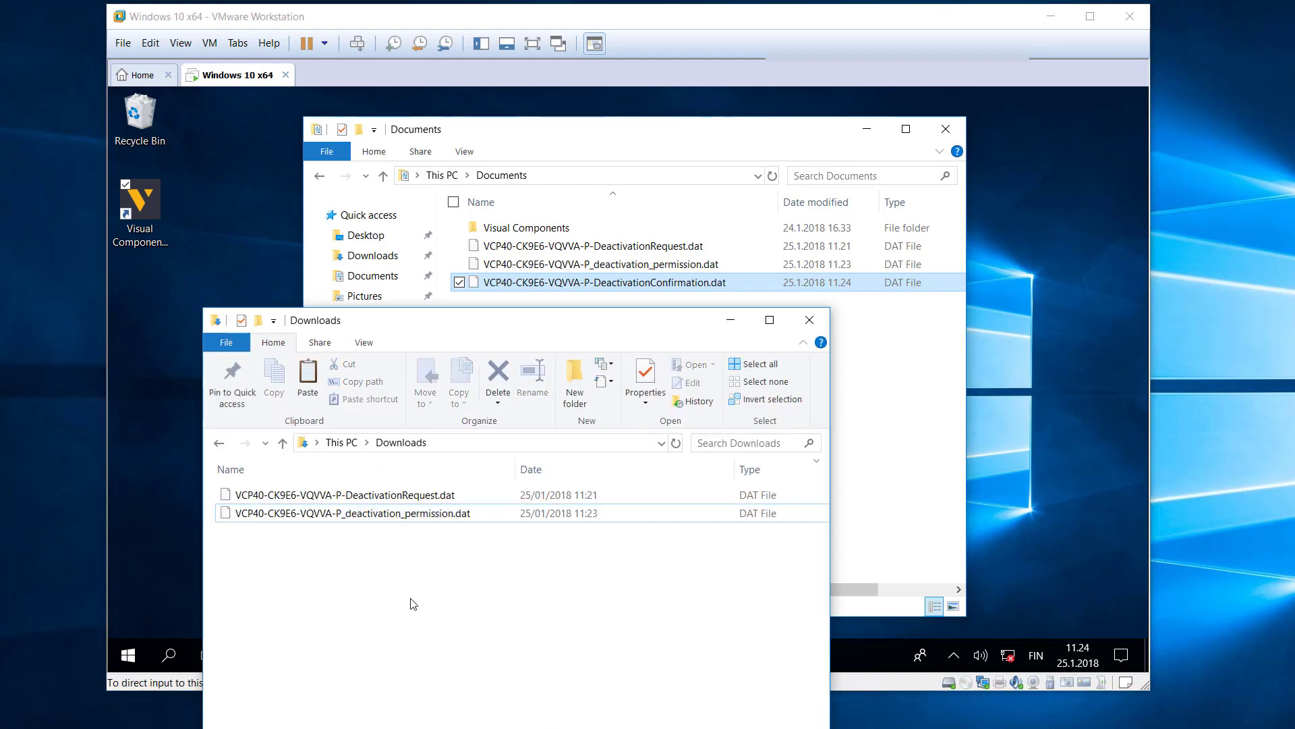
{"action": "left_click", "coordinate": [355, 532]}
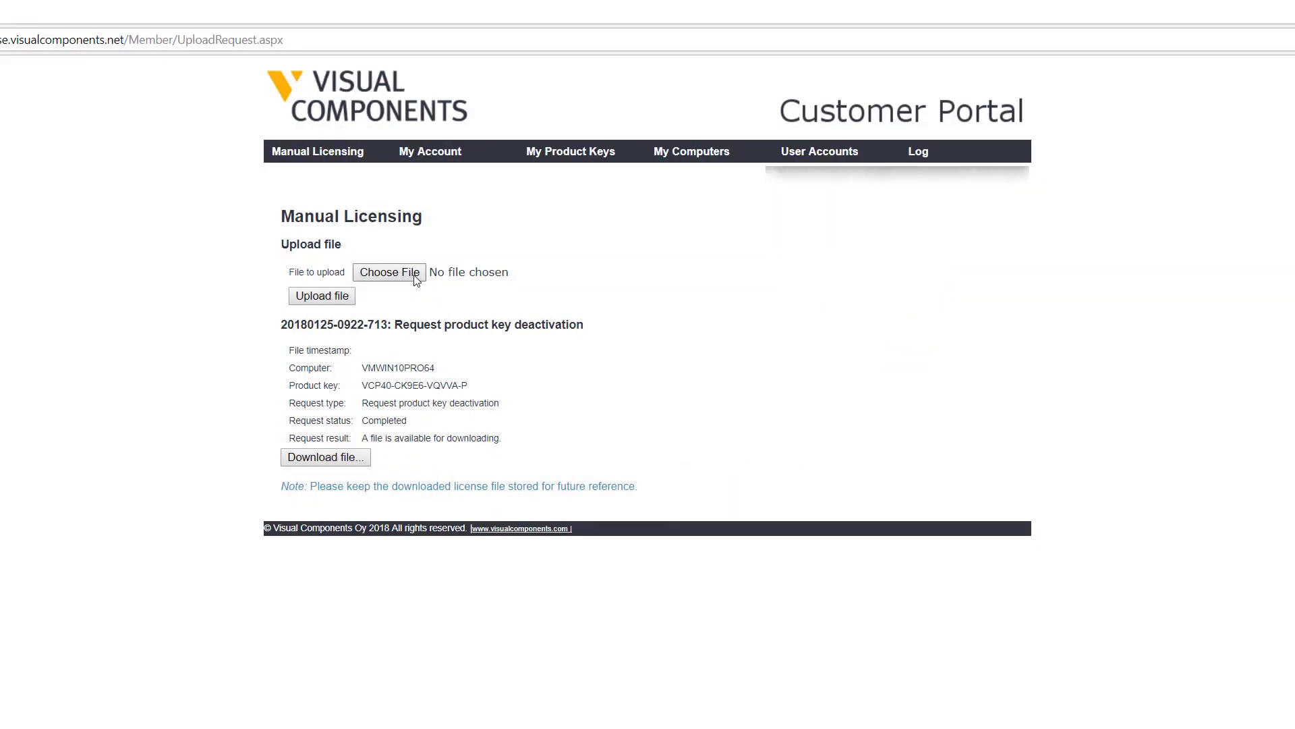
{"action": "mouse_move", "coordinate": [388, 272]}
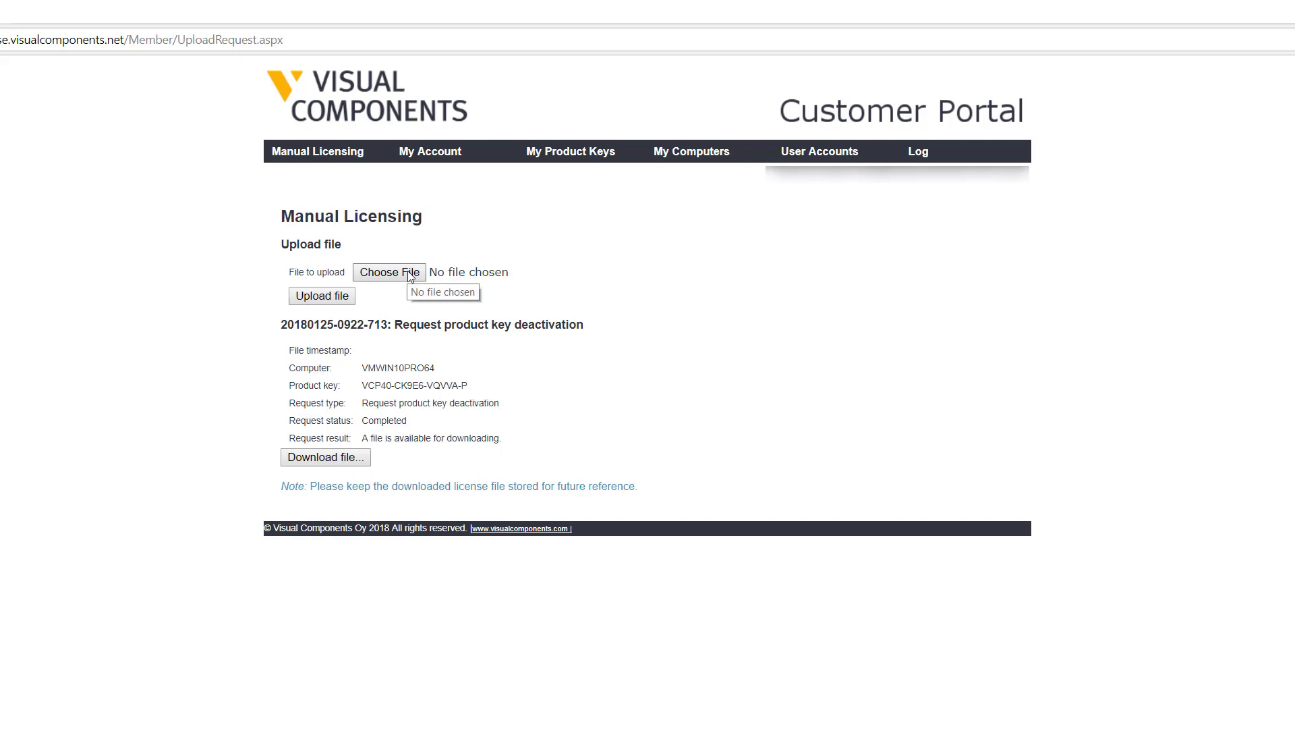
Choose DeactivationConfirmation.dat from Downloads as the file to upload in the Customer Portal
{"action": "left_click", "coordinate": [389, 271]}
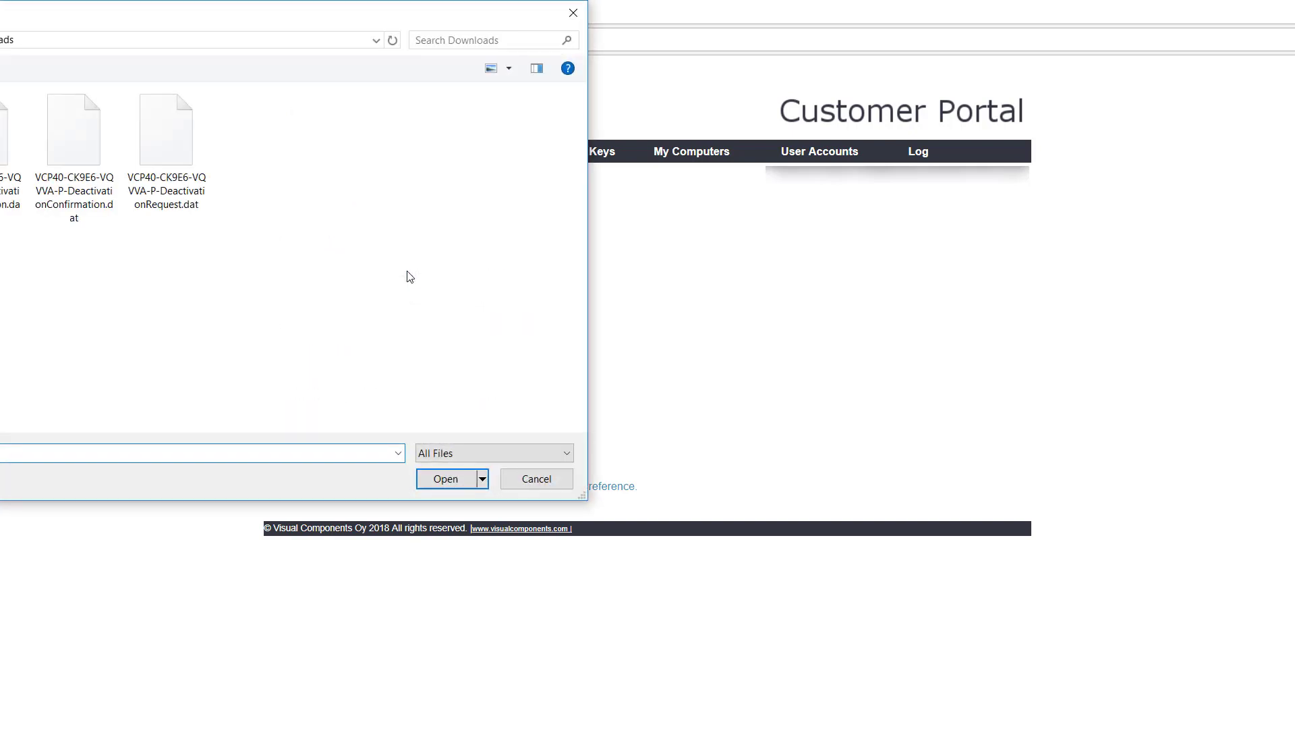
{"action": "left_click", "coordinate": [73, 130]}
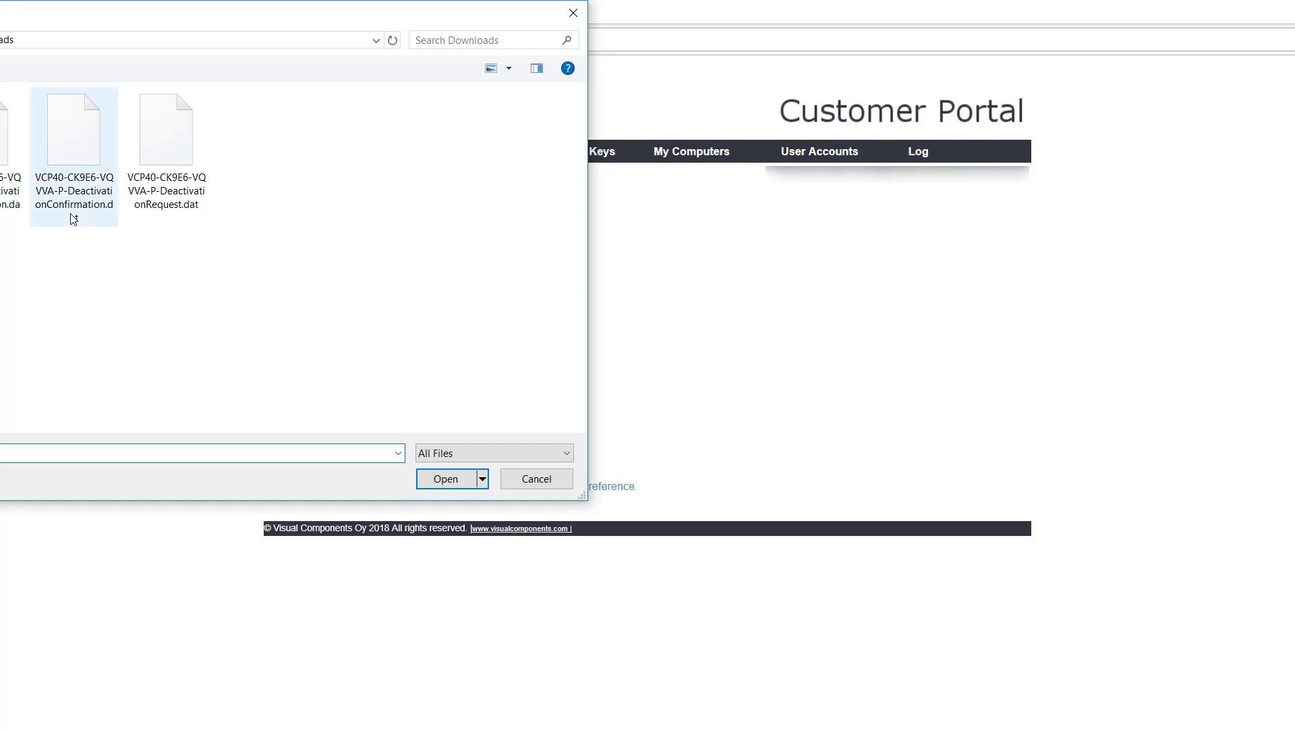
{"action": "left_click", "coordinate": [73, 128]}
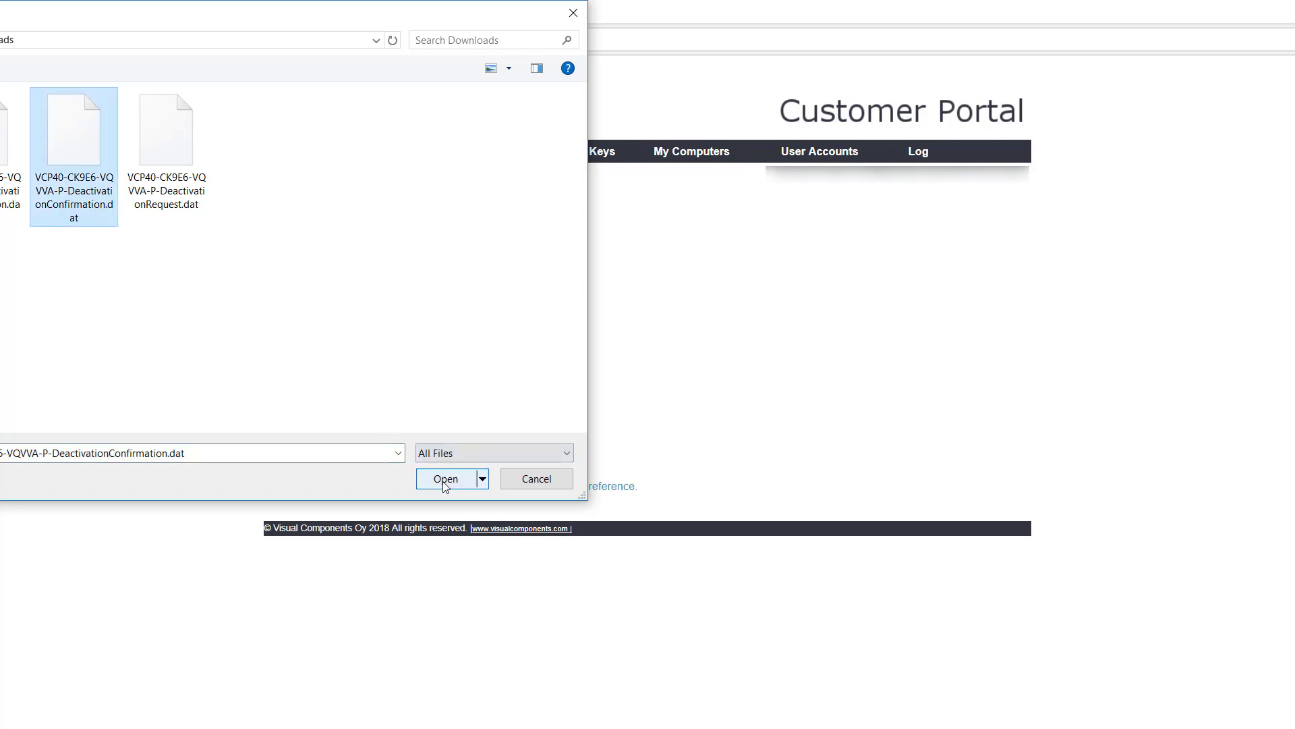
{"action": "left_click", "coordinate": [445, 477]}
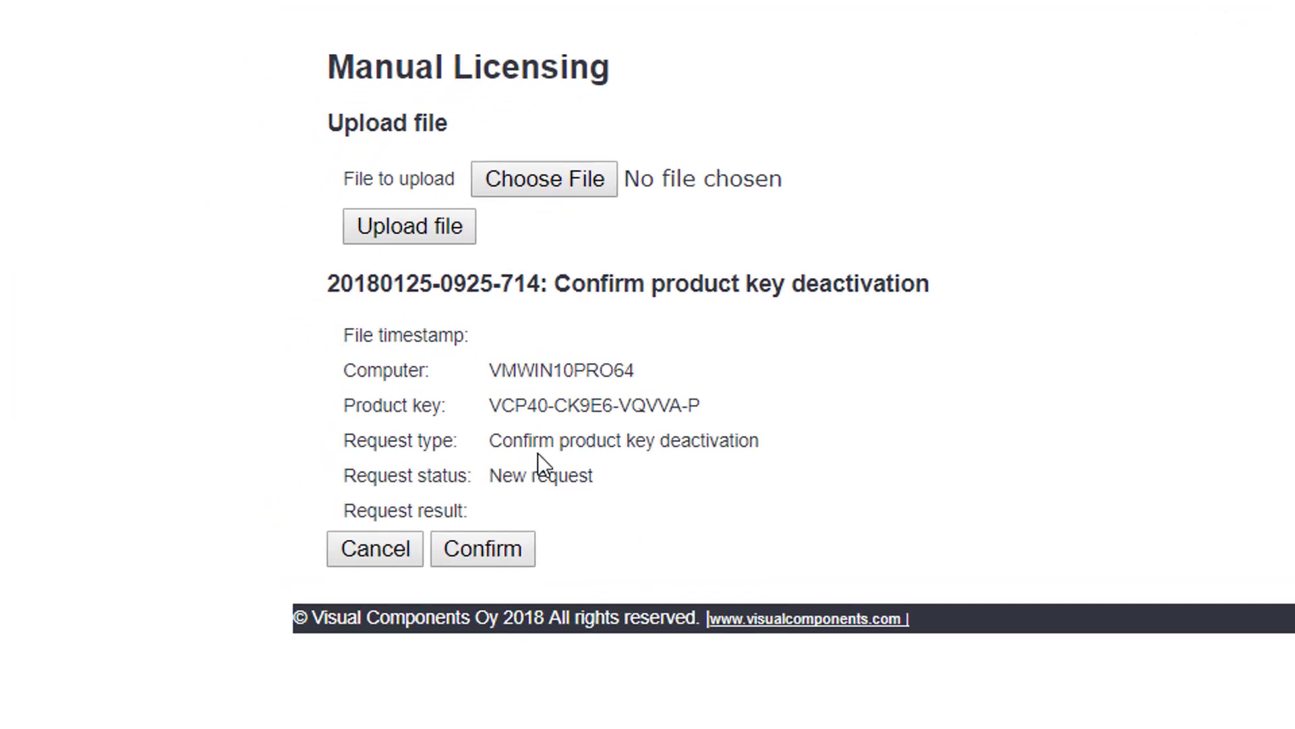
{"action": "mouse_move", "coordinate": [538, 502]}
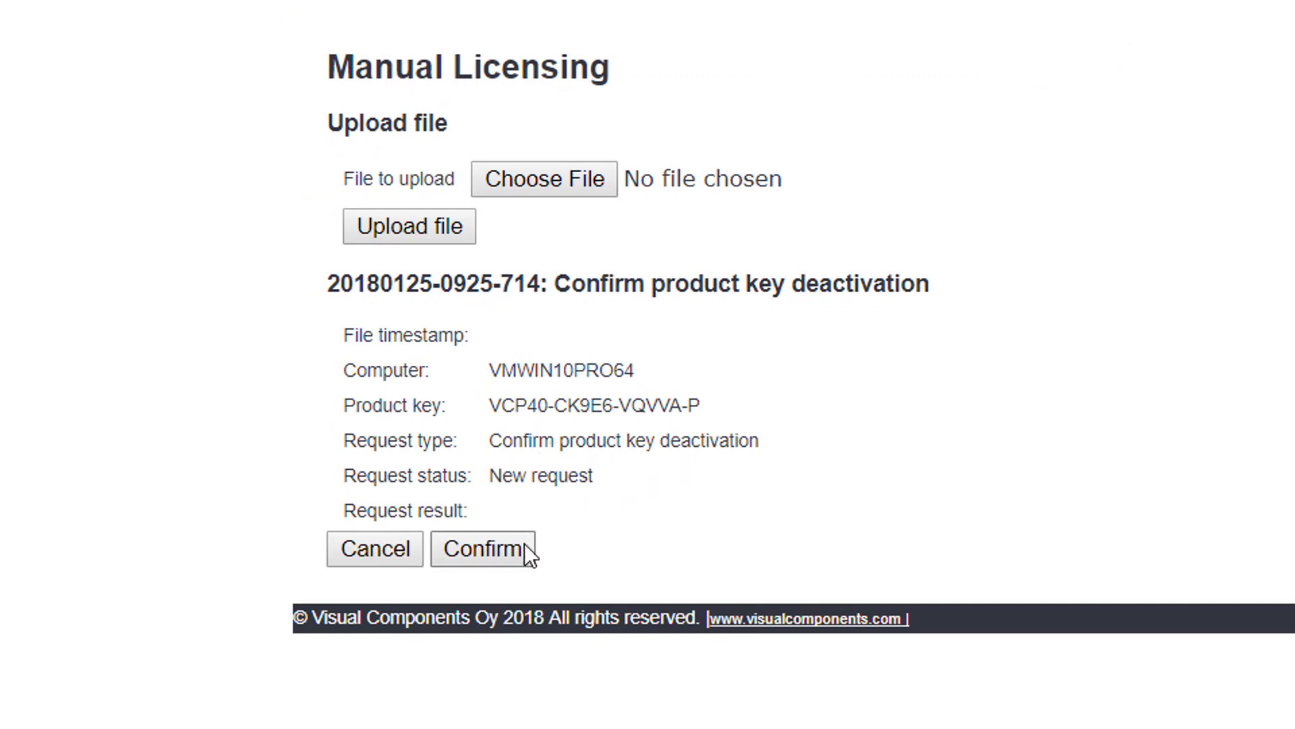
Confirm the product key deactivation request so it shows Completed, Deactivation confirmed
{"action": "left_click", "coordinate": [483, 549]}
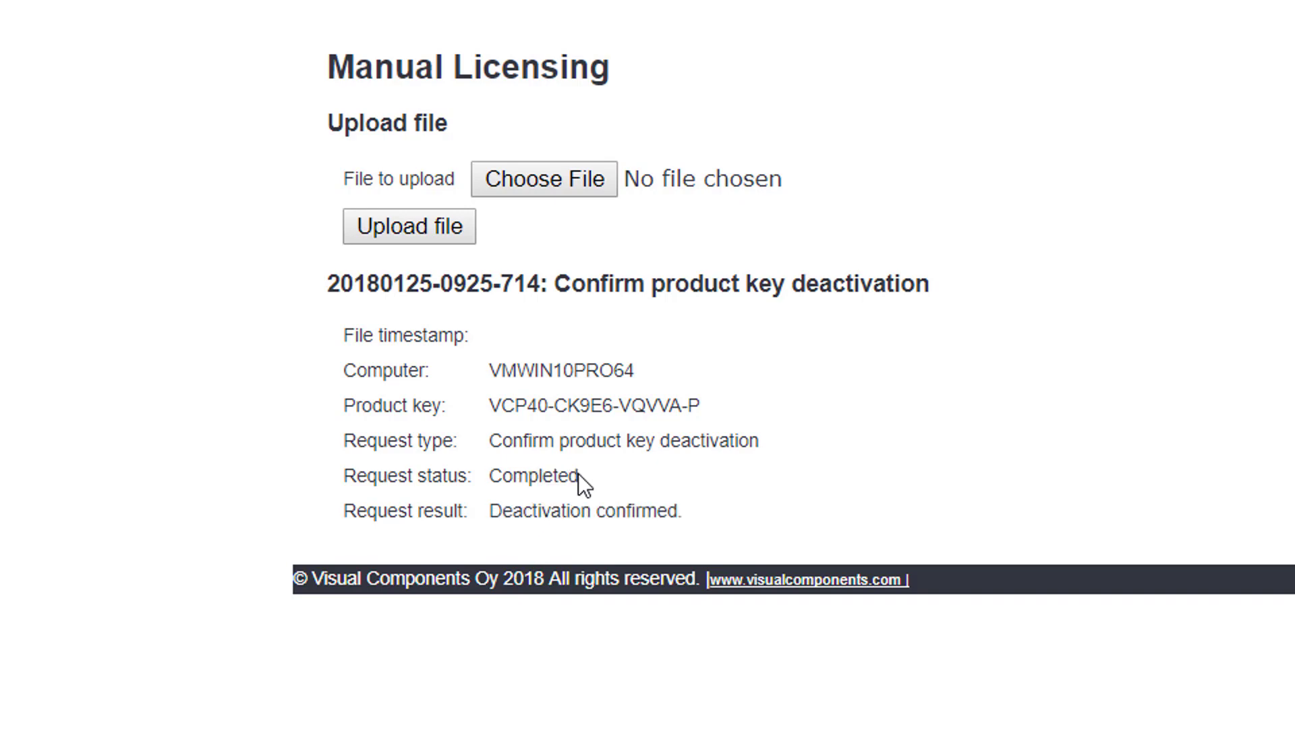
{"action": "mouse_move", "coordinate": [640, 538]}
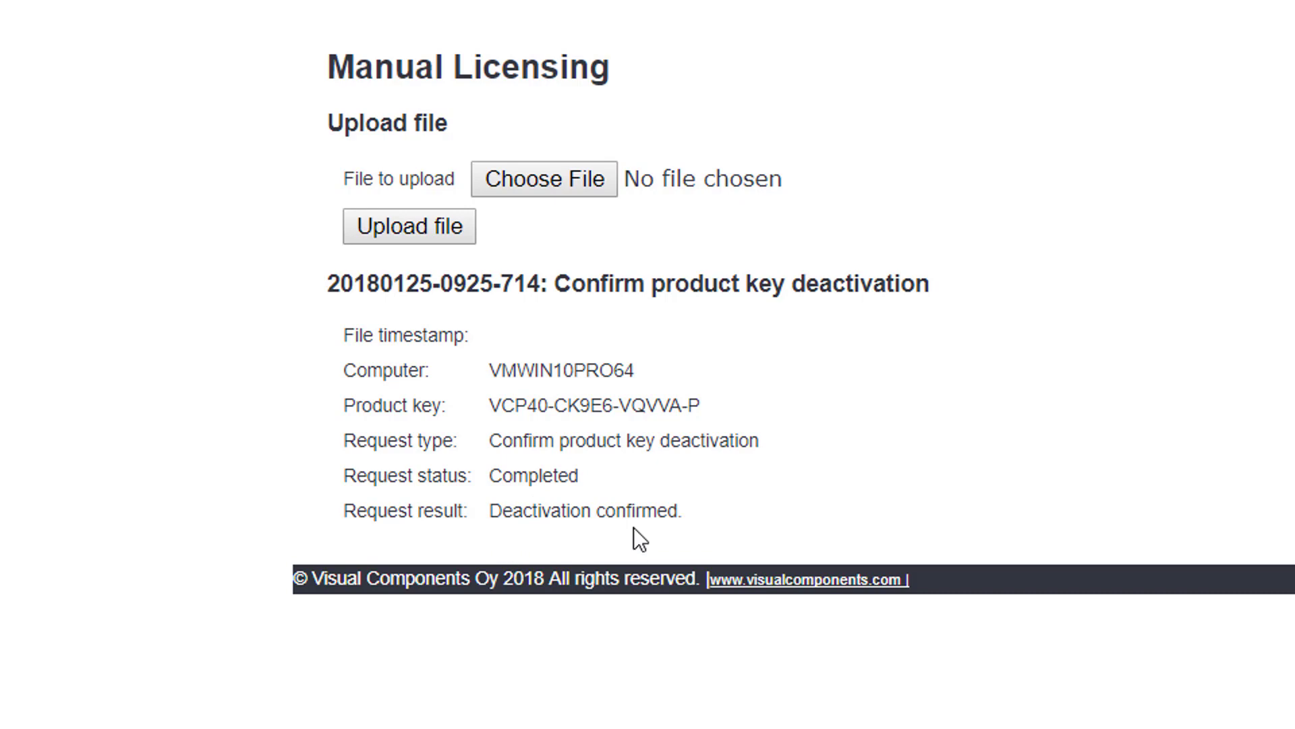
{"action": "mouse_move", "coordinate": [421, 548]}
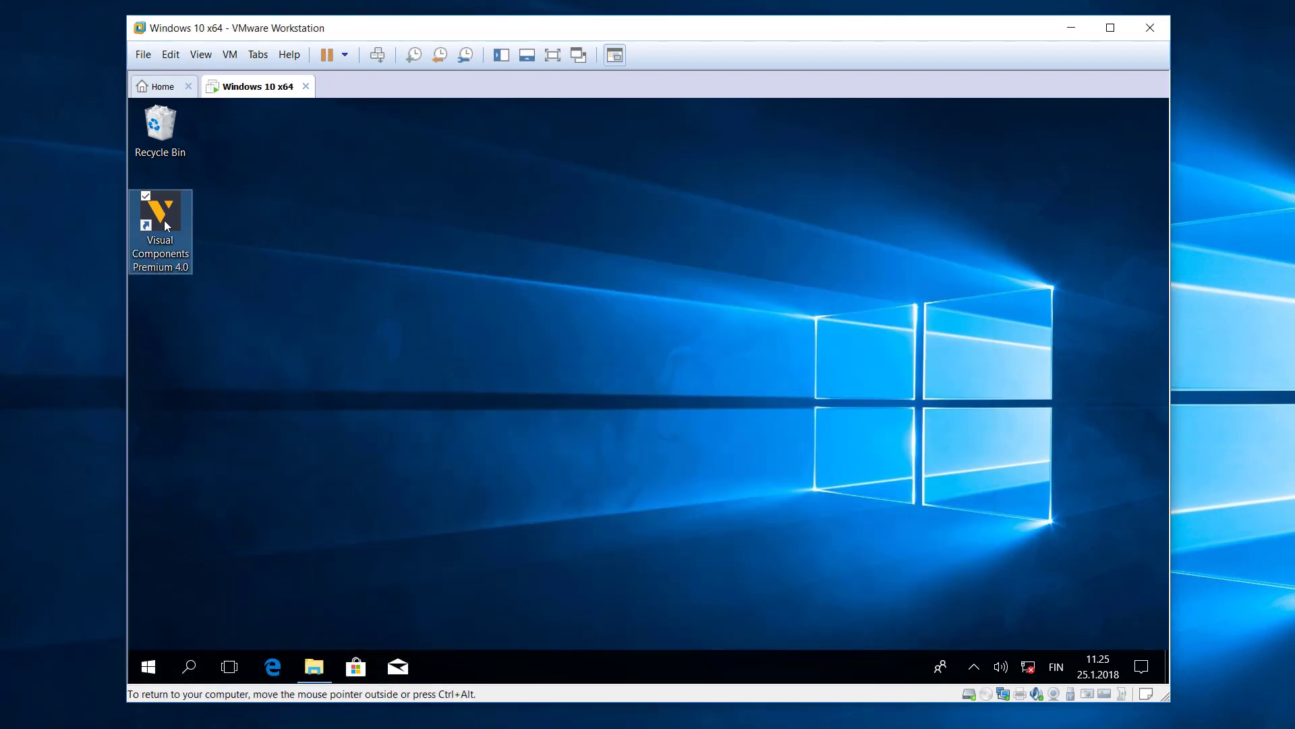
Launch Visual Components Premium 4.0 from the desktop shortcut to reach the activation guide welcome screen
{"action": "double_click", "coordinate": [161, 213]}
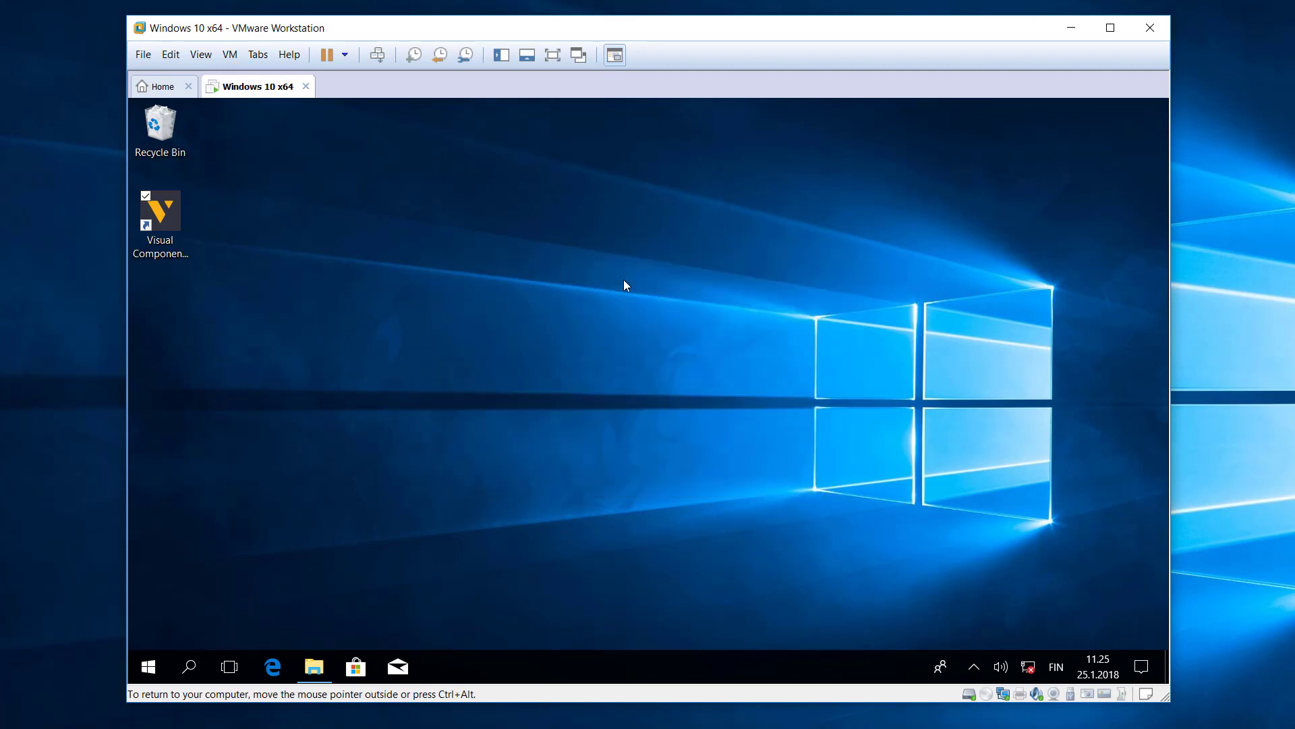
{"action": "double_click", "coordinate": [159, 210]}
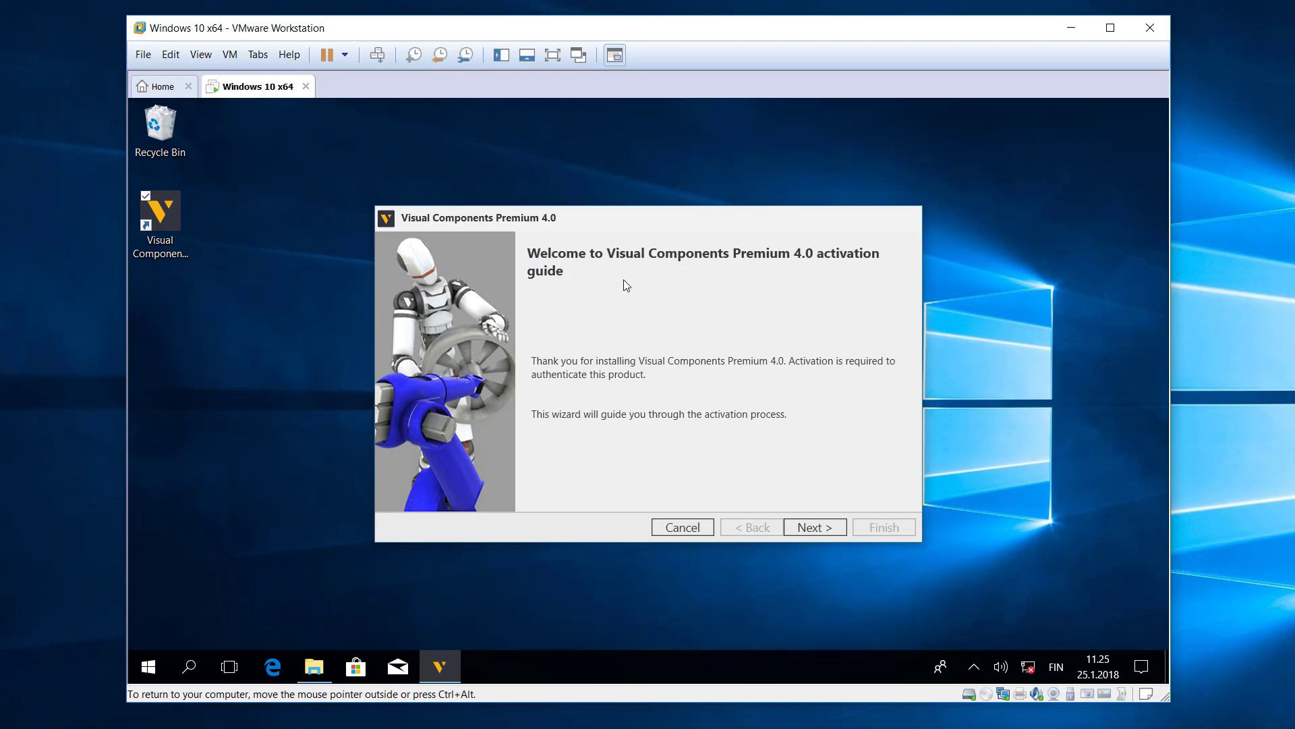